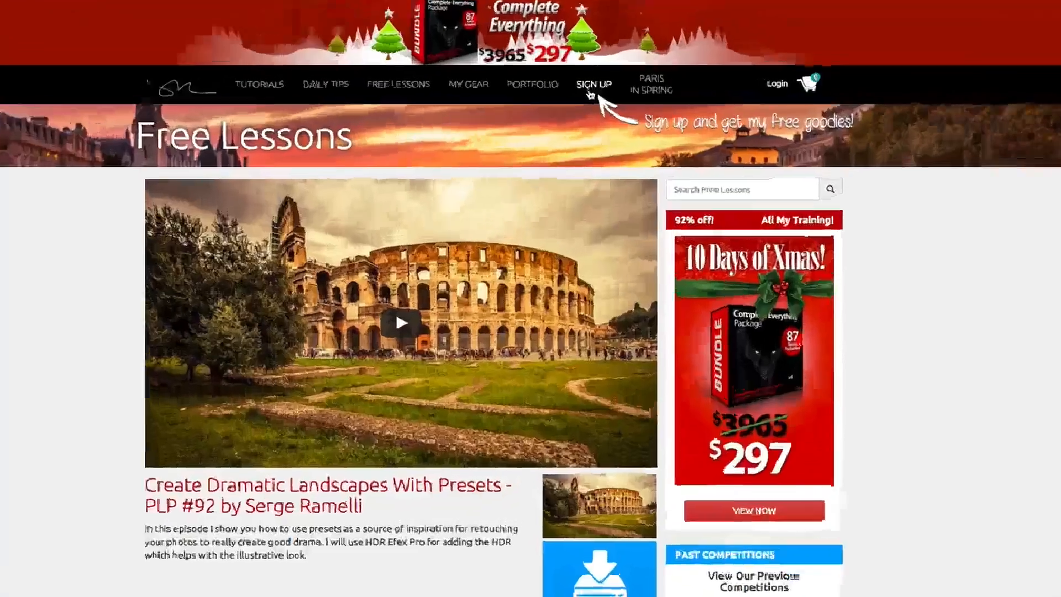
Preview the raw-files sign-up form, dismiss it, then log in to the Photoserge member account.
left_click(594, 84)
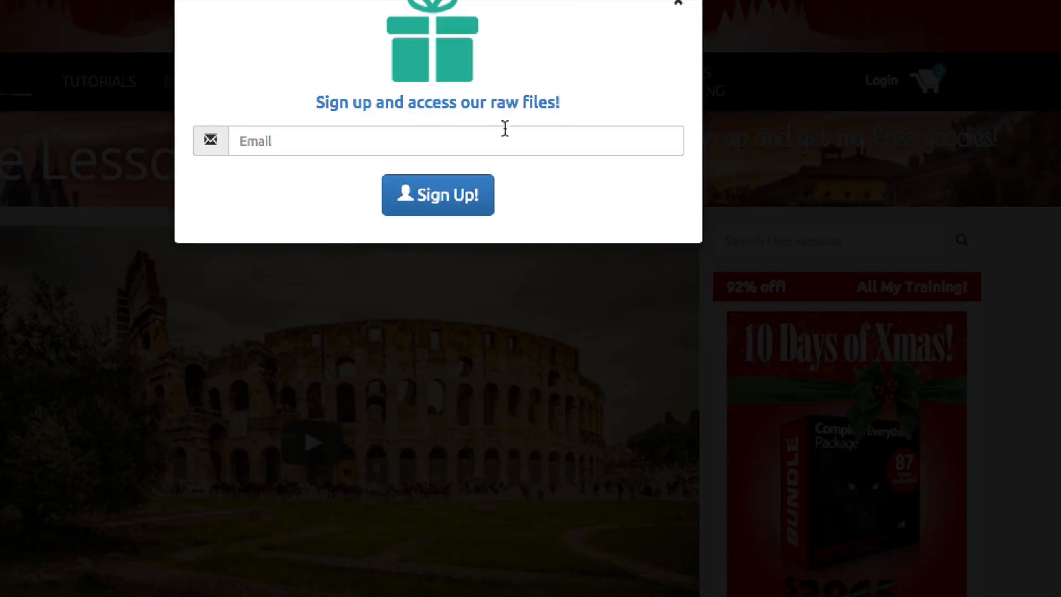
left_click(678, 3)
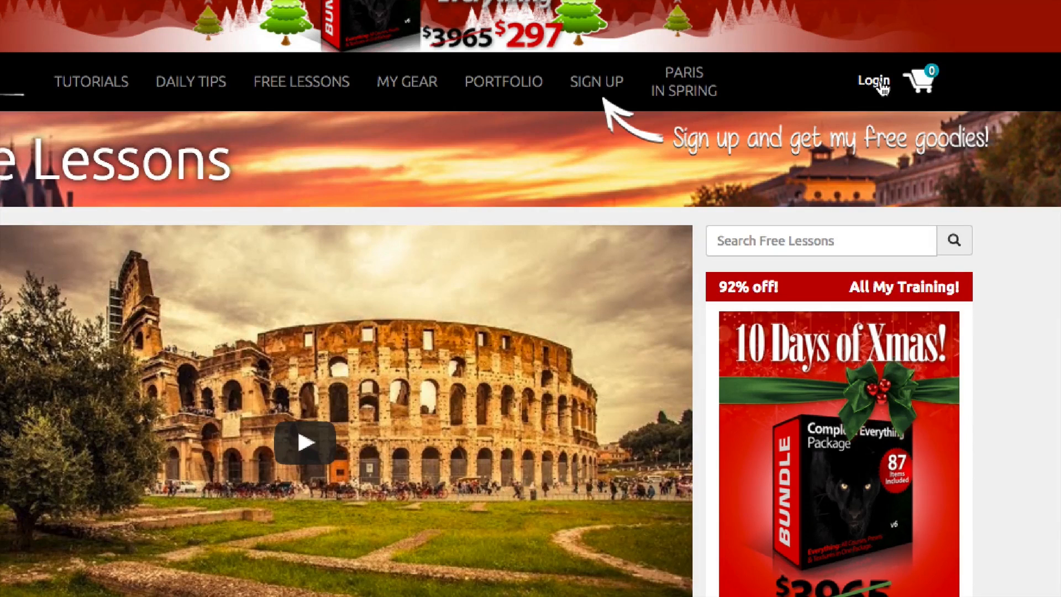
left_click(872, 81)
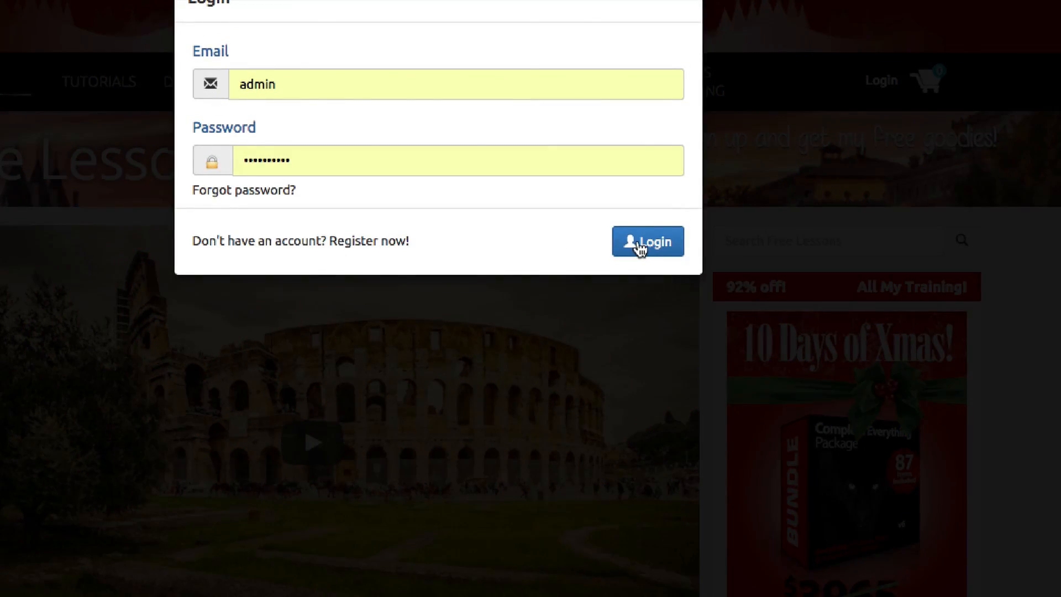
left_click(646, 241)
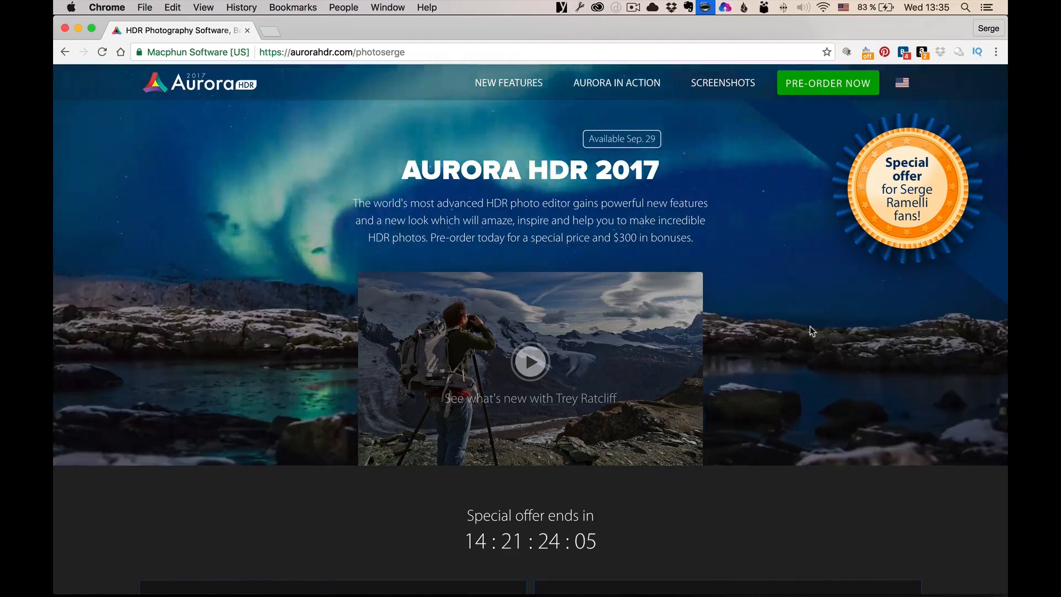
scroll("down", 3)
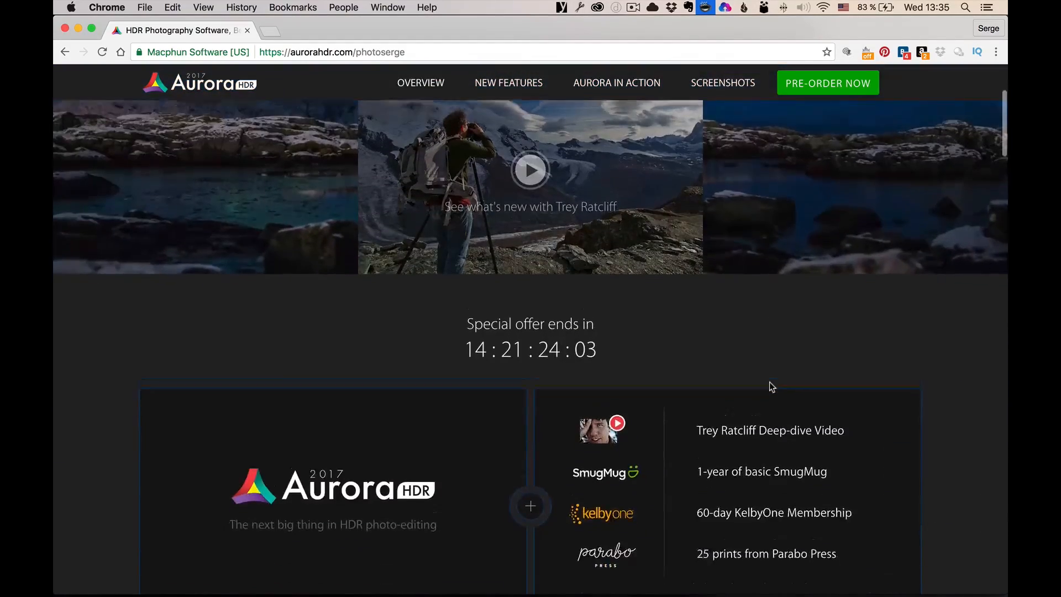
scroll("up", 3)
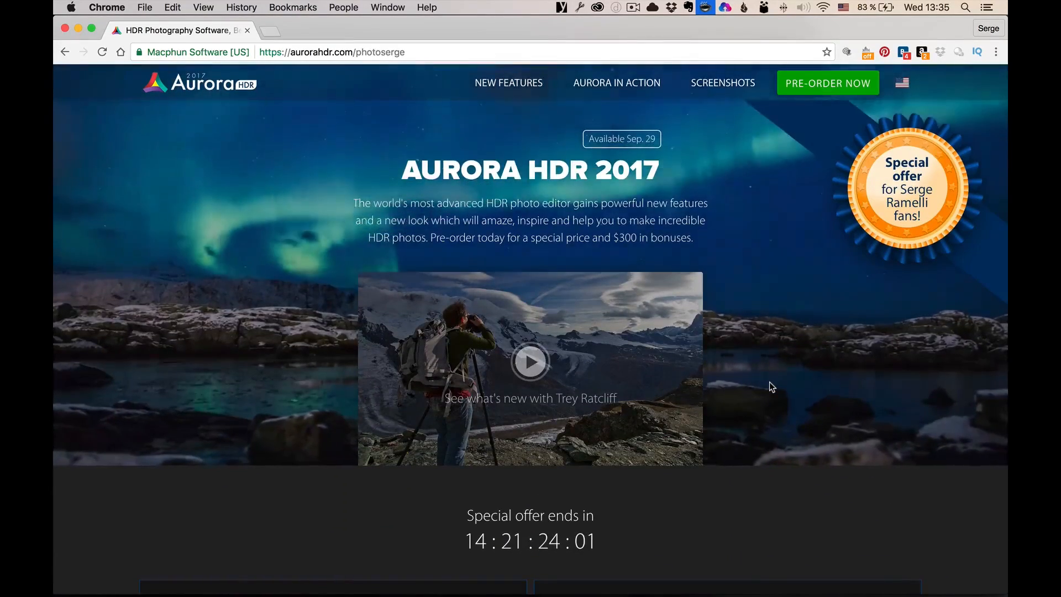
scroll("down", 3)
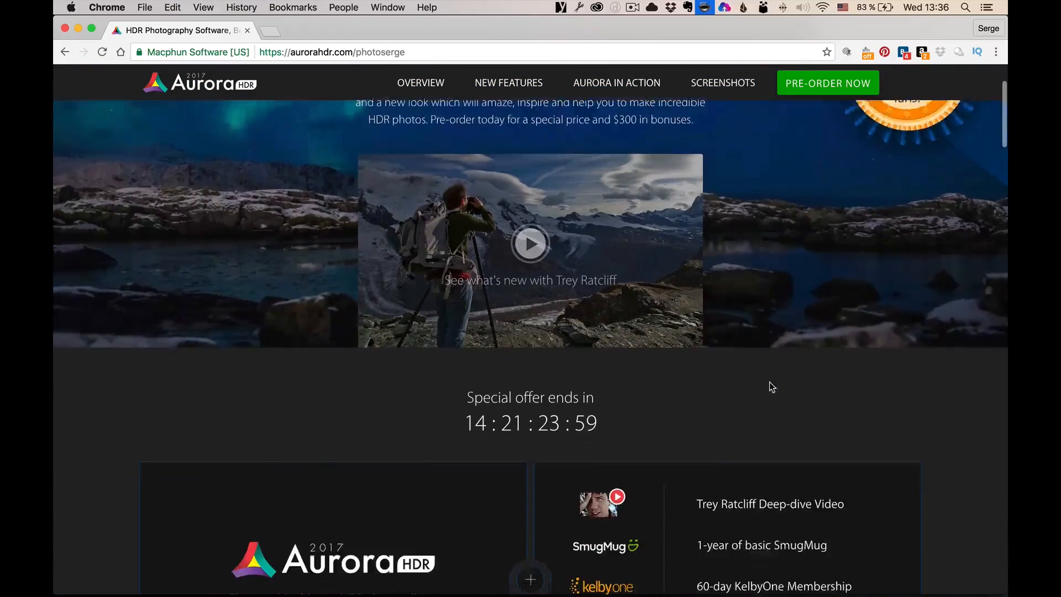
scroll("down", 3)
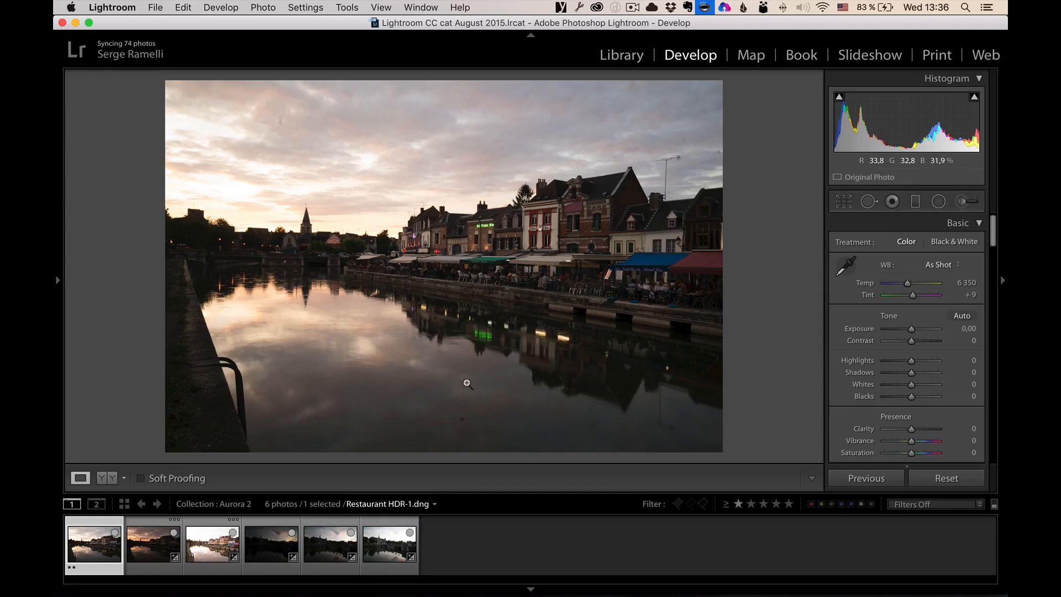
left_click(153, 541)
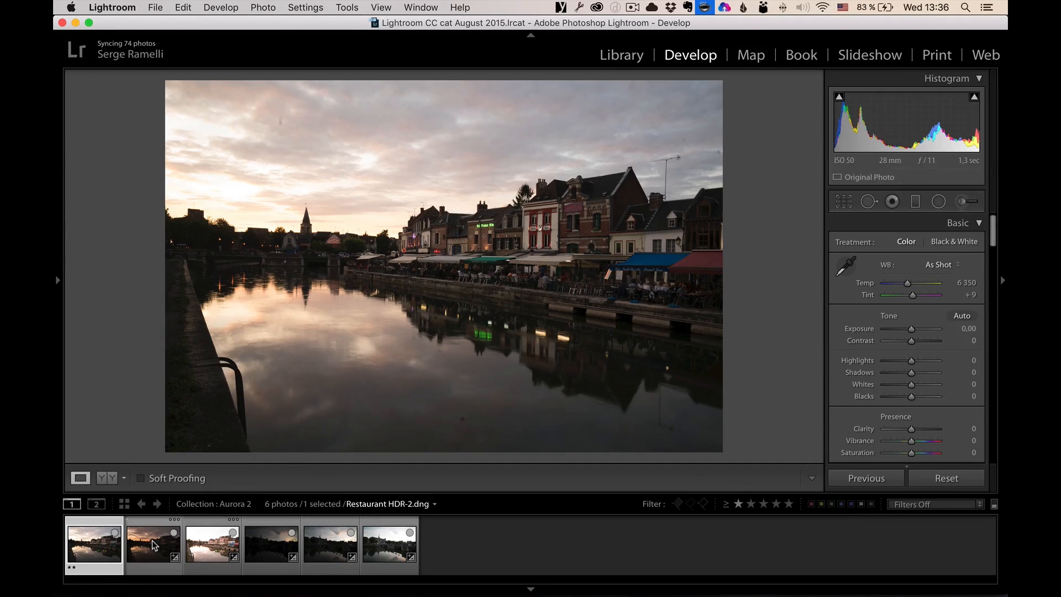
left_click(152, 542)
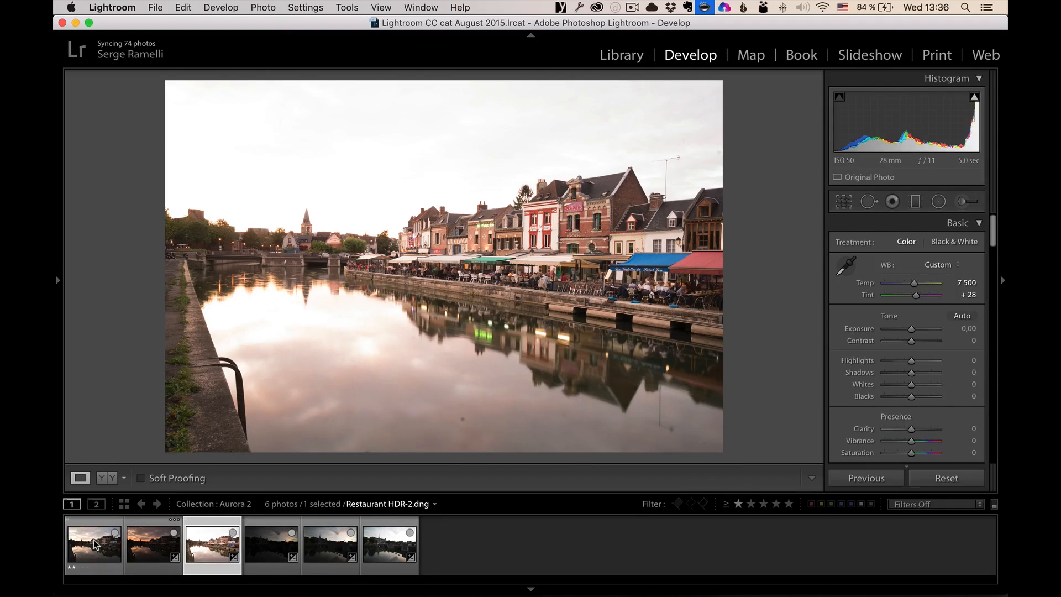
left_click(94, 545)
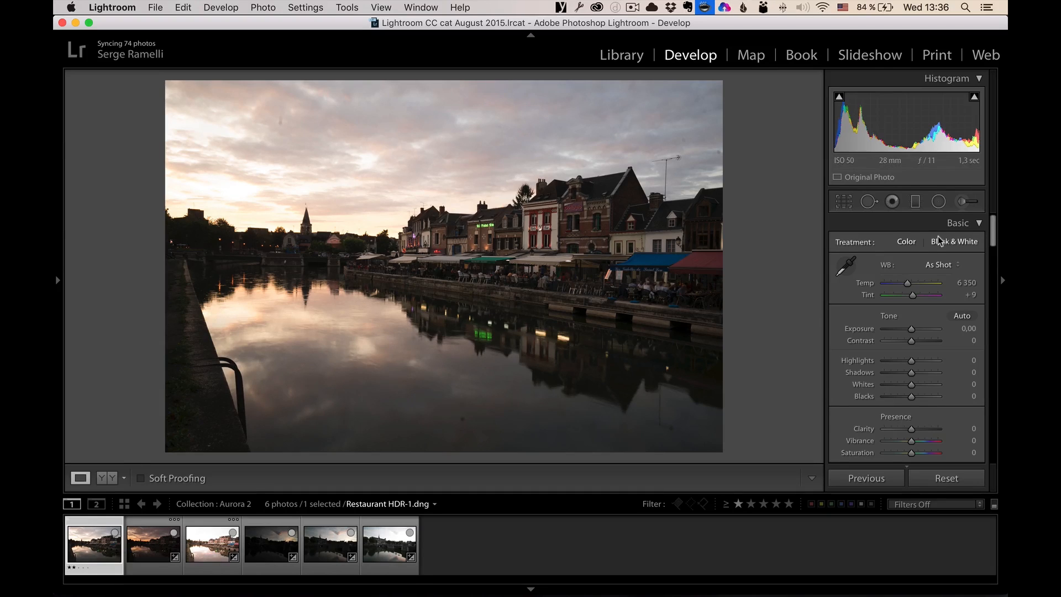
left_click(868, 201)
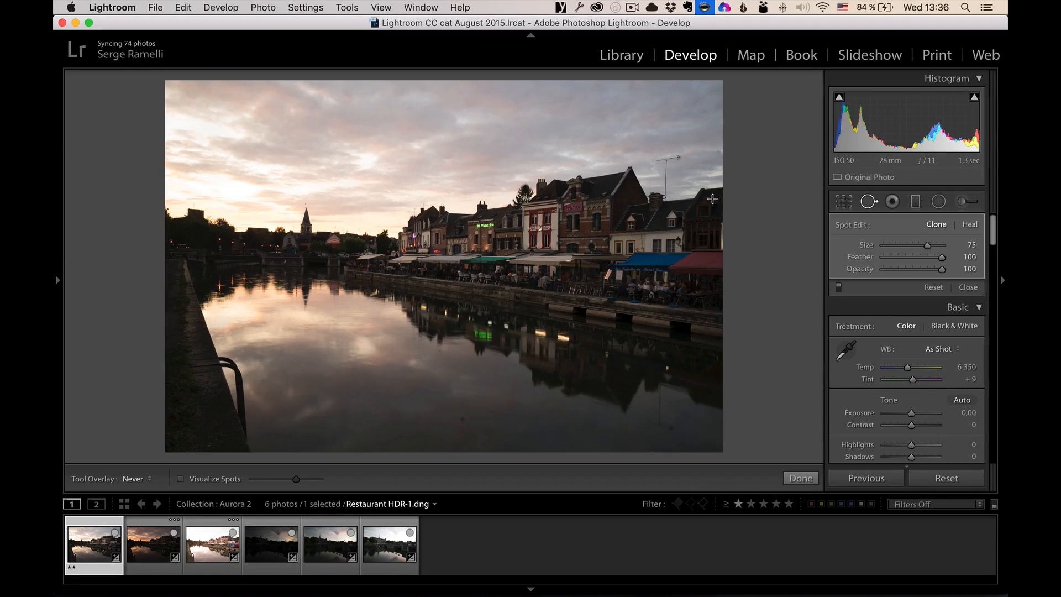
mouse_move(462, 425)
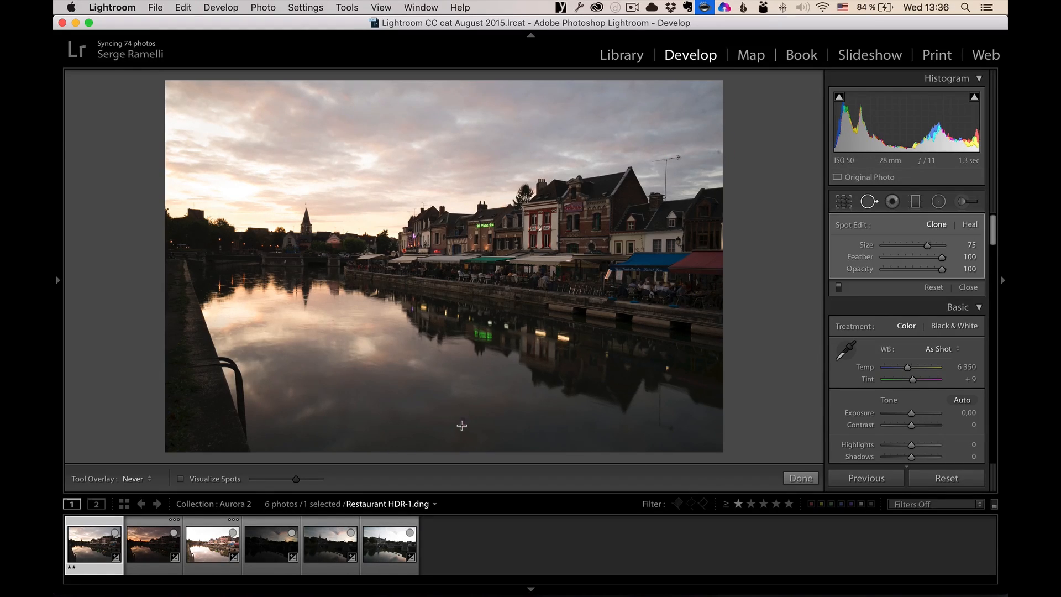
left_click(181, 479)
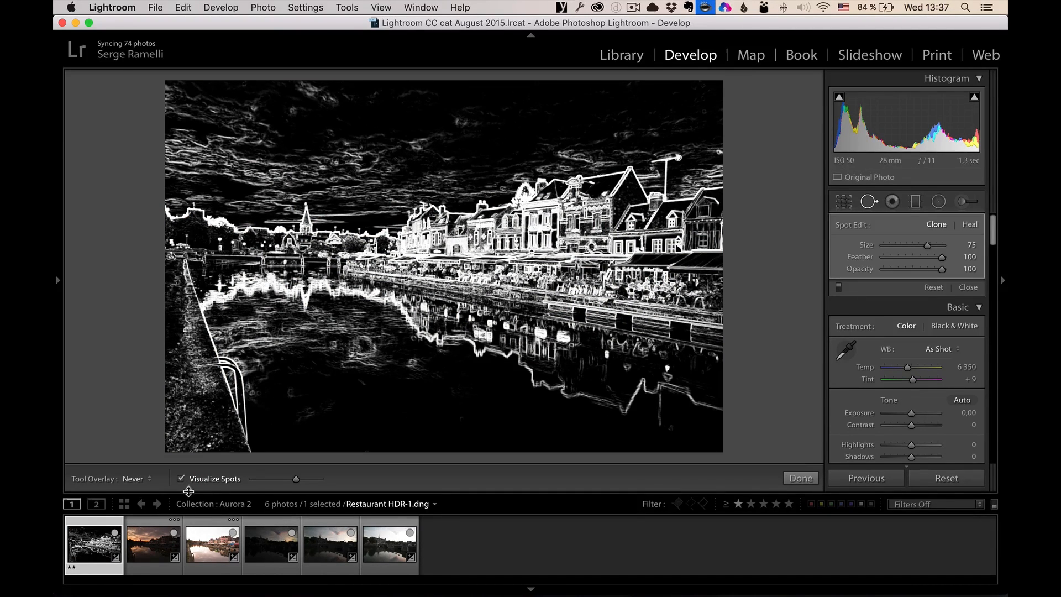
left_click(181, 479)
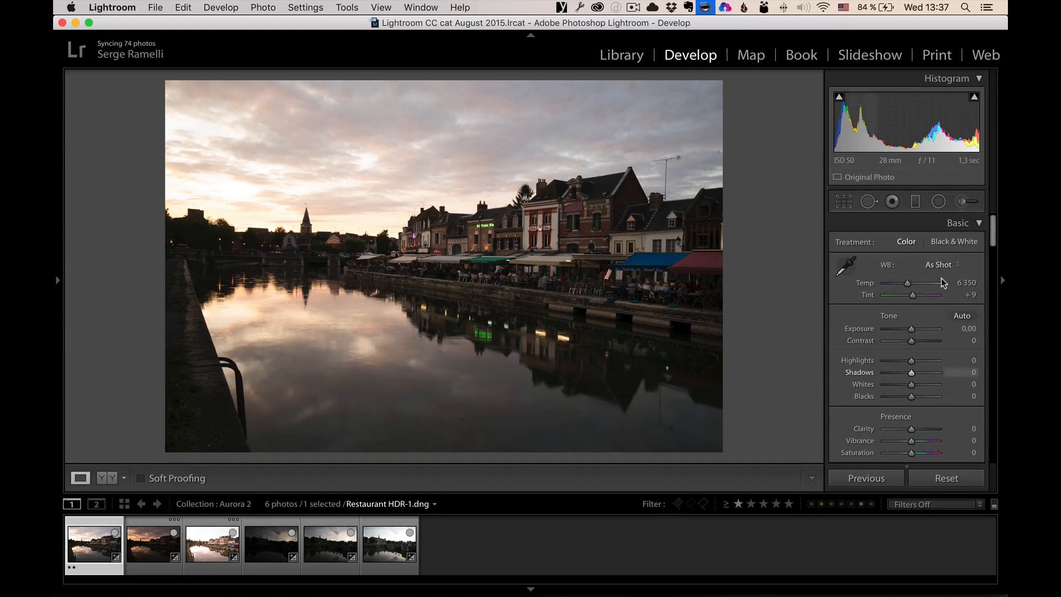
Apply the Shade white balance preset (7500) and raise Tint to +35.
left_click(940, 264)
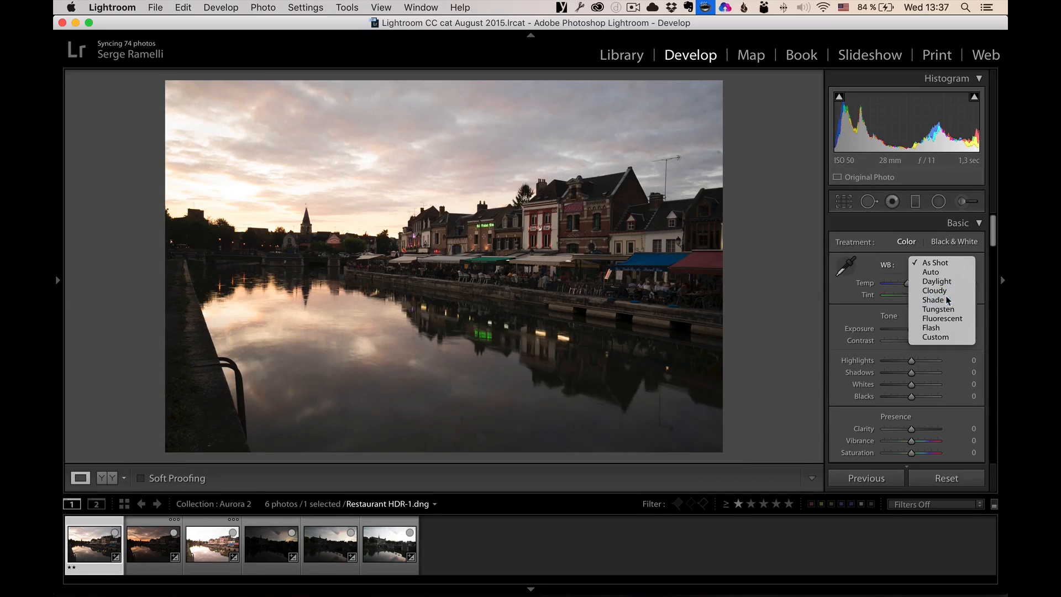
left_click(932, 300)
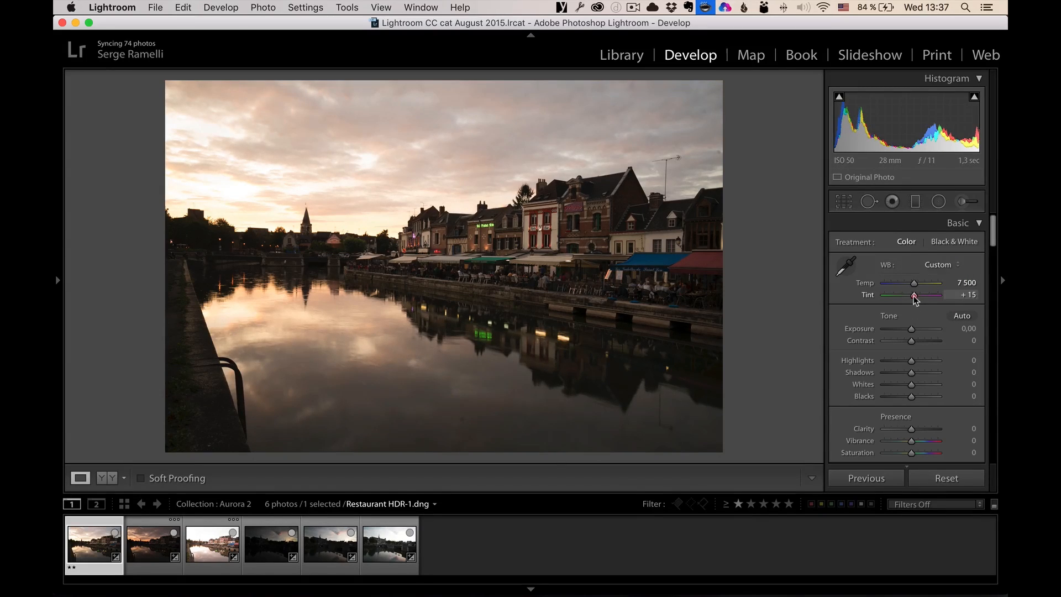
left_click_drag(914, 294, 920, 294)
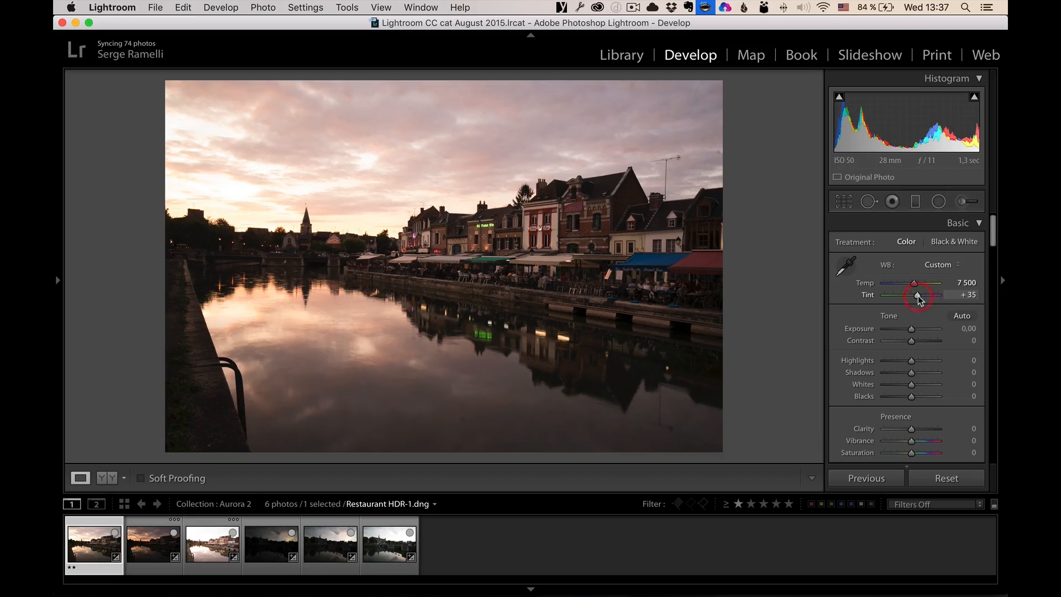
left_click_drag(919, 296, 919, 295)
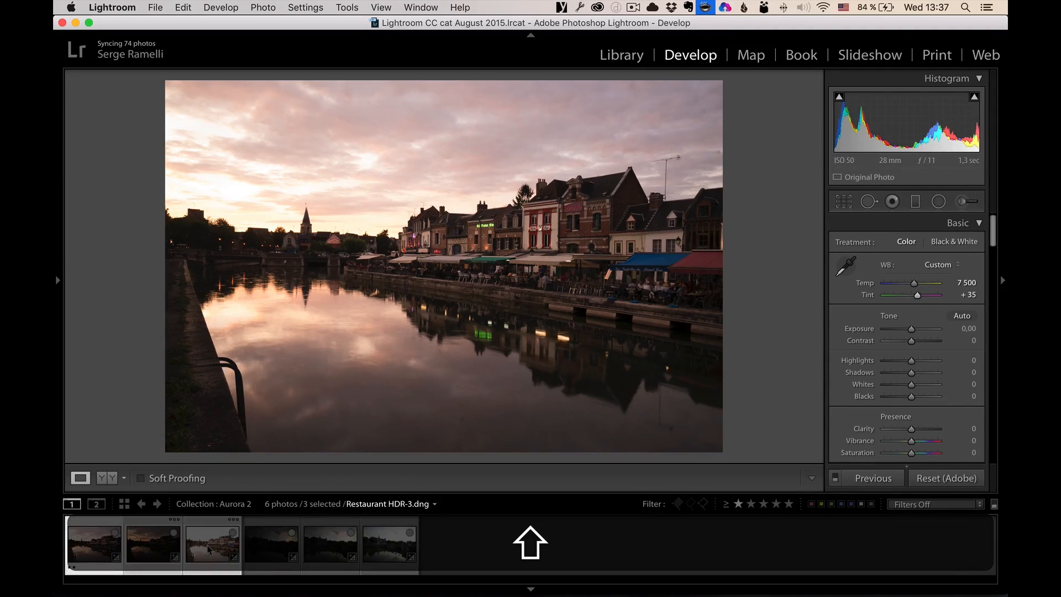
Sync the warm white balance to all three exposures, then remove a water dust spot and sync it.
left_click(873, 477)
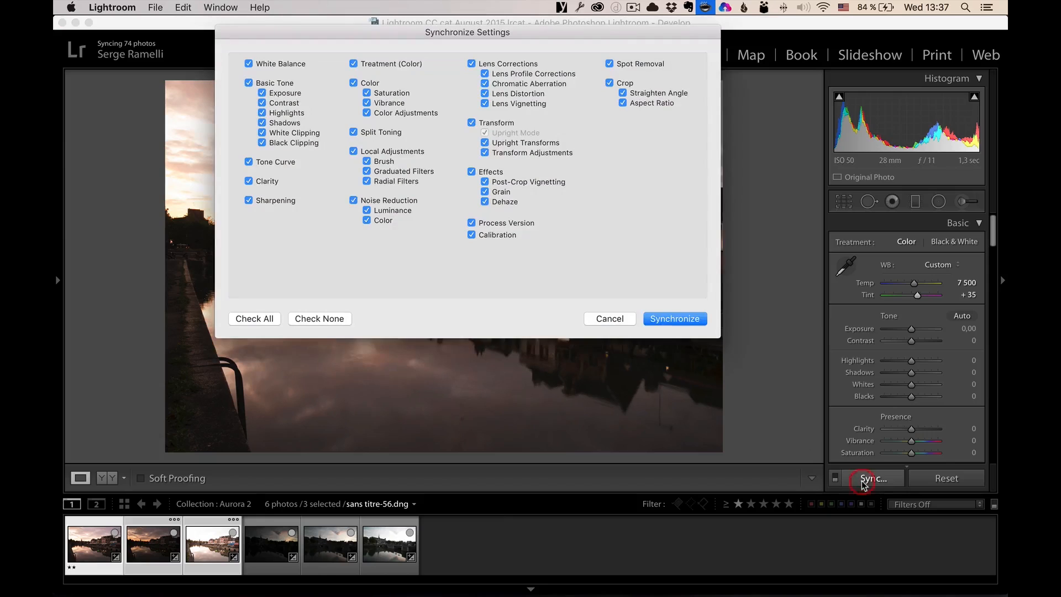
left_click(674, 318)
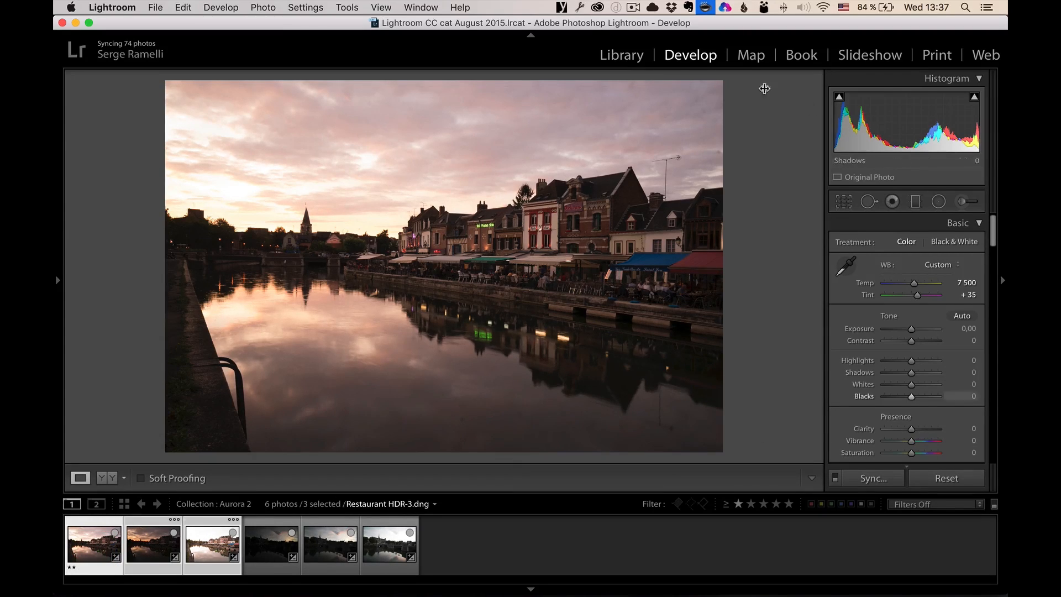
left_click(868, 201)
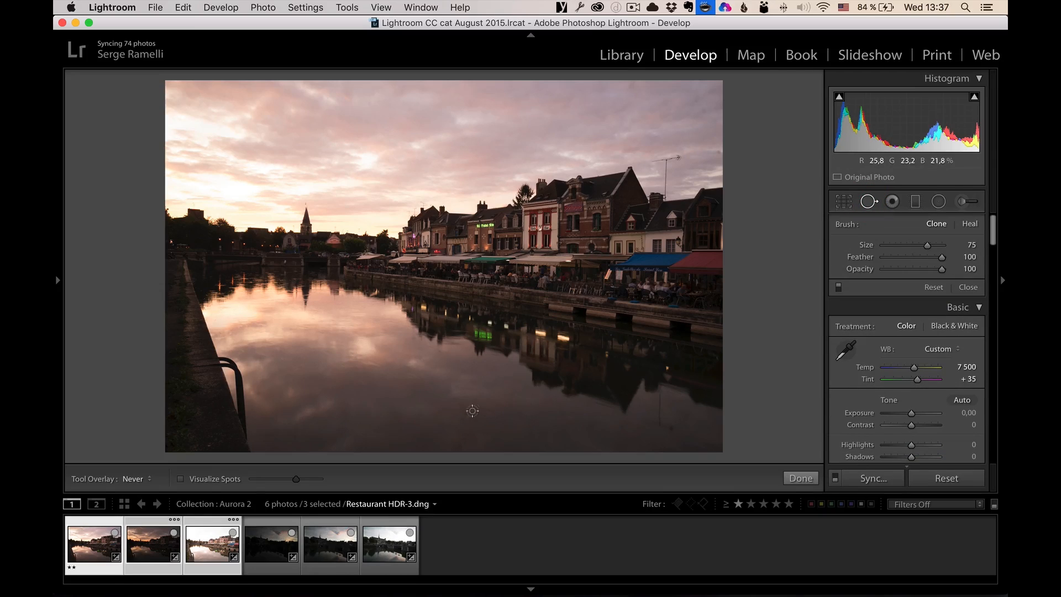
left_click(460, 420)
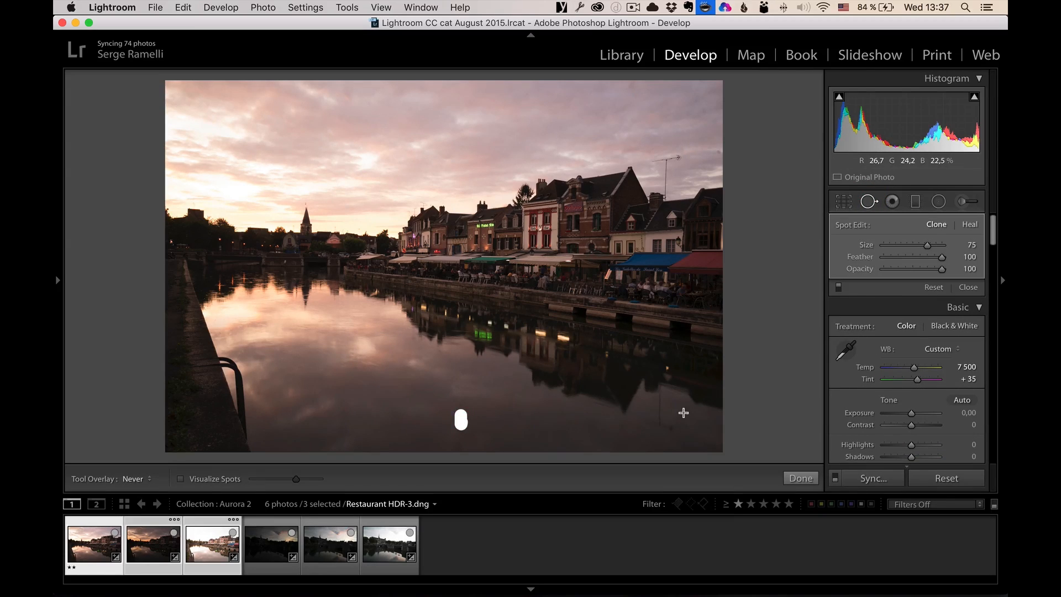
left_click(873, 477)
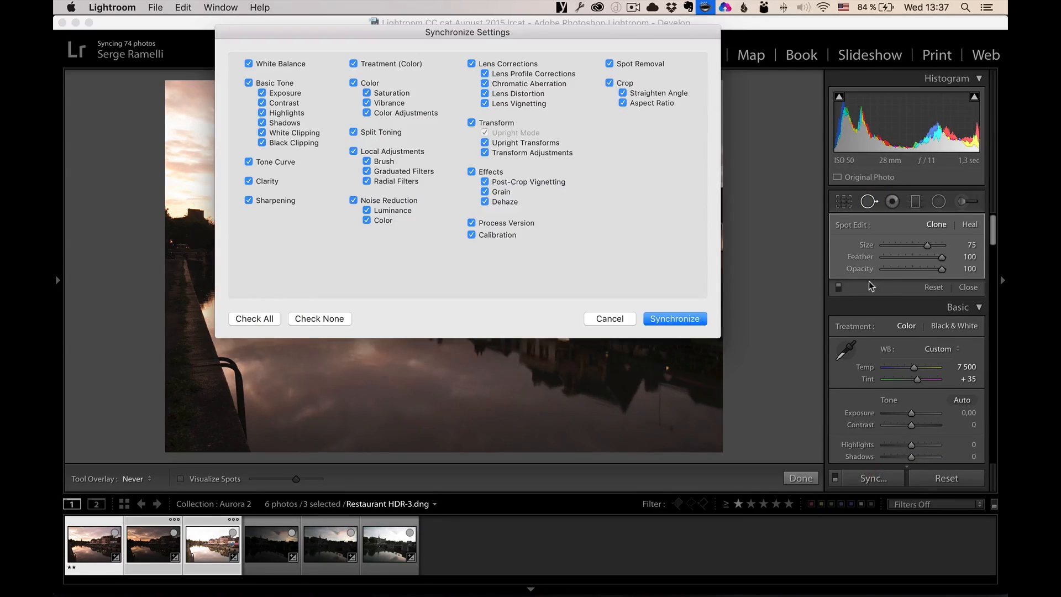
left_click(673, 318)
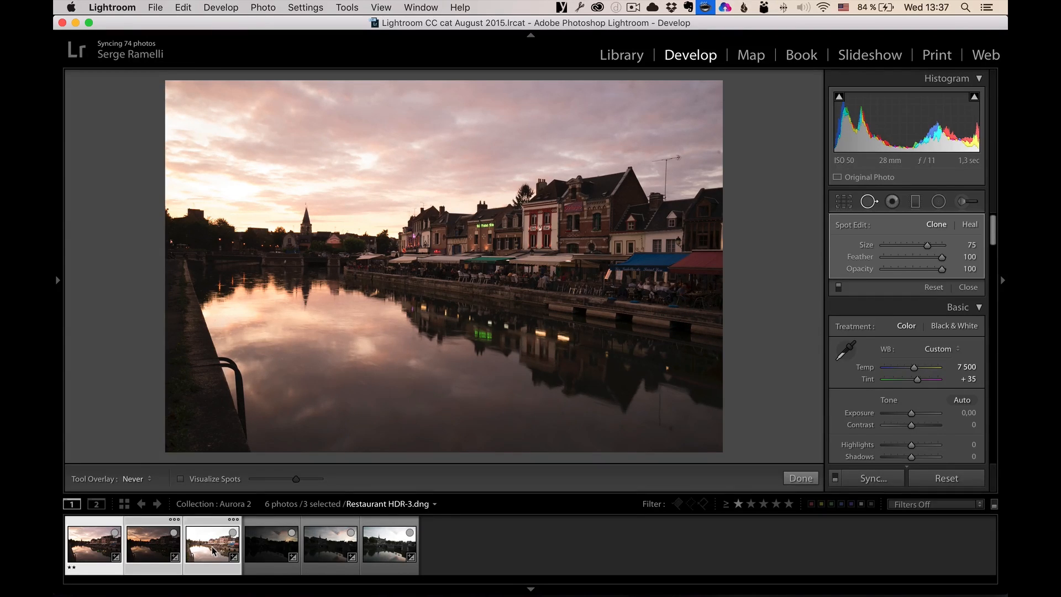
Bring up the export context menu for the three selected bracketed canal frames.
right_click(212, 545)
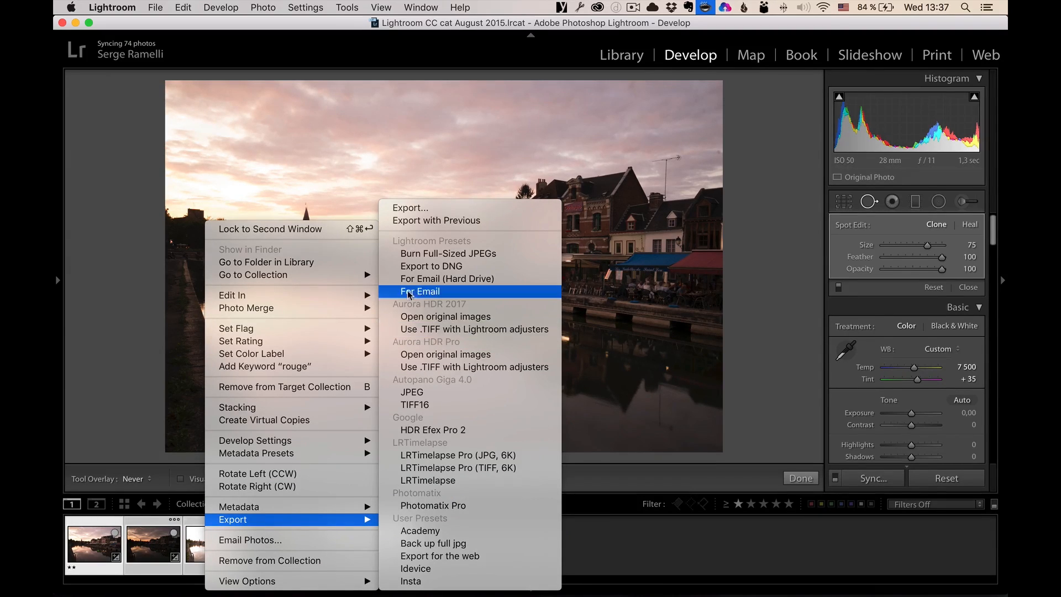
mouse_move(445, 316)
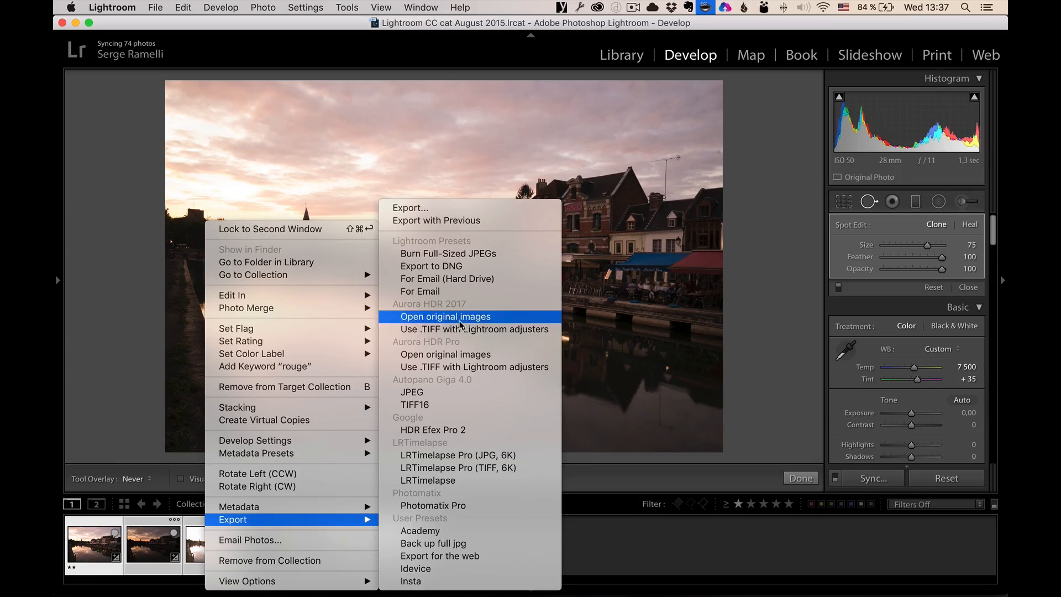
mouse_move(474, 329)
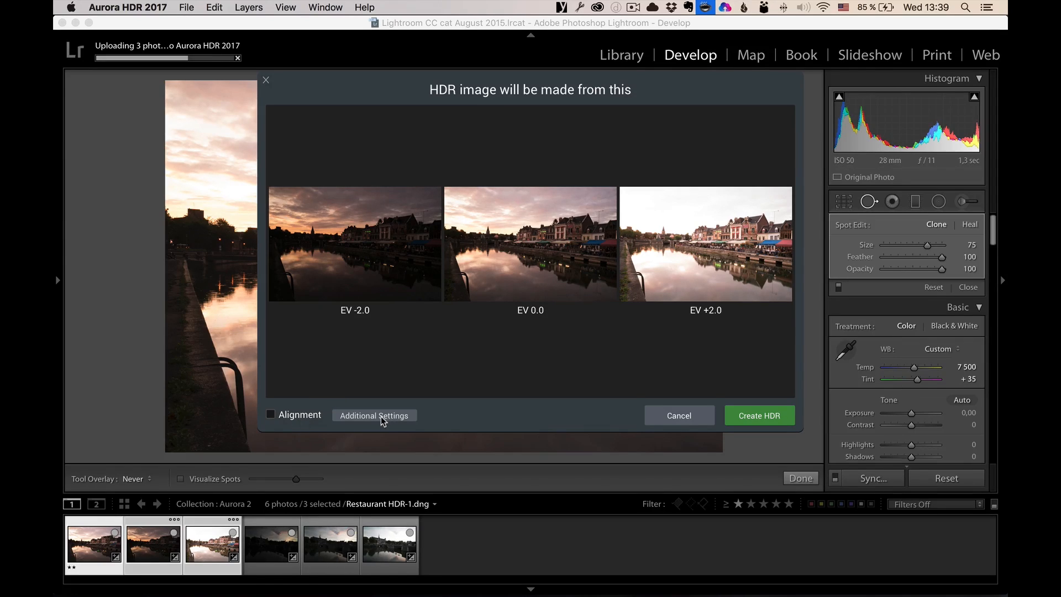
Peek at Additional Settings, leave alignment off, and create the HDR from the EV −2, 0, +2 brackets.
left_click(373, 415)
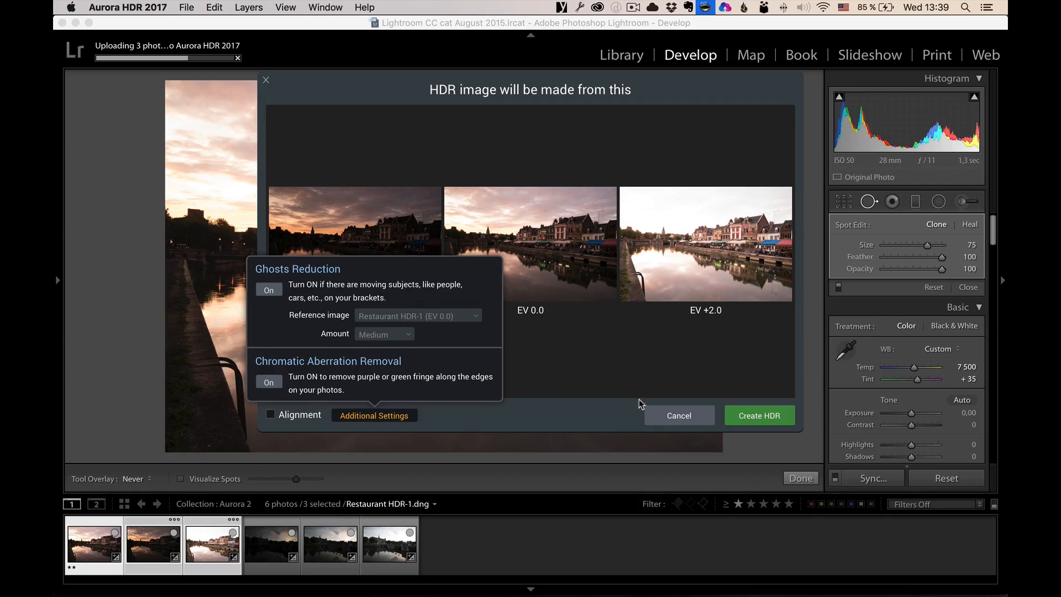
mouse_move(275, 301)
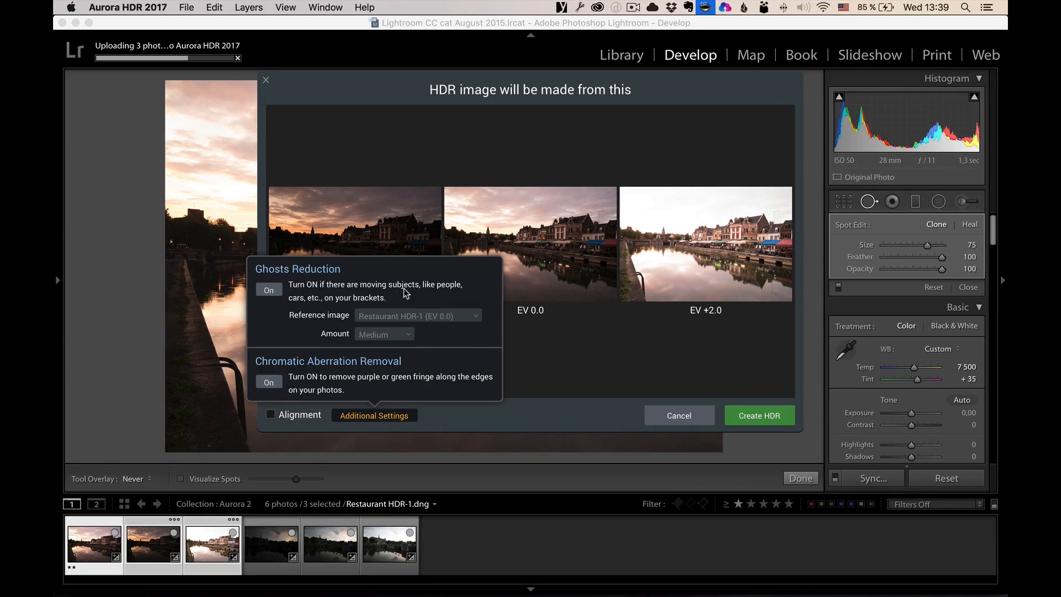
left_click(374, 415)
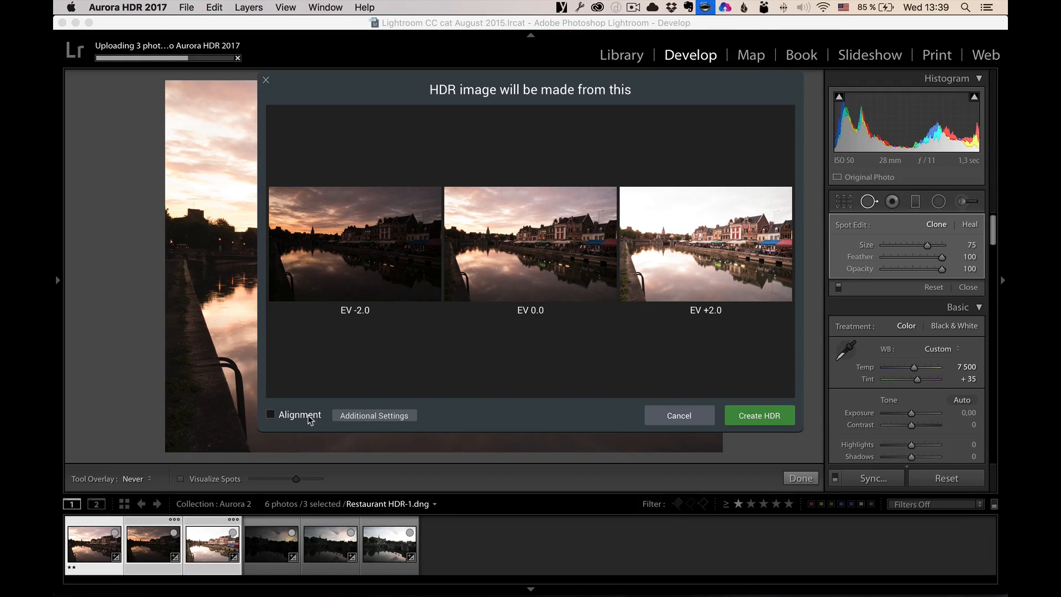
mouse_move(759, 415)
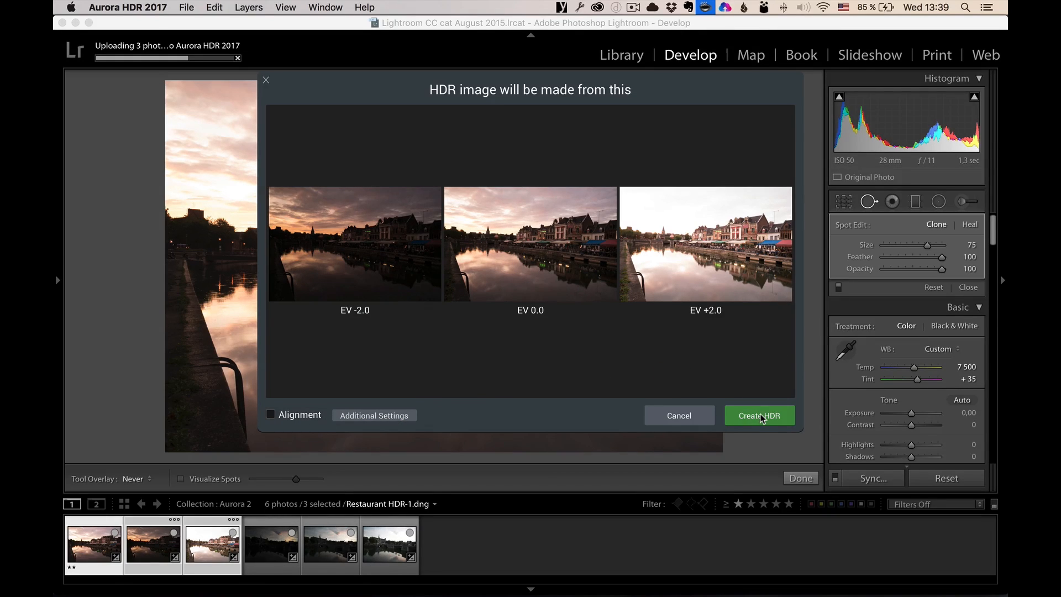
left_click(758, 416)
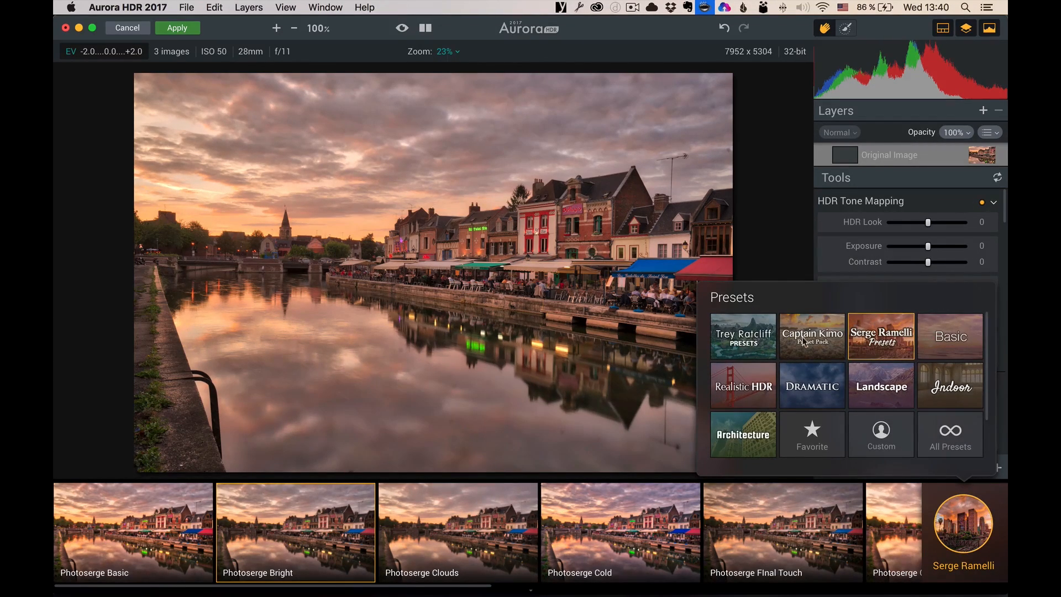
mouse_move(963, 528)
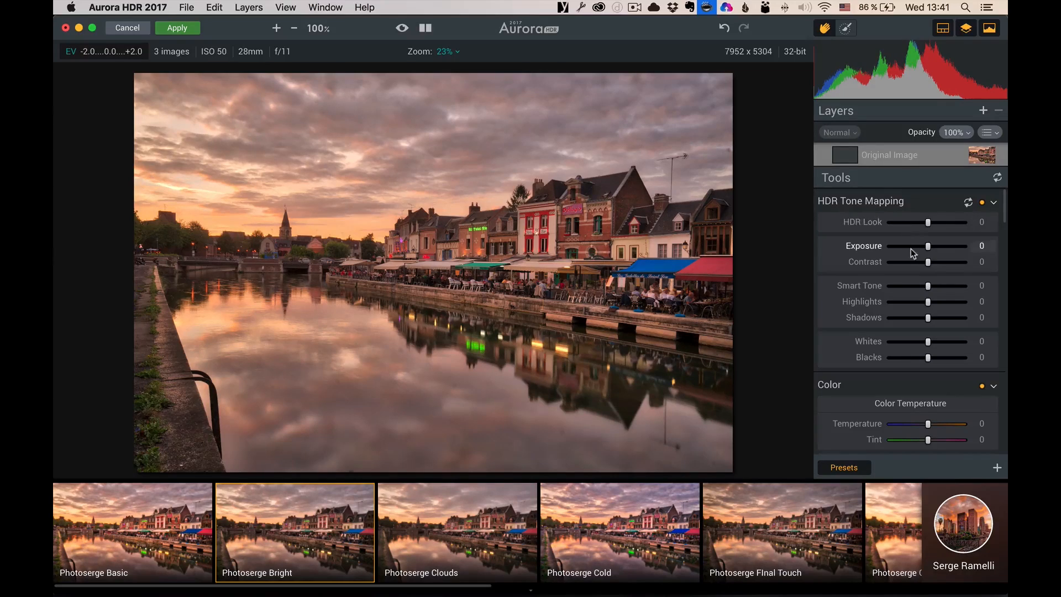
Scroll the Tools panel down to reveal the tone mapping through Structure and Denoise settings.
scroll("down", 3)
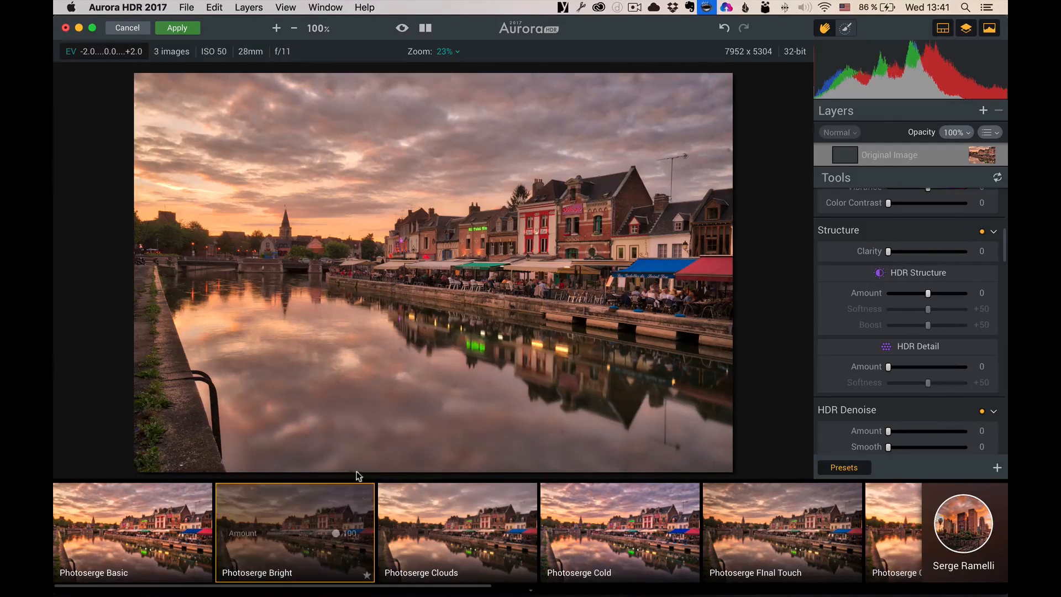
Compare the Photoserge Basic, Bright and Local Details presets on the merged canal photo.
left_click(133, 532)
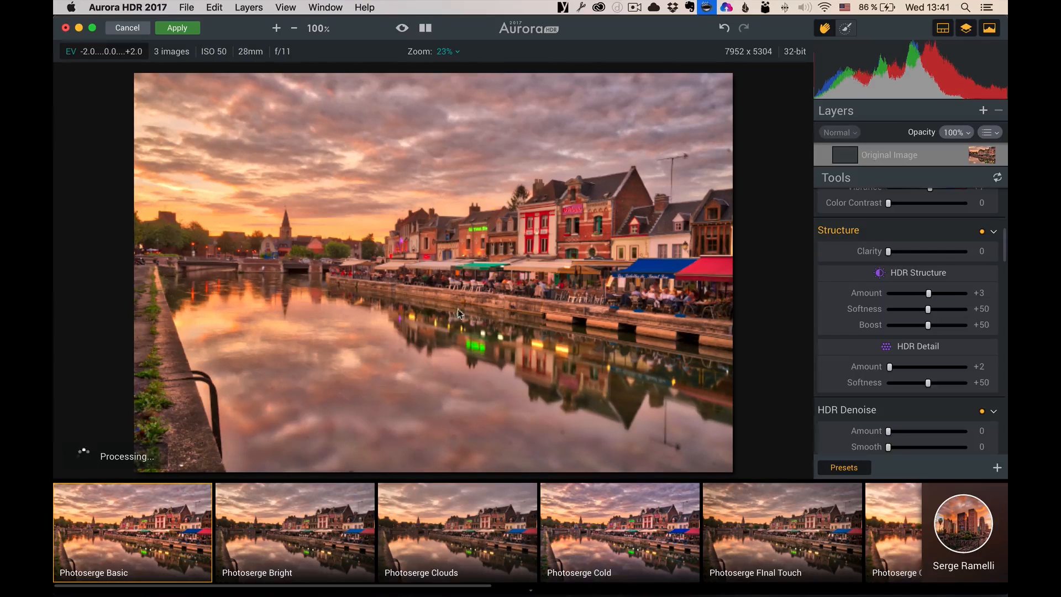
left_click(295, 531)
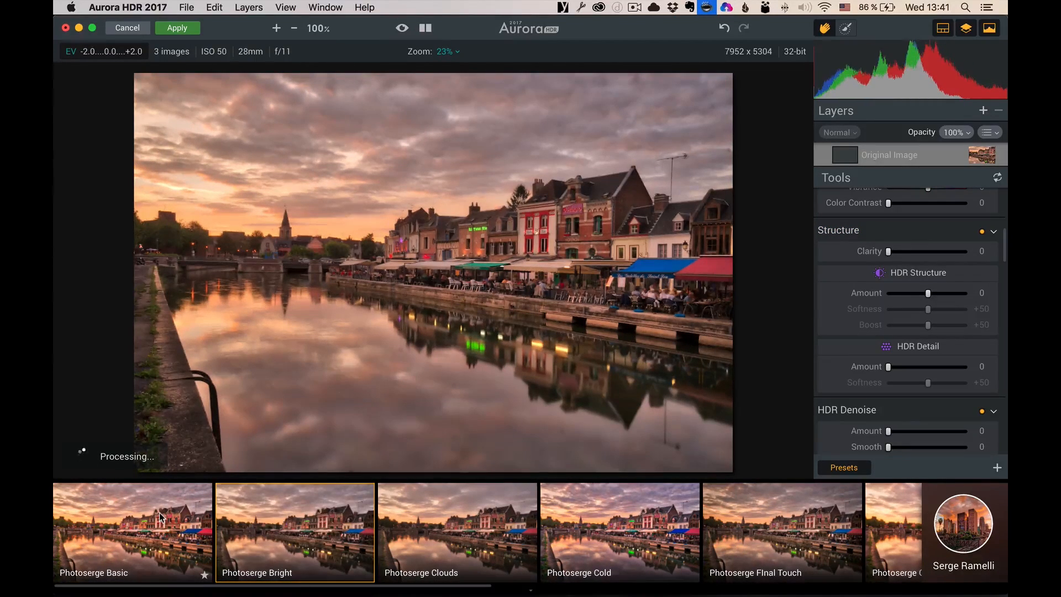
left_click(295, 531)
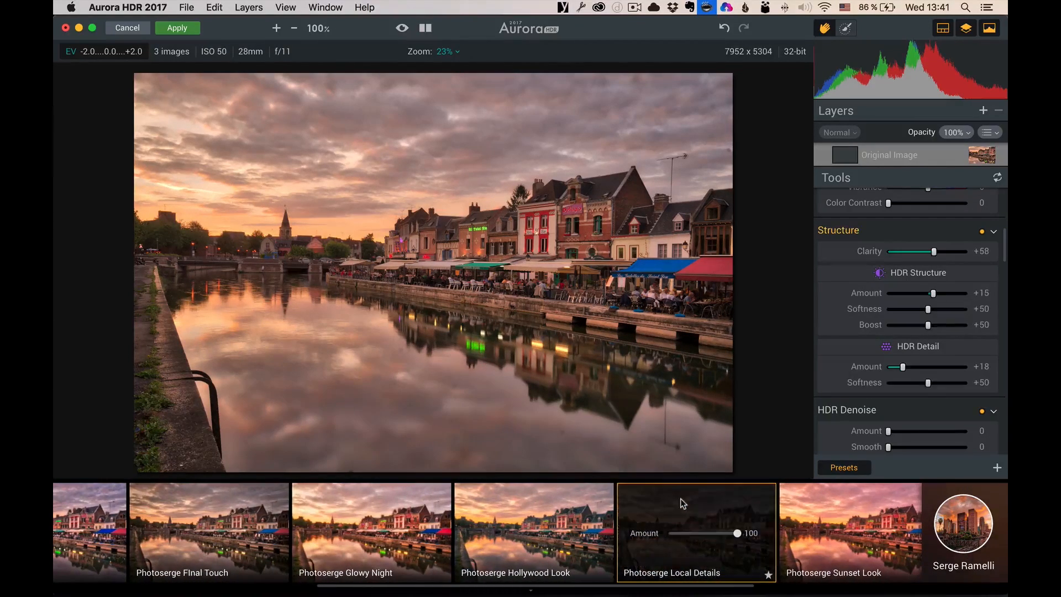
left_click(696, 531)
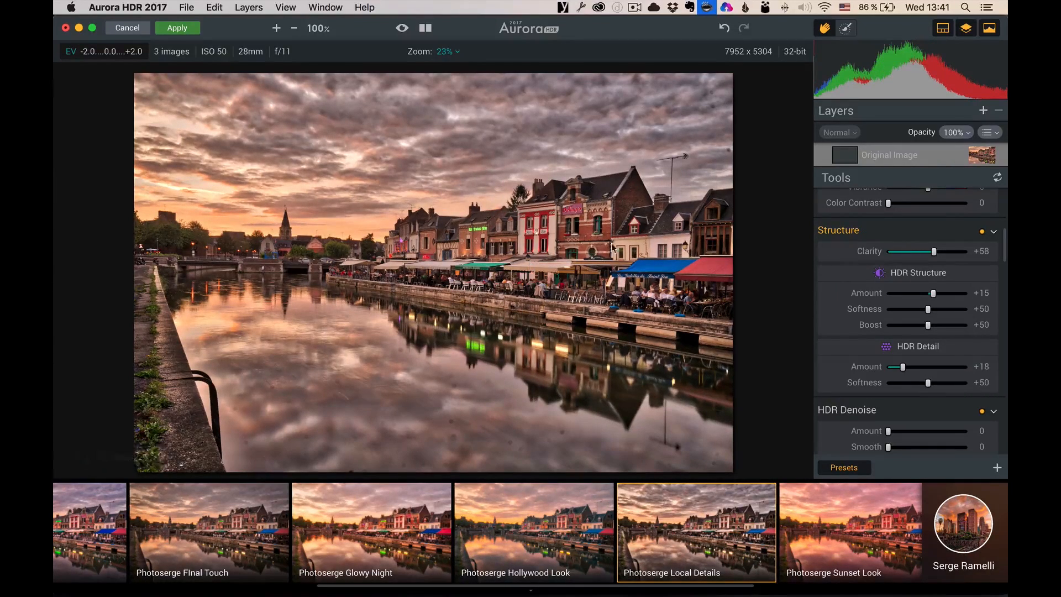
mouse_move(472, 225)
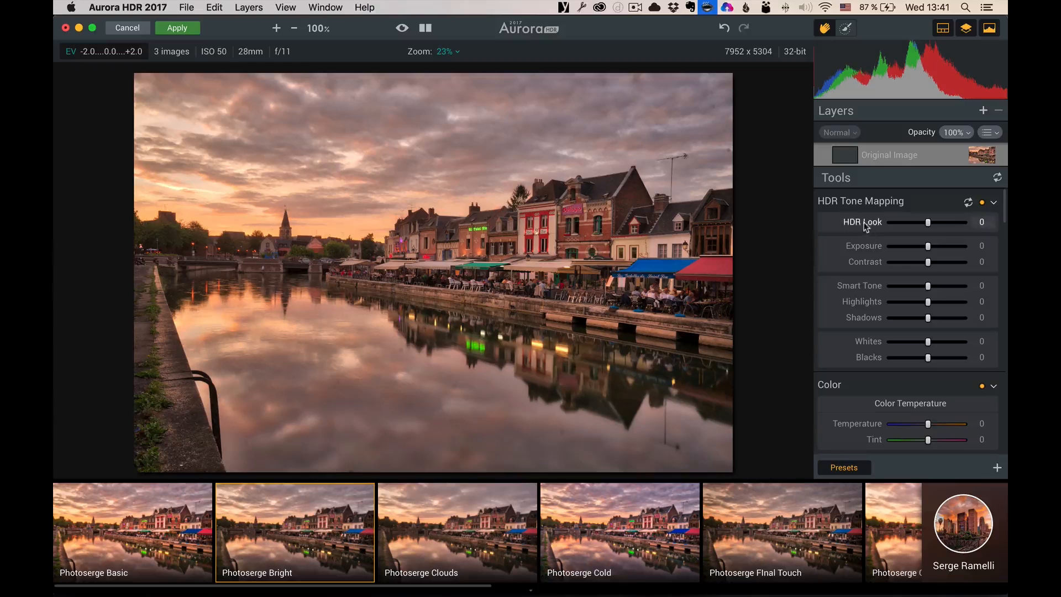
Adjust the HDR Look slider, settling at −25, and bring up the add-layer menu.
left_click_drag(927, 222, 945, 222)
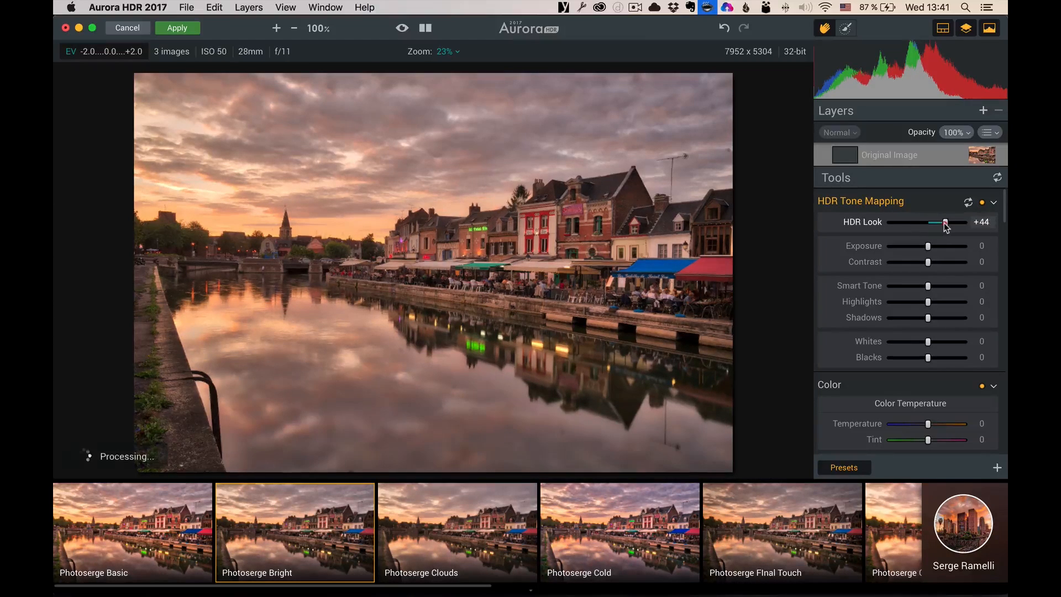
left_click_drag(940, 223, 946, 224)
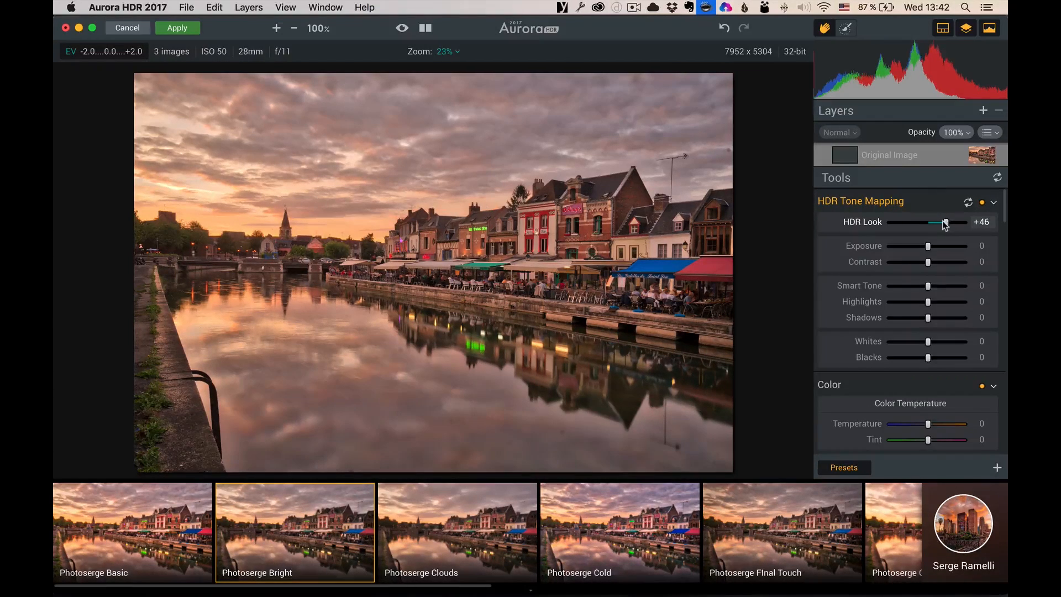
left_click_drag(944, 223, 922, 222)
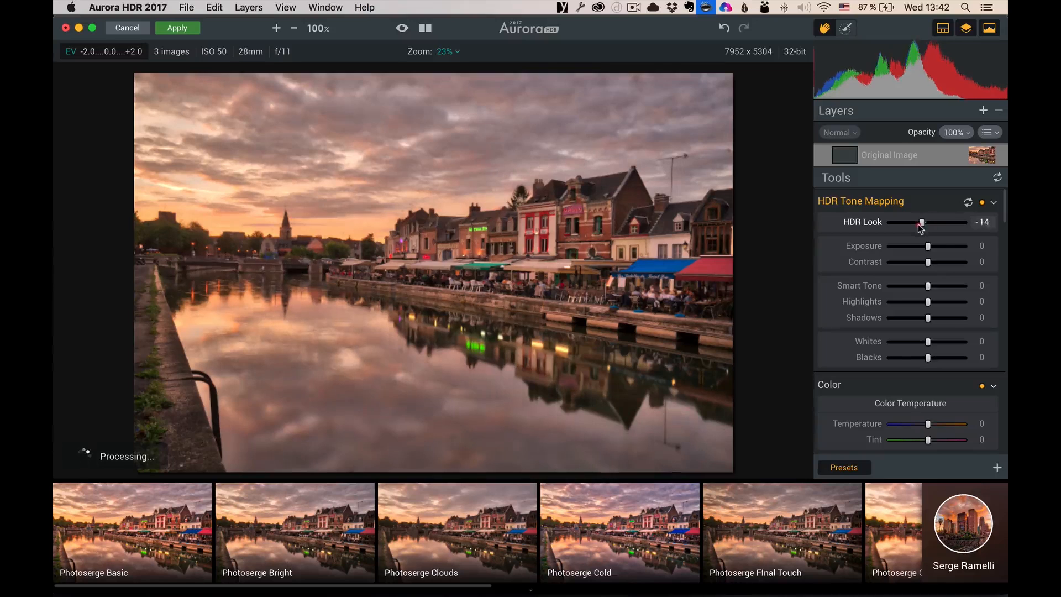
left_click_drag(928, 222, 917, 223)
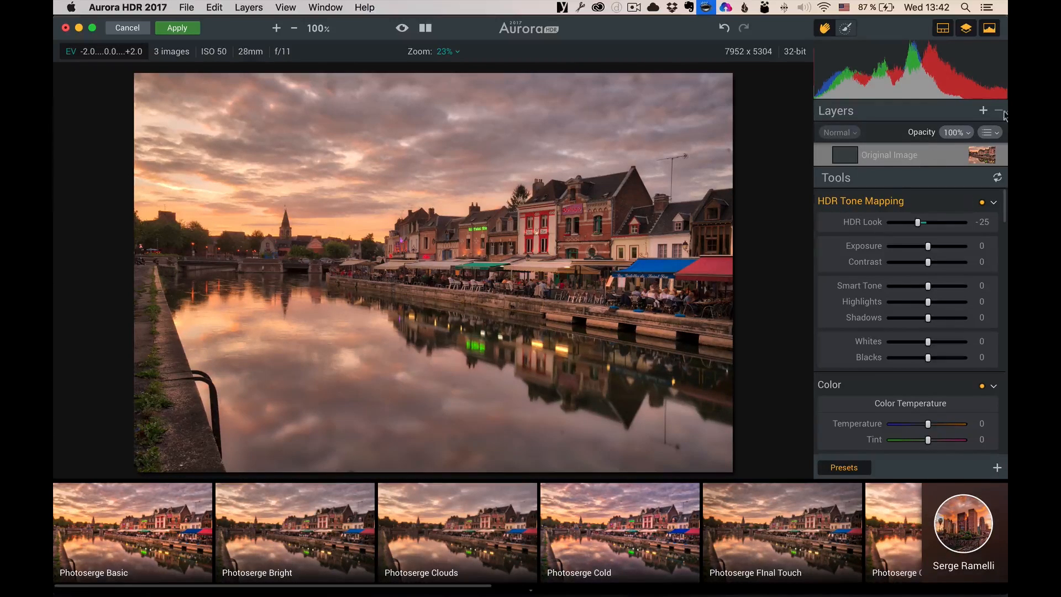
left_click(983, 111)
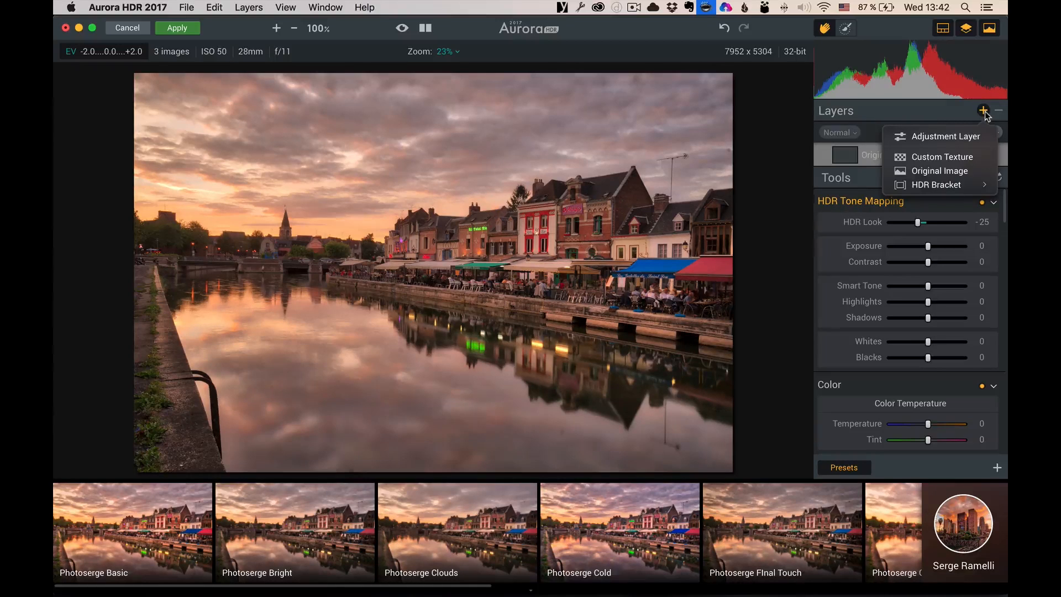
mouse_move(937, 185)
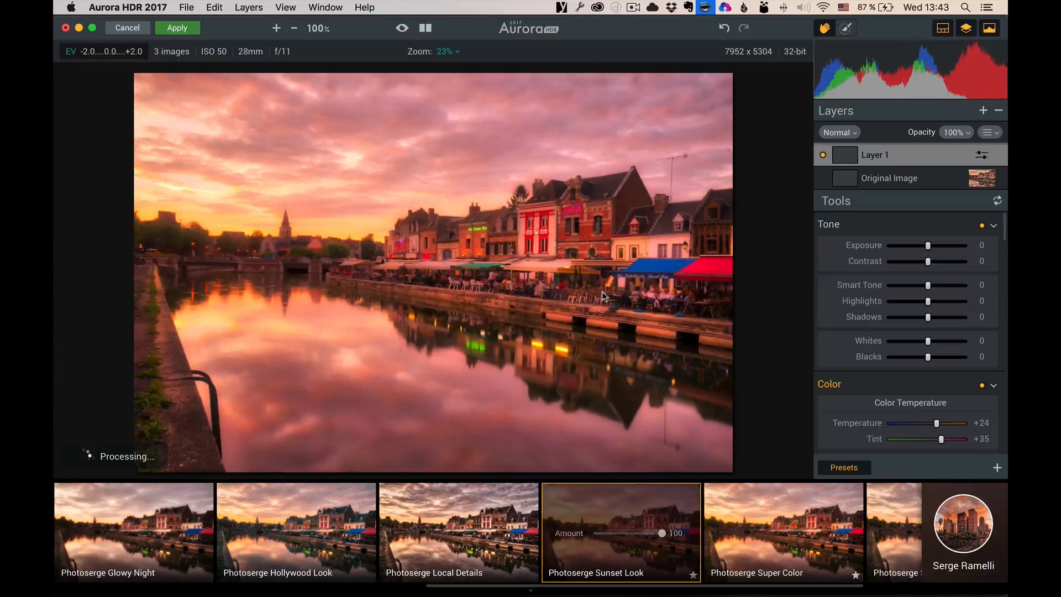
Pick a top toolbar tool to start masking the Photoserge Sunset Look adjustment layer.
left_click(845, 28)
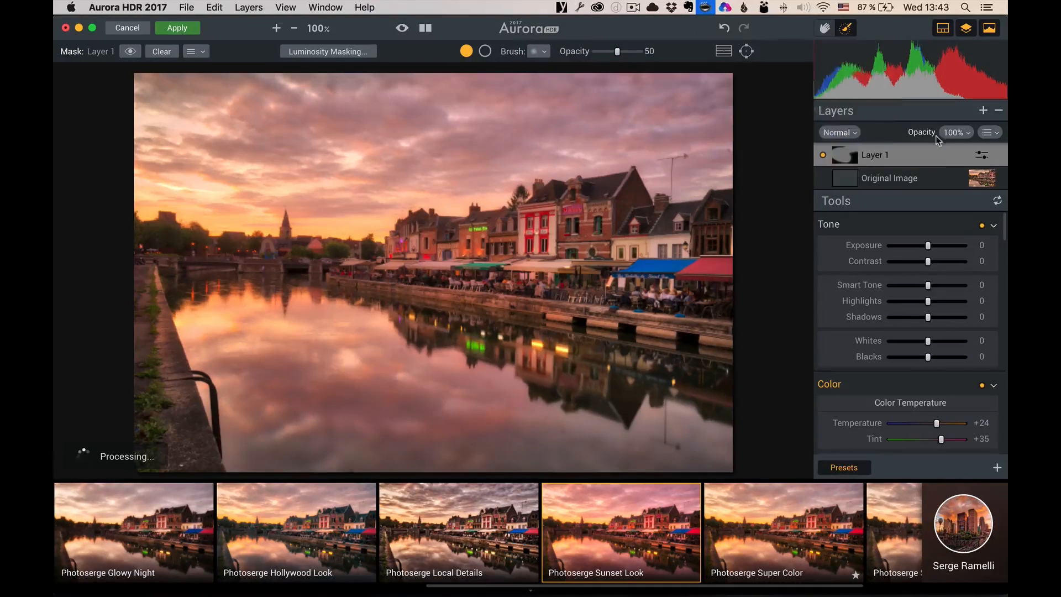
Add Layer 2, brush its mask across the café terraces and awnings, and toggle it to compare.
left_click(983, 111)
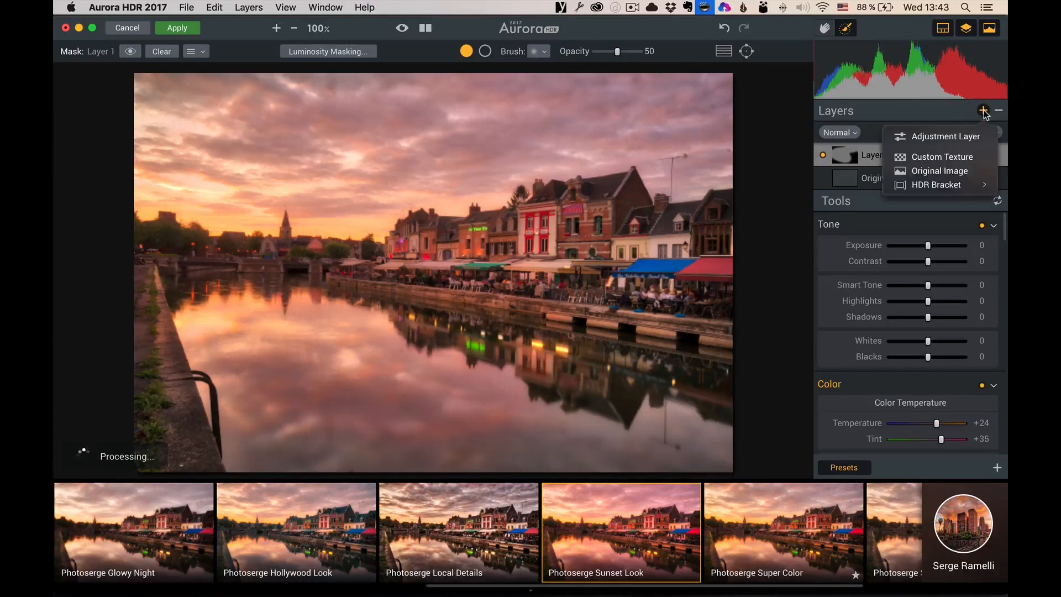
mouse_move(946, 136)
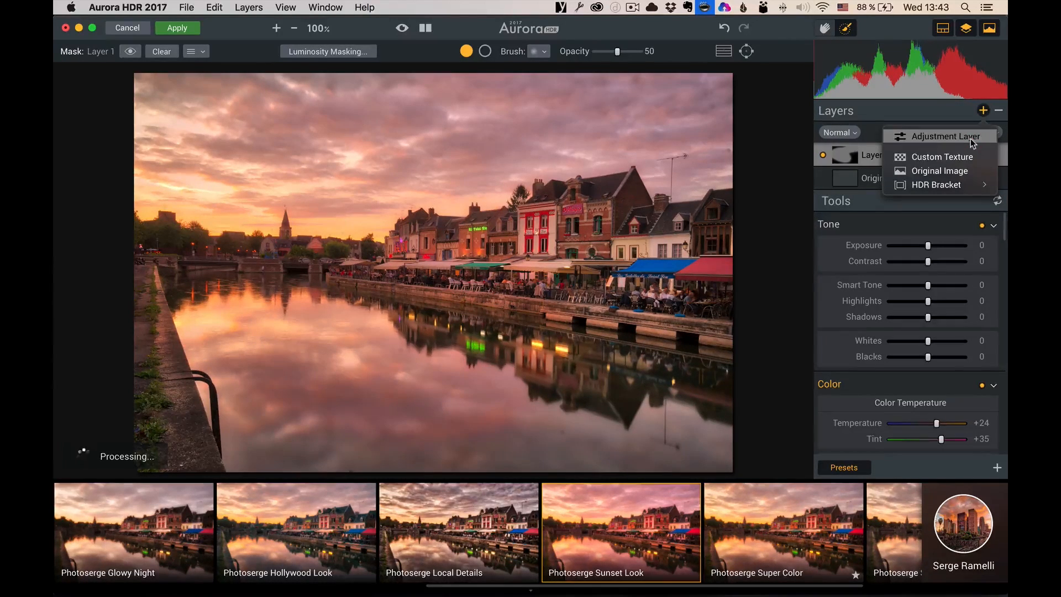
left_click(946, 136)
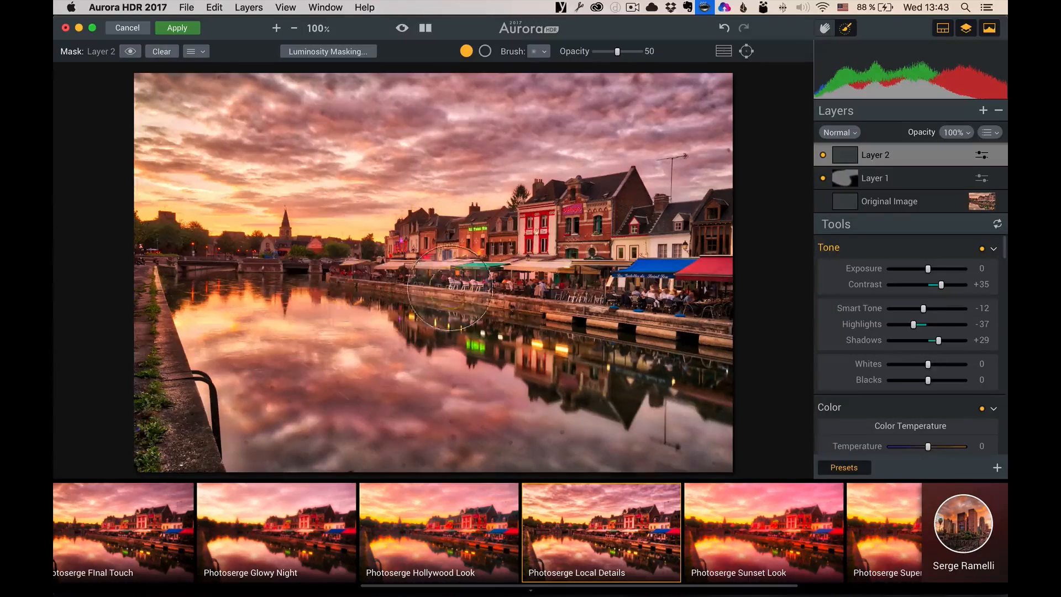
left_click_drag(445, 291, 464, 260)
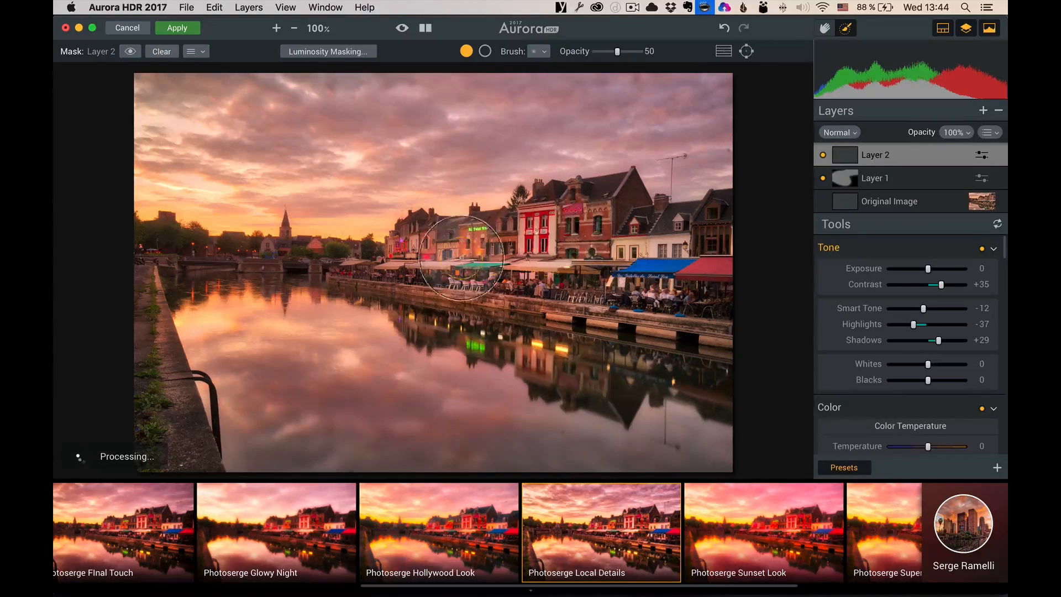
left_click_drag(464, 261, 605, 271)
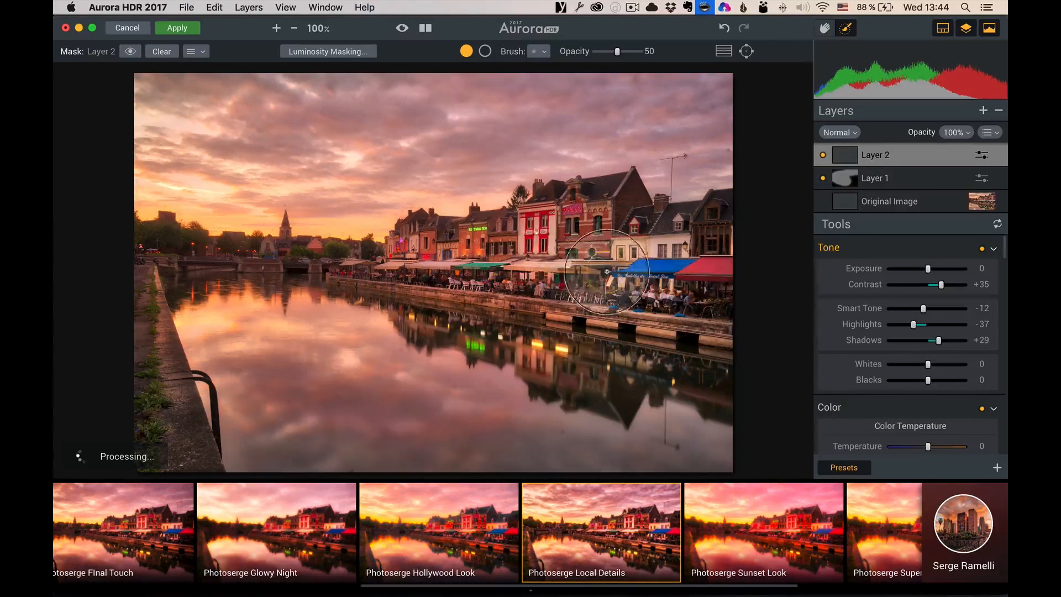
left_click_drag(606, 271, 710, 298)
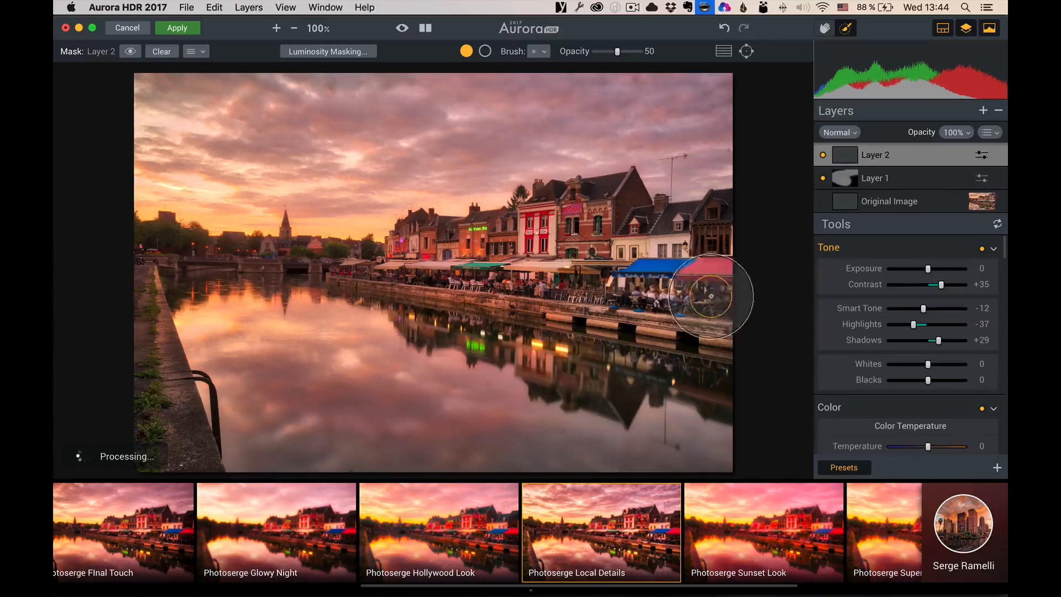
left_click(822, 155)
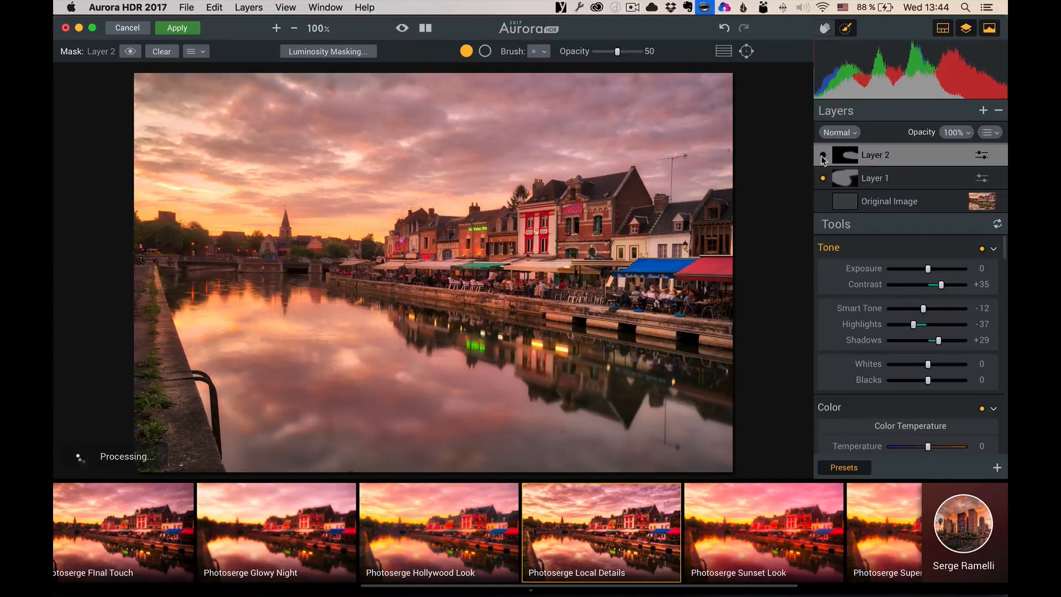
left_click(823, 154)
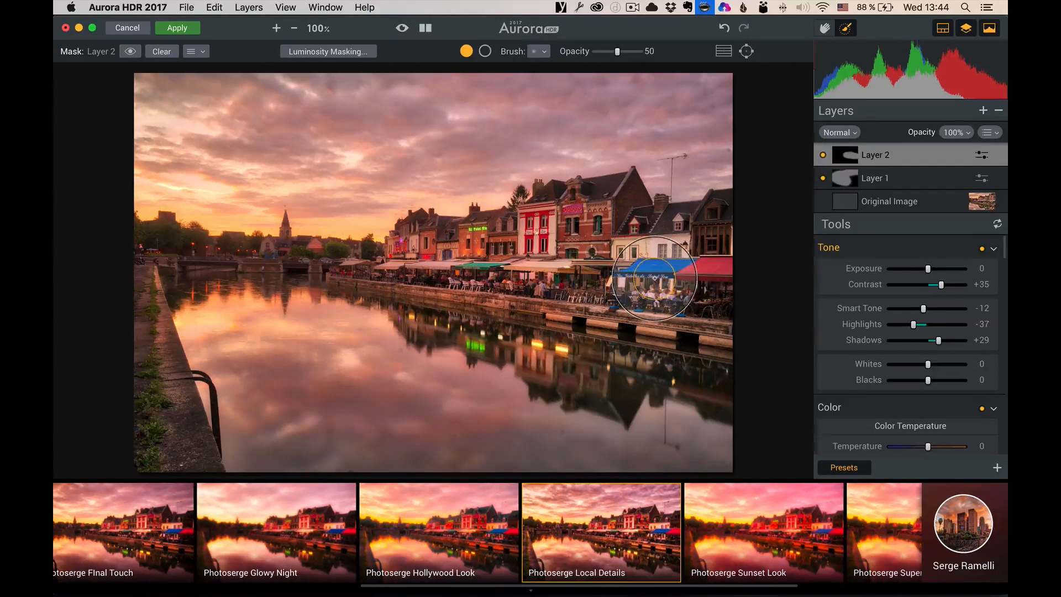
mouse_move(984, 114)
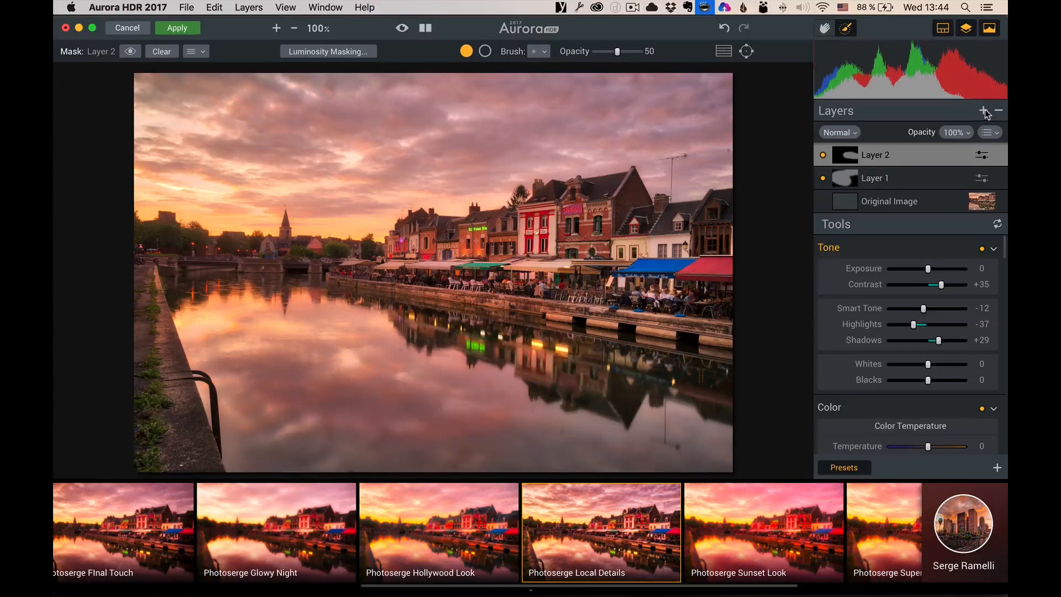
Add Layer 3 as an adjustment layer and blend it at 55% opacity.
left_click(985, 110)
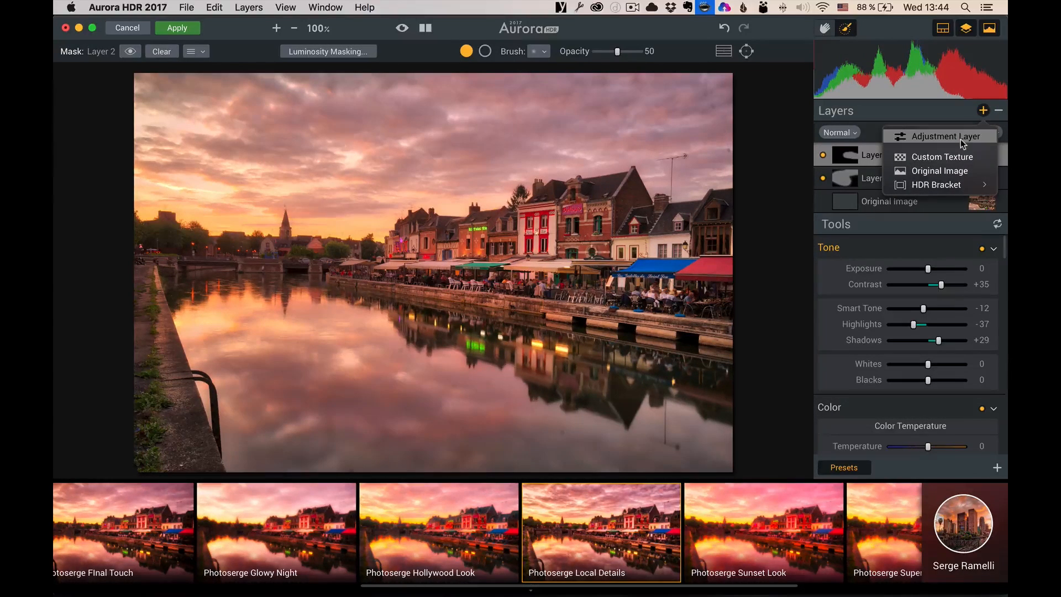
left_click(945, 136)
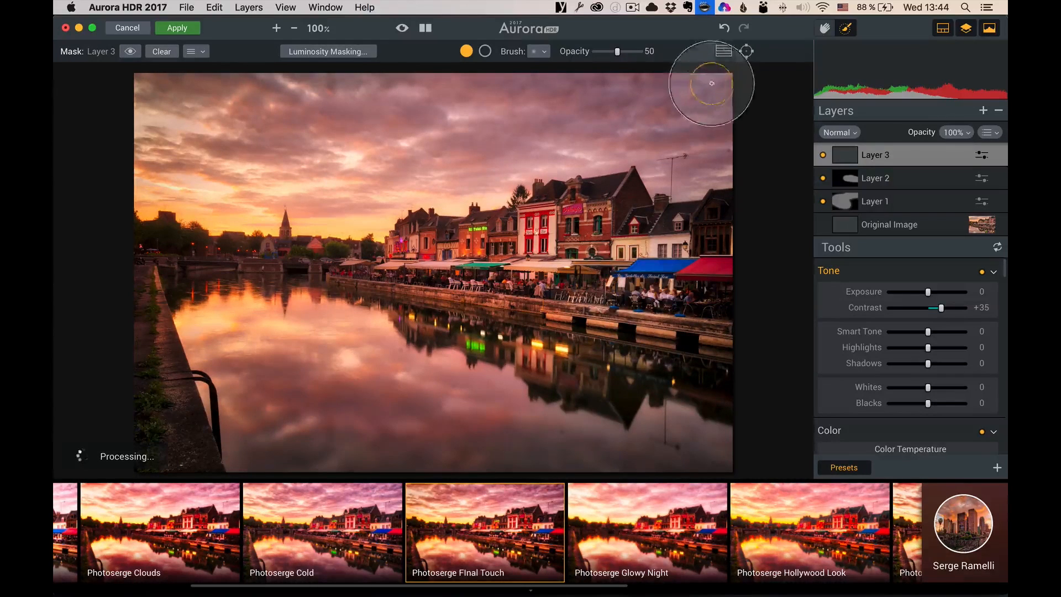
mouse_move(725, 257)
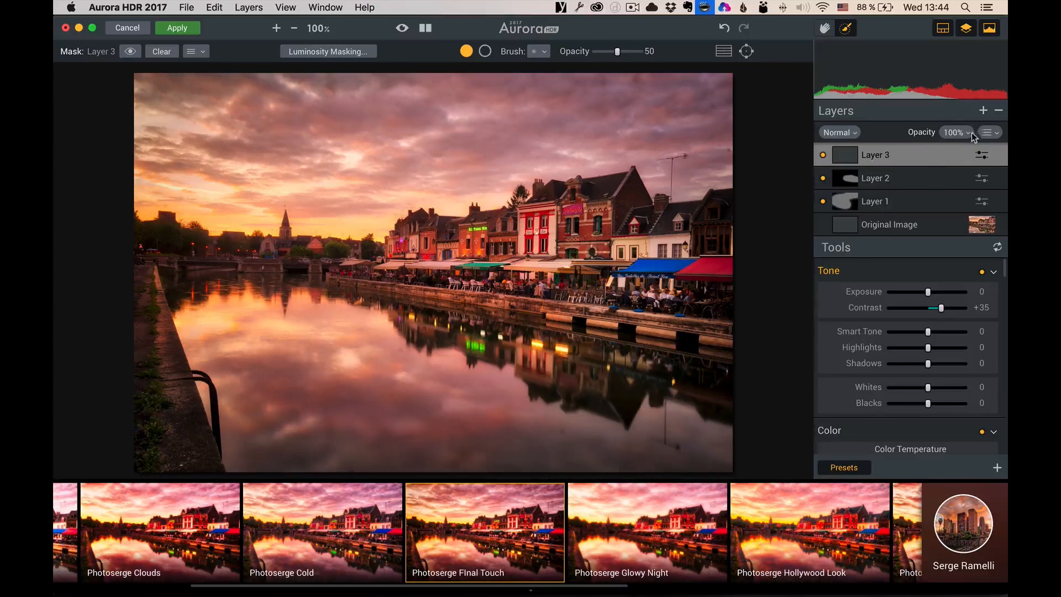
left_click_drag(967, 154, 934, 154)
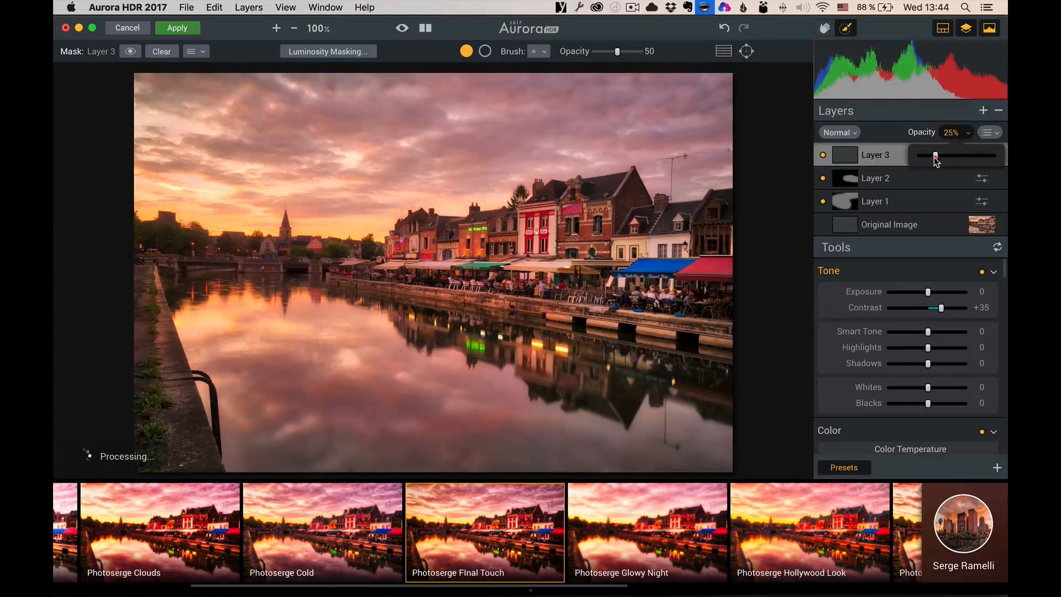
left_click_drag(934, 154, 958, 154)
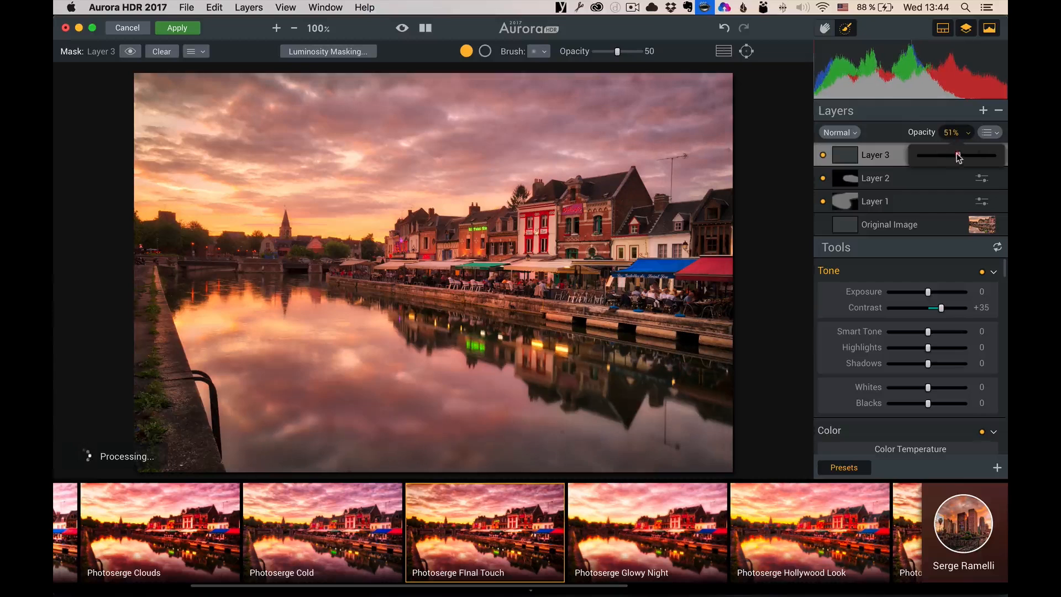
left_click_drag(940, 154, 957, 155)
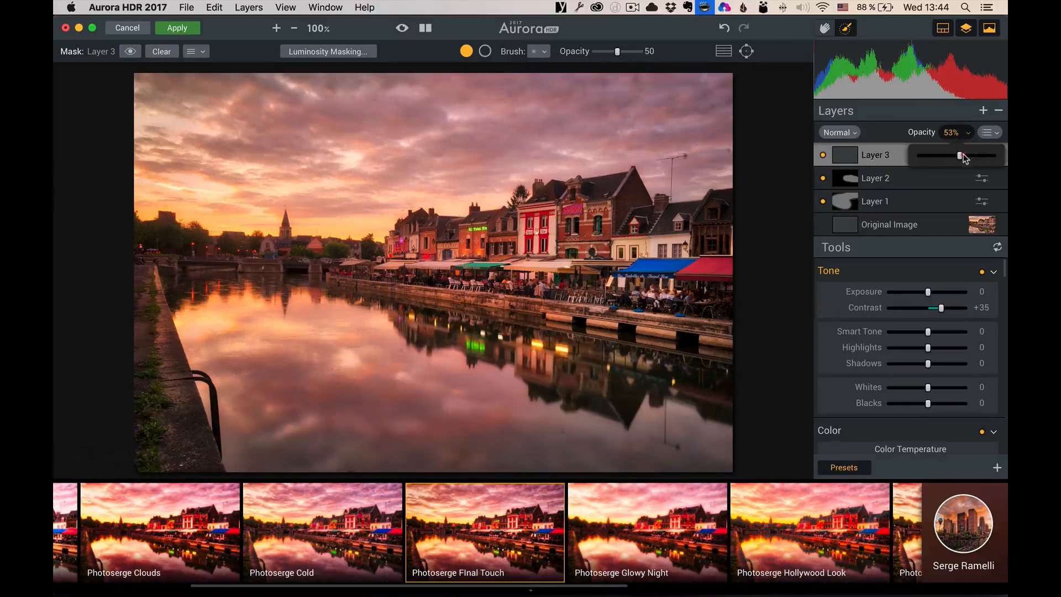
left_click_drag(958, 155, 960, 155)
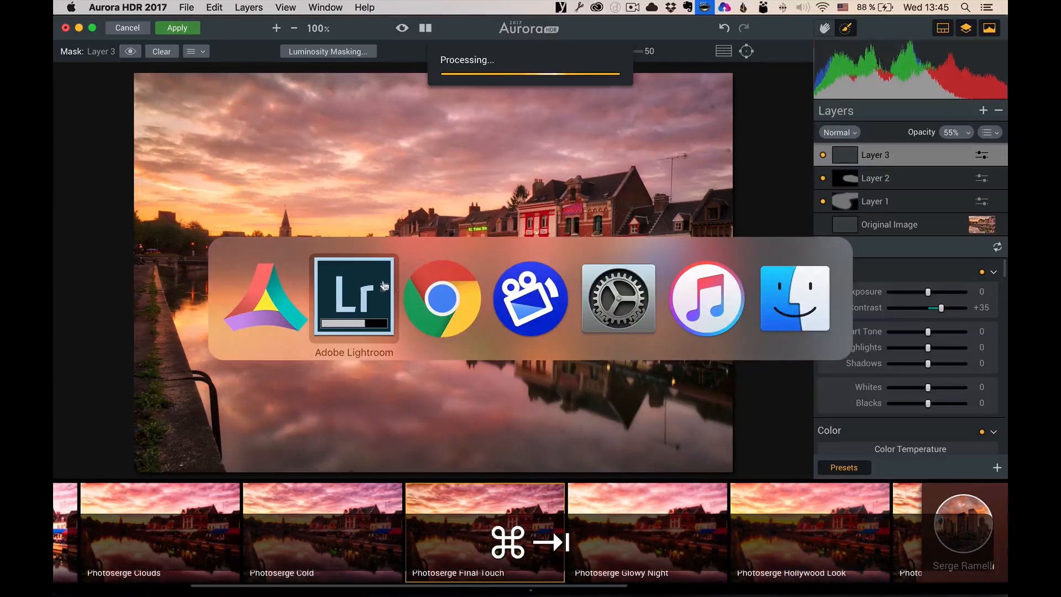
Export the three cathedral brackets from Lightroom to Aurora HDR as TIFFs with Lightroom adjustments.
left_click(353, 299)
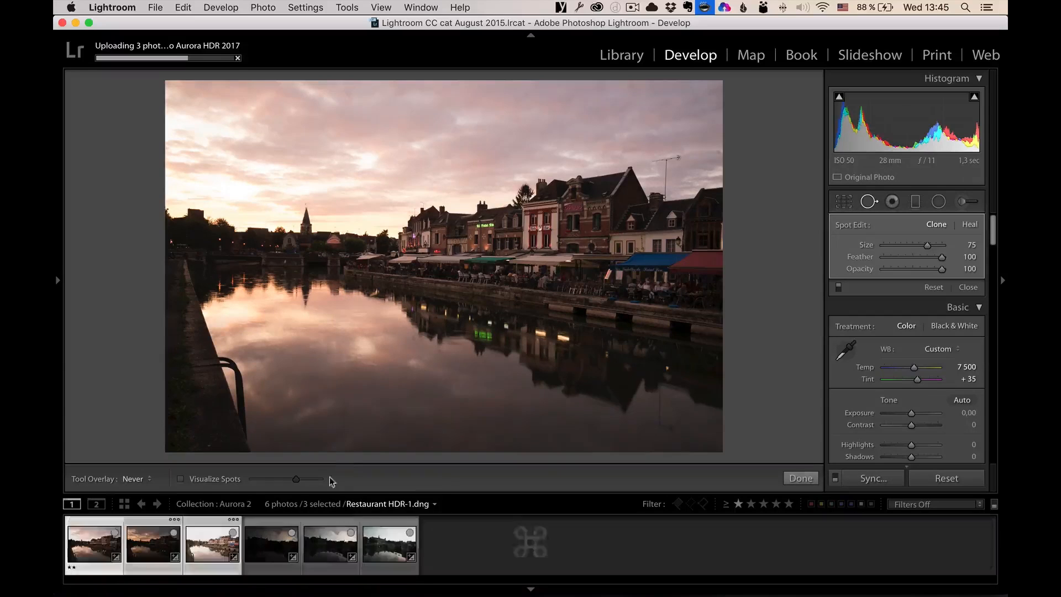
left_click(271, 546)
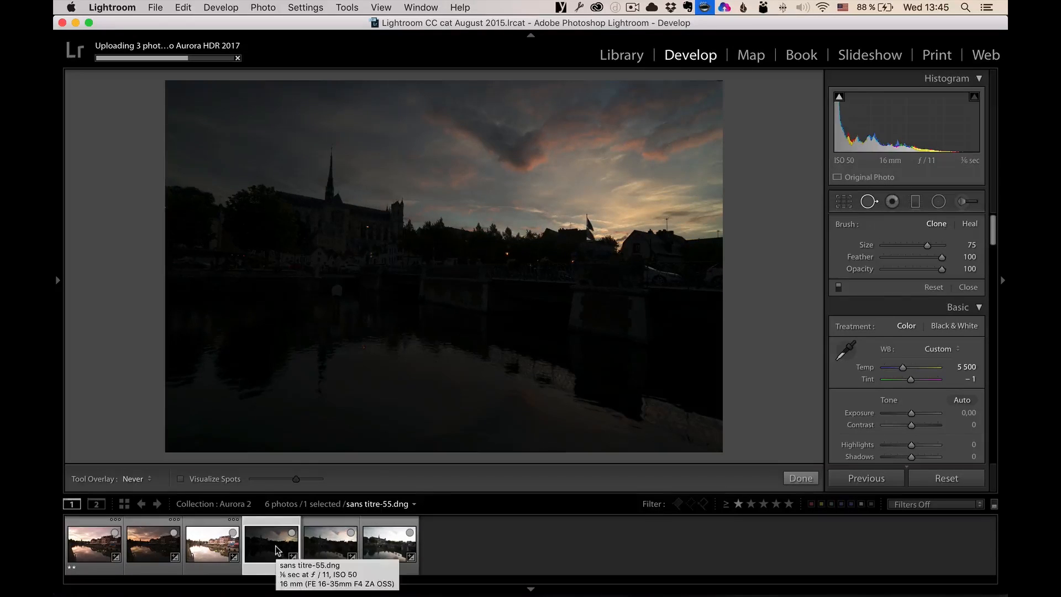
mouse_move(597, 294)
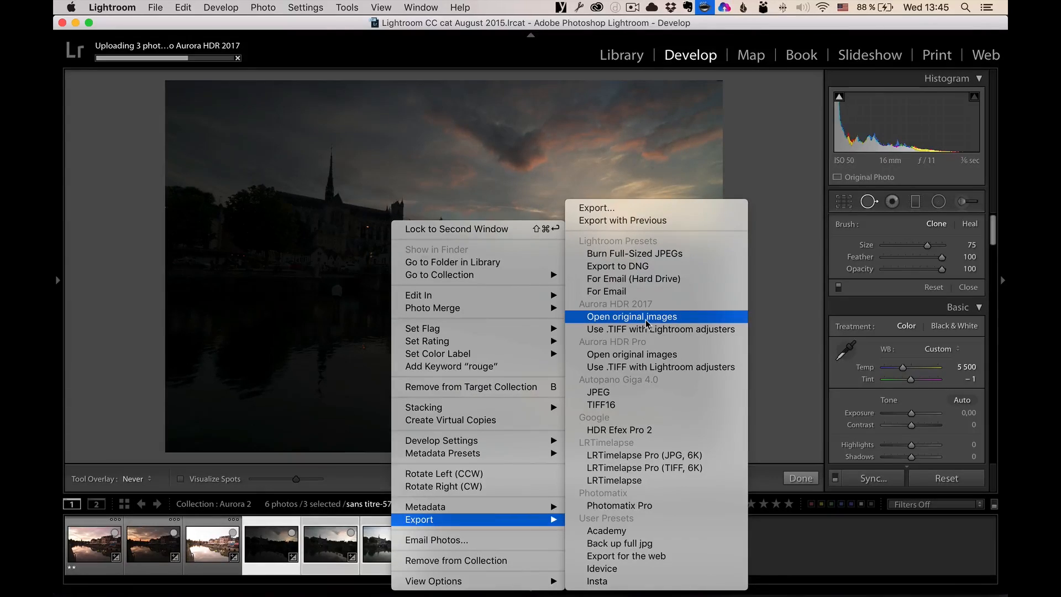
mouse_move(660, 329)
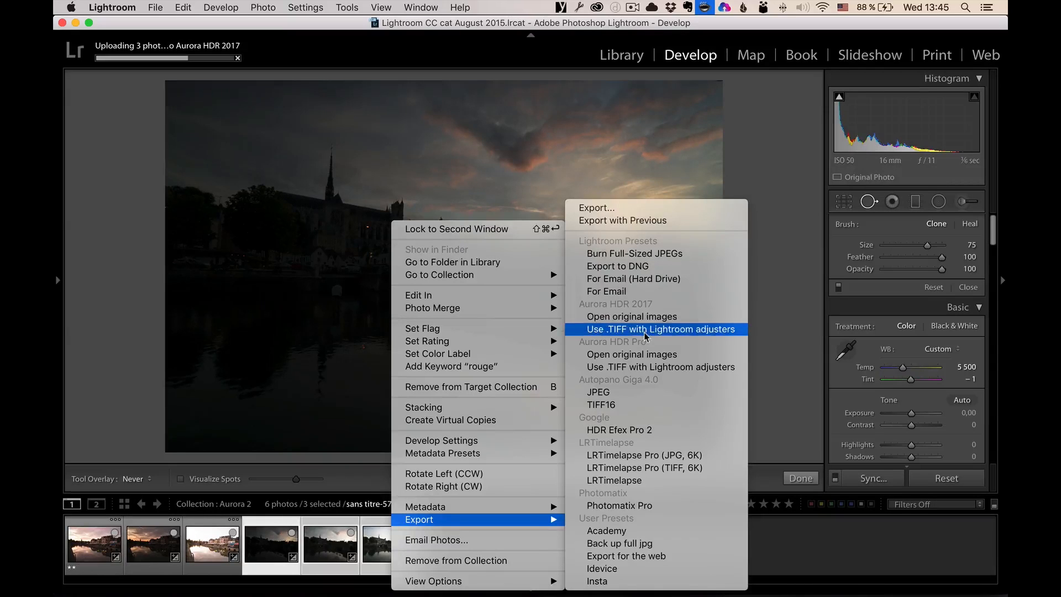
left_click(660, 329)
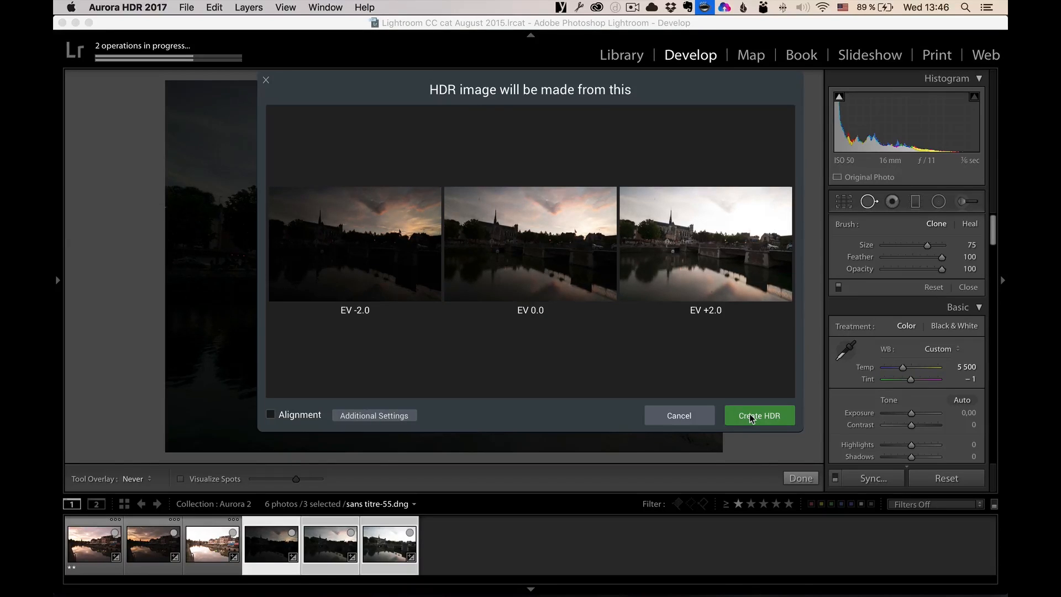
Create the HDR image from the EV -2.0, 0.0 and +2.0 cathedral frames.
left_click(758, 415)
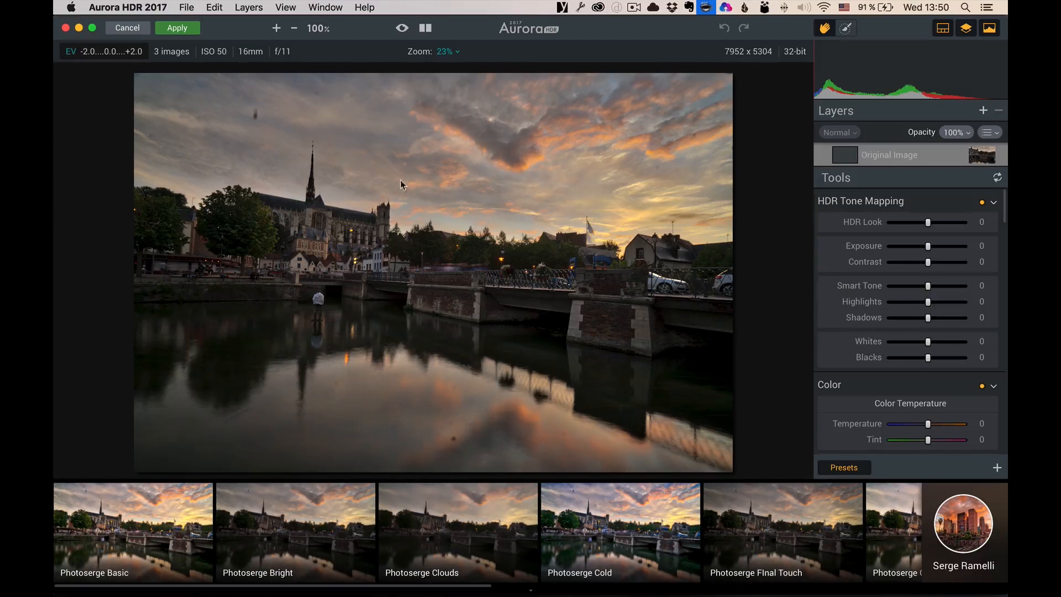
mouse_move(450, 446)
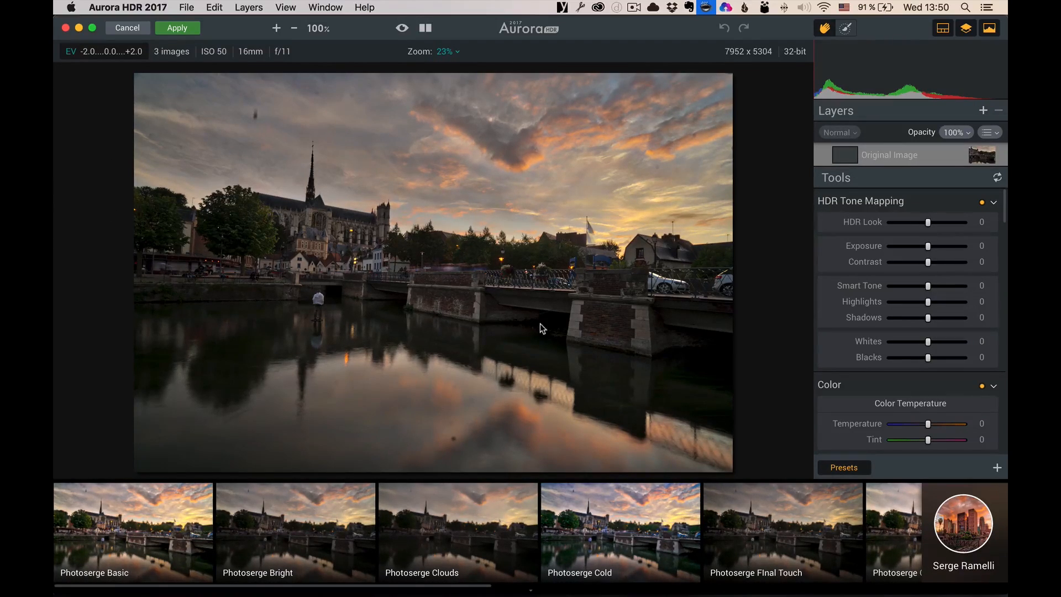
mouse_move(619, 166)
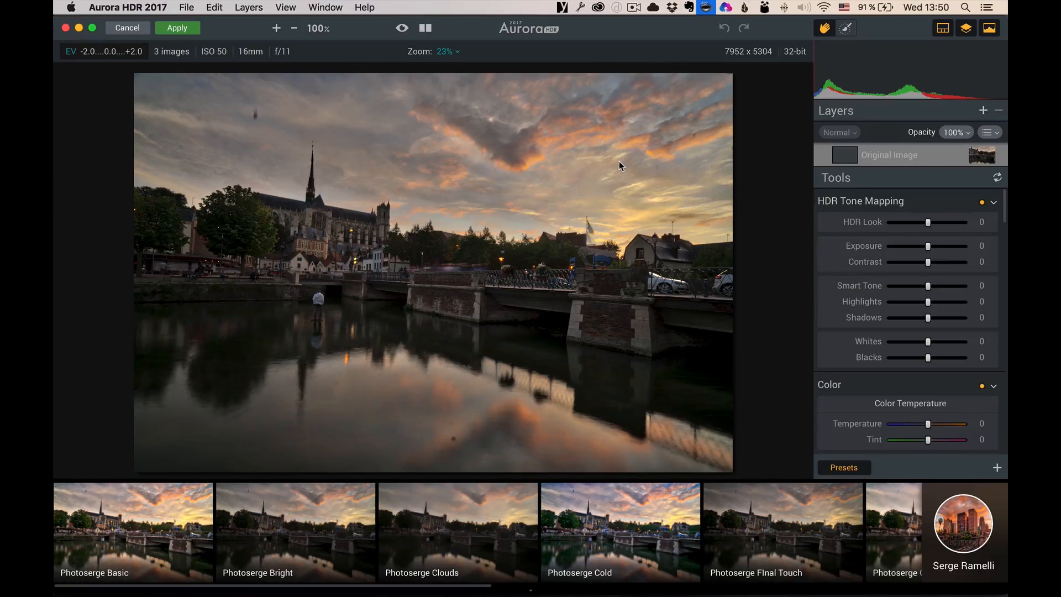
Apply Photoserge Basic, then set HDR Look -3, Temperature -14 and Exposure -22.
left_click(133, 532)
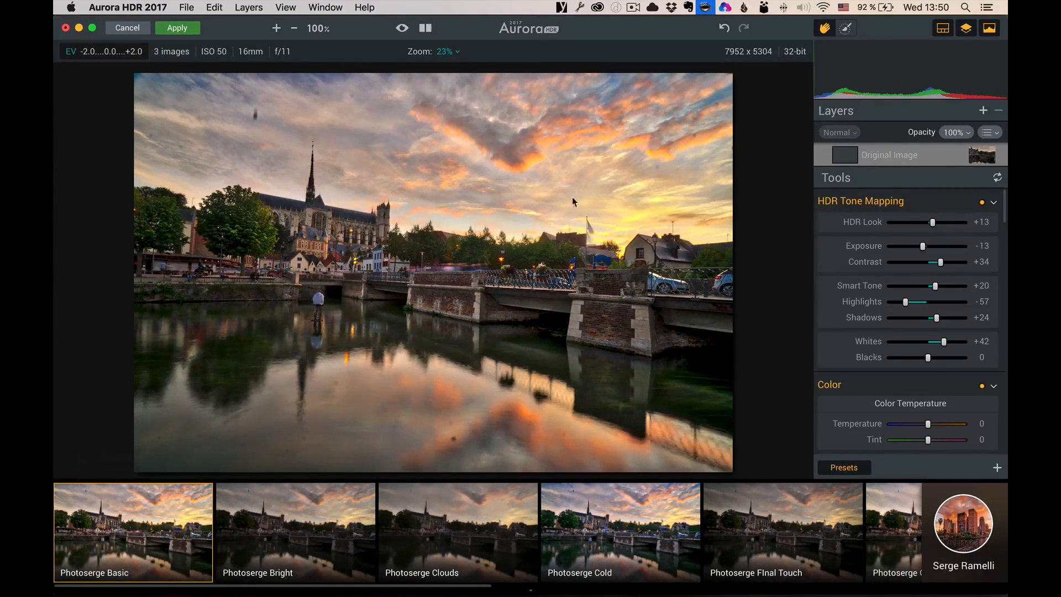
mouse_move(926, 226)
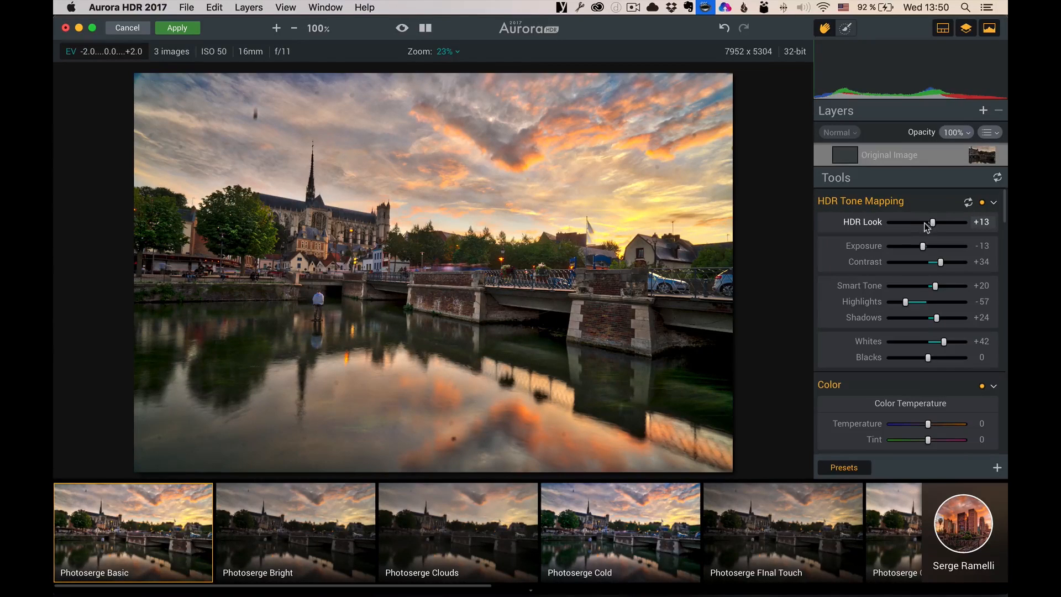
left_click_drag(932, 222, 925, 222)
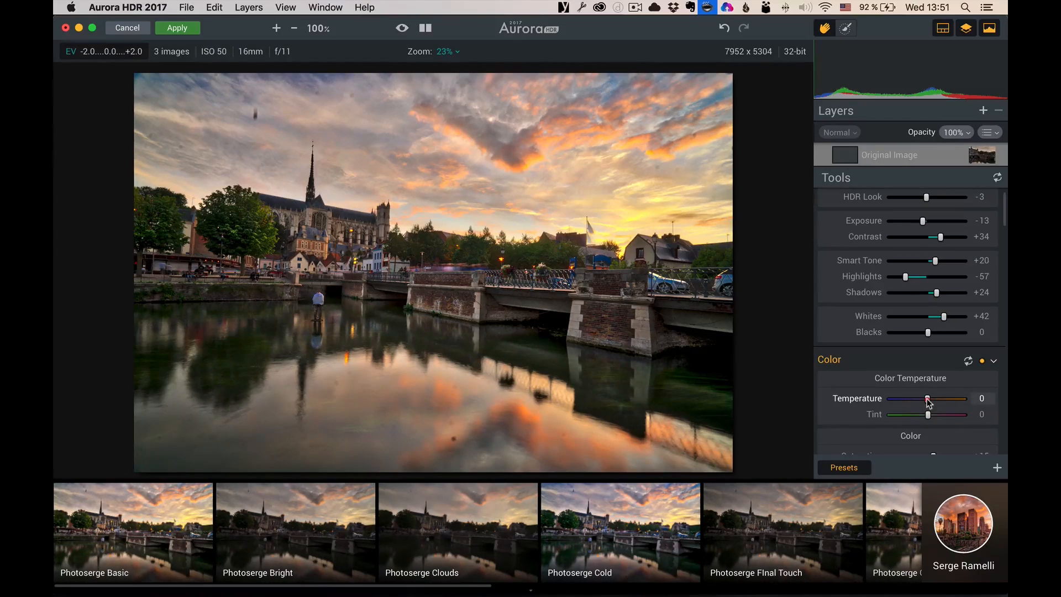
left_click_drag(927, 398, 922, 398)
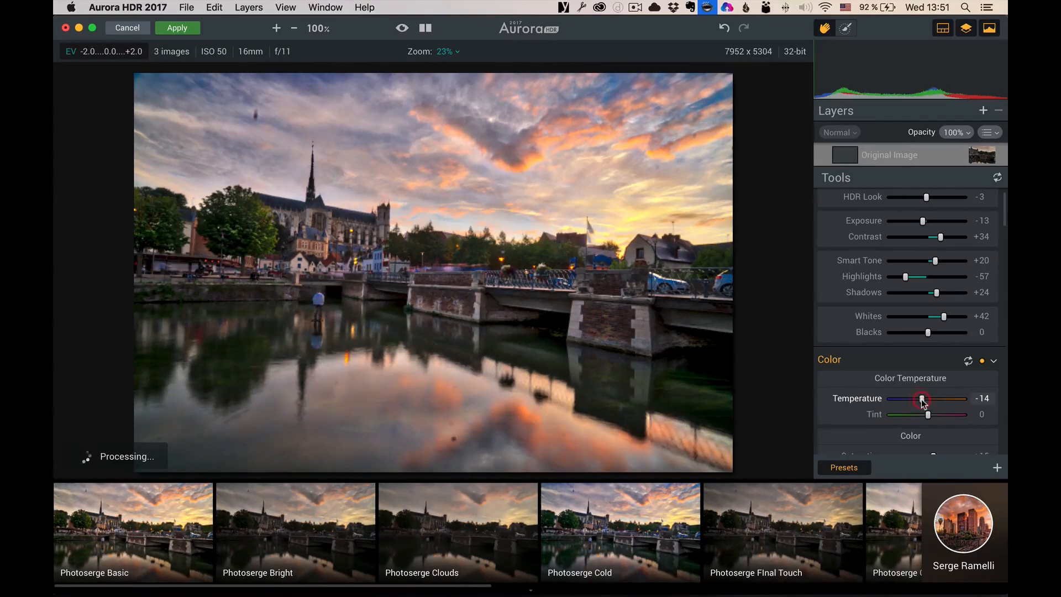
left_click_drag(922, 399, 918, 399)
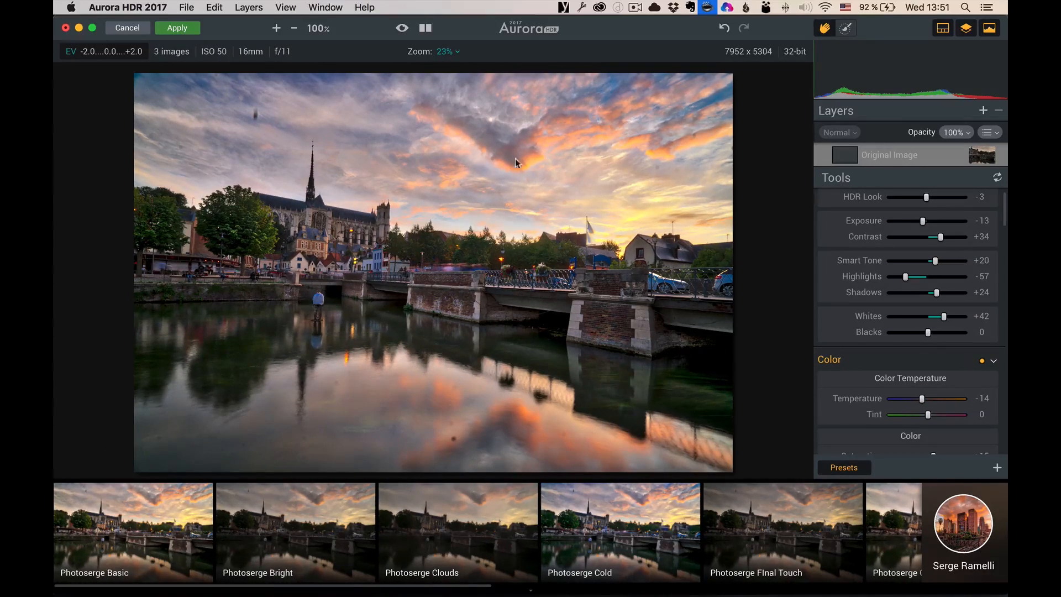
mouse_move(585, 162)
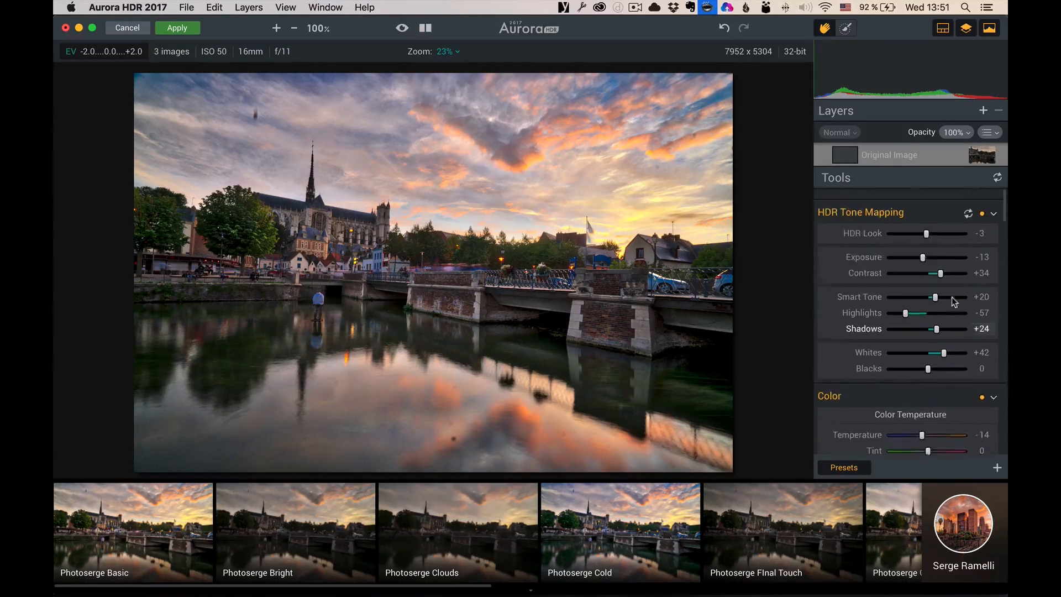
left_click_drag(940, 257, 940, 245)
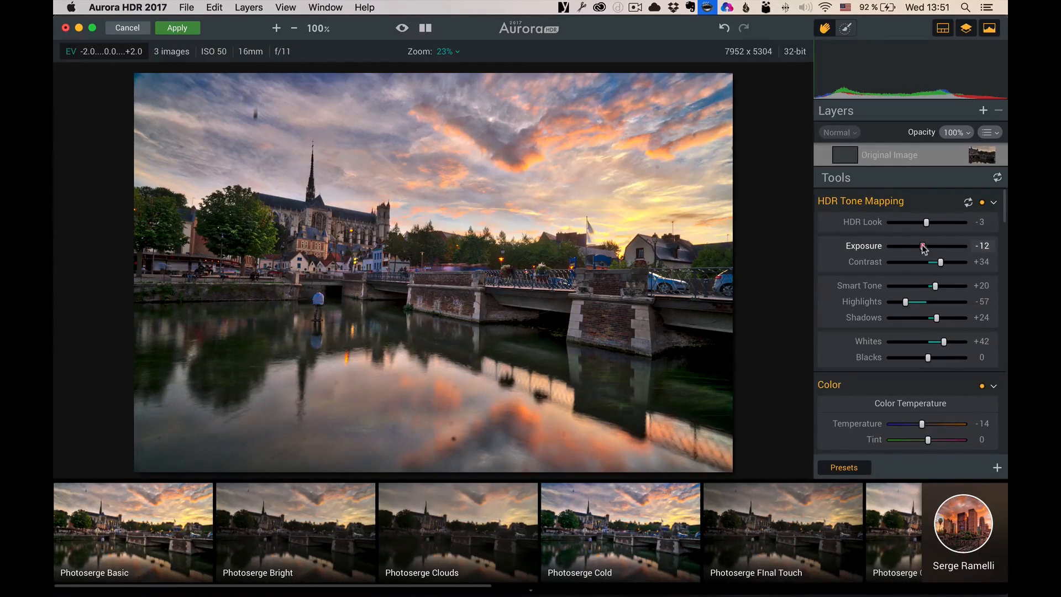
left_click_drag(939, 245, 918, 245)
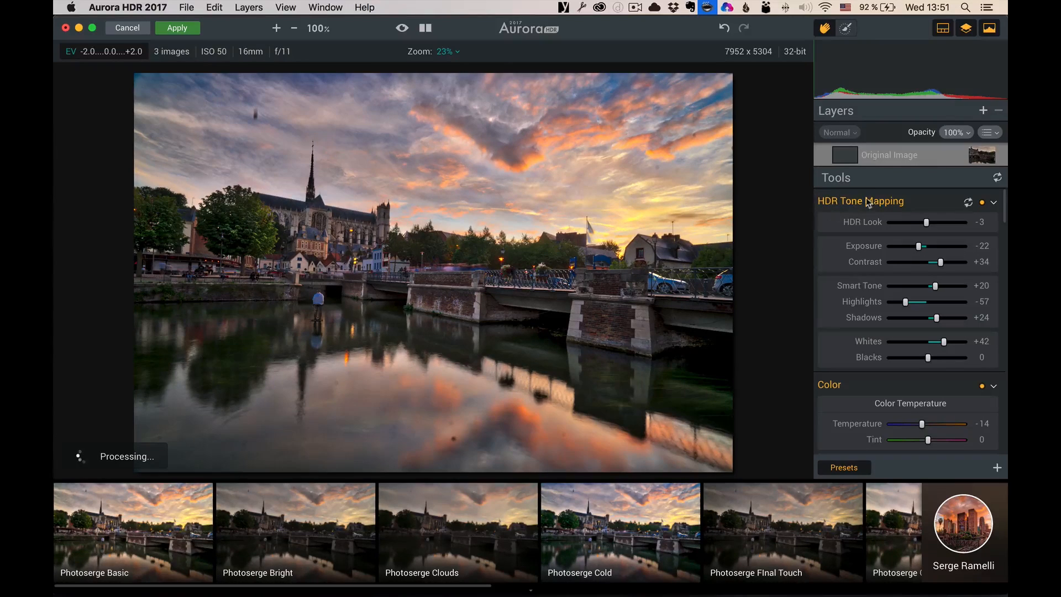
Brush-mask the EV -2.0 frame layer, toggle it to compare, and reopen the layer list.
left_click(983, 110)
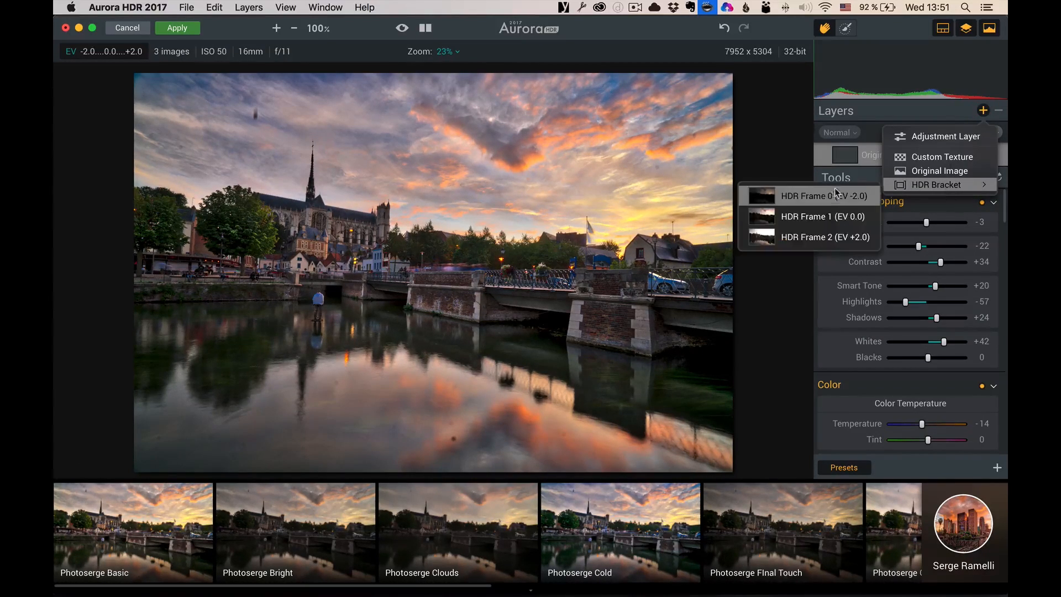
mouse_move(839, 187)
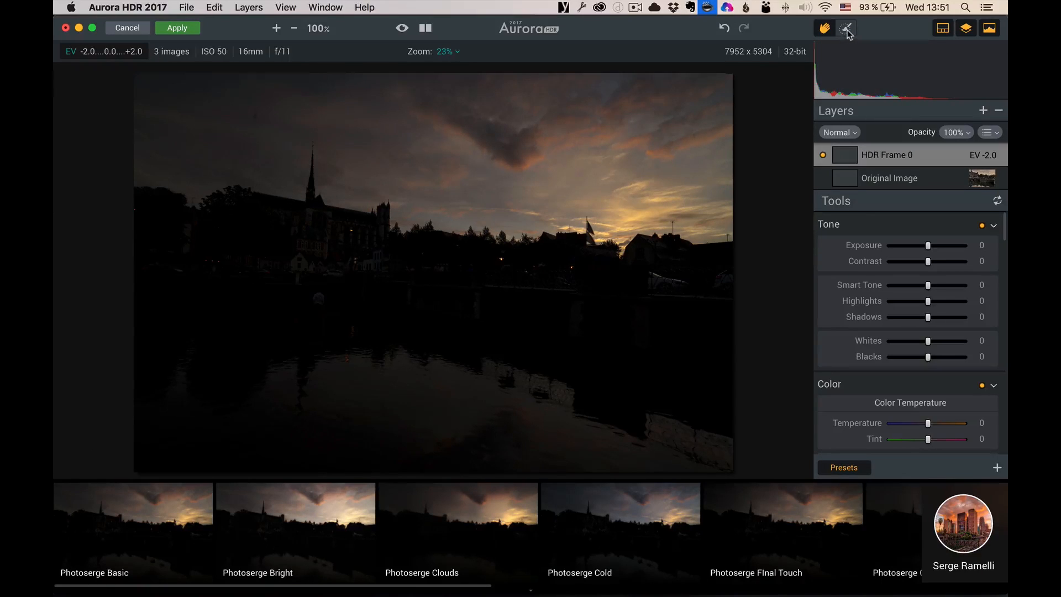
left_click(846, 28)
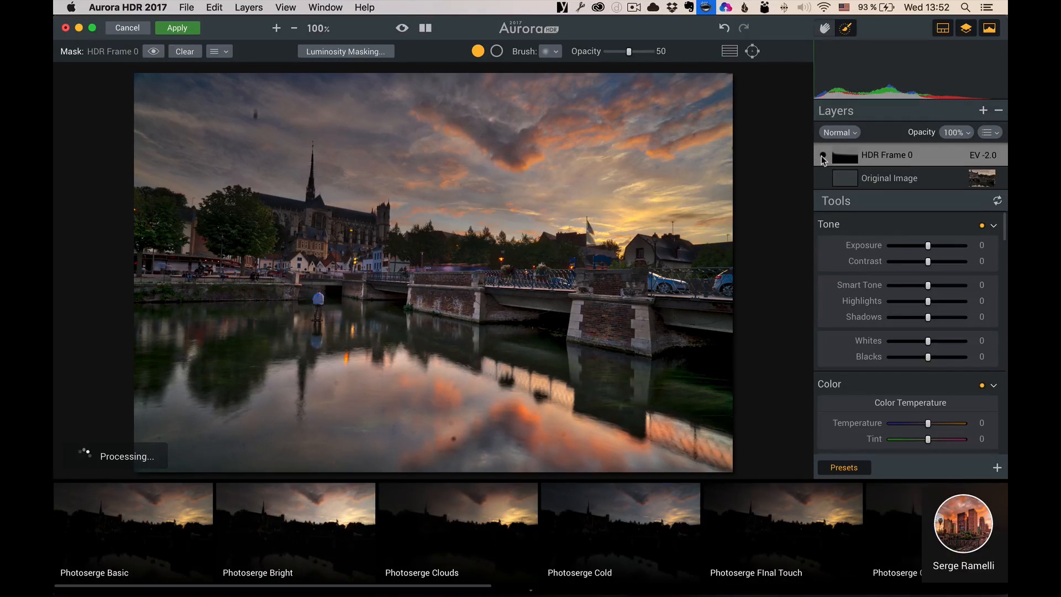
left_click(823, 156)
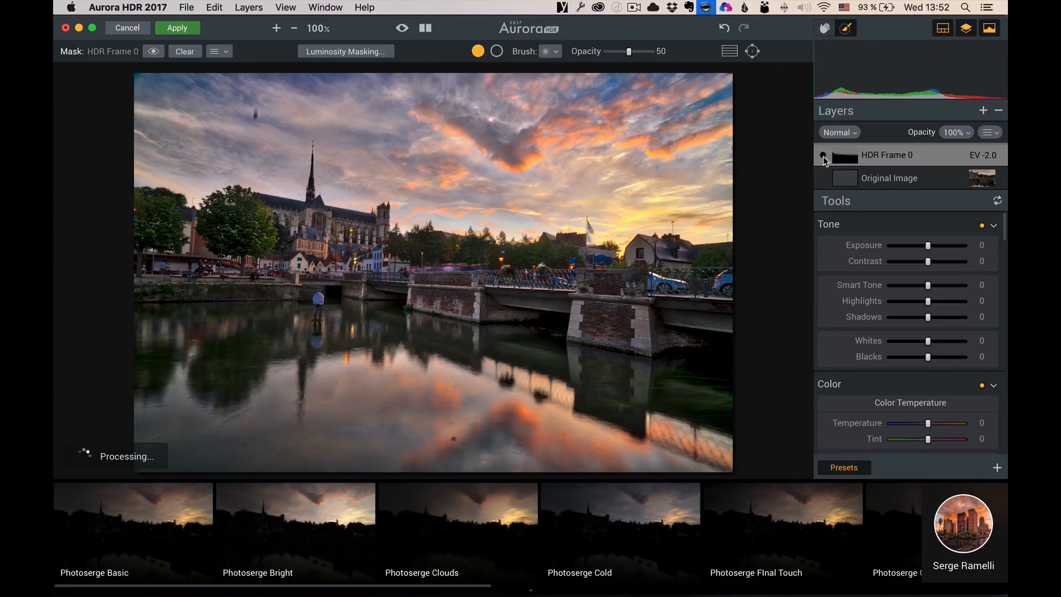
left_click(822, 156)
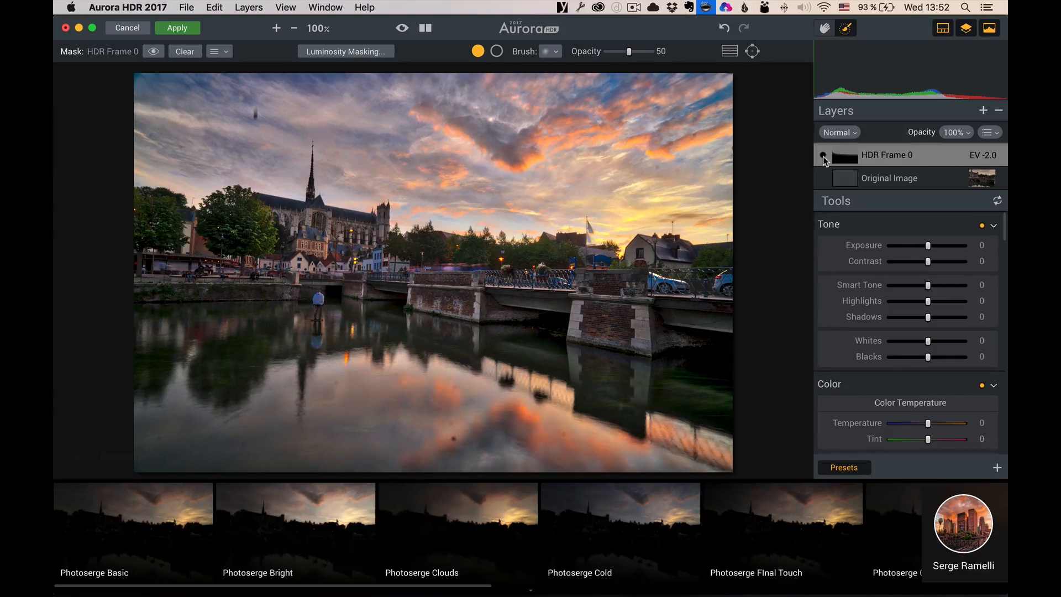
mouse_move(554, 138)
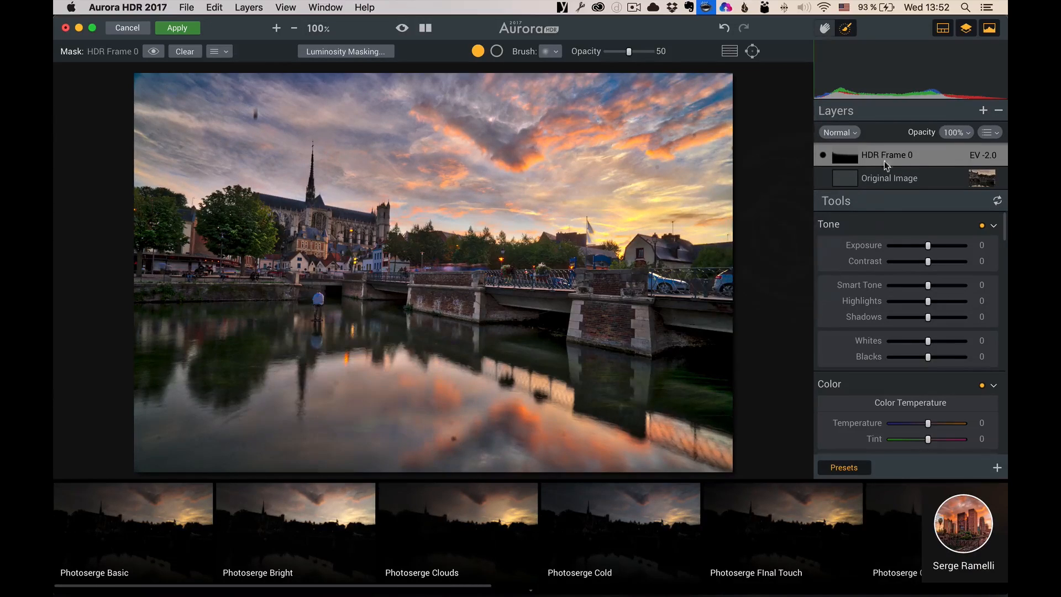
left_click(983, 110)
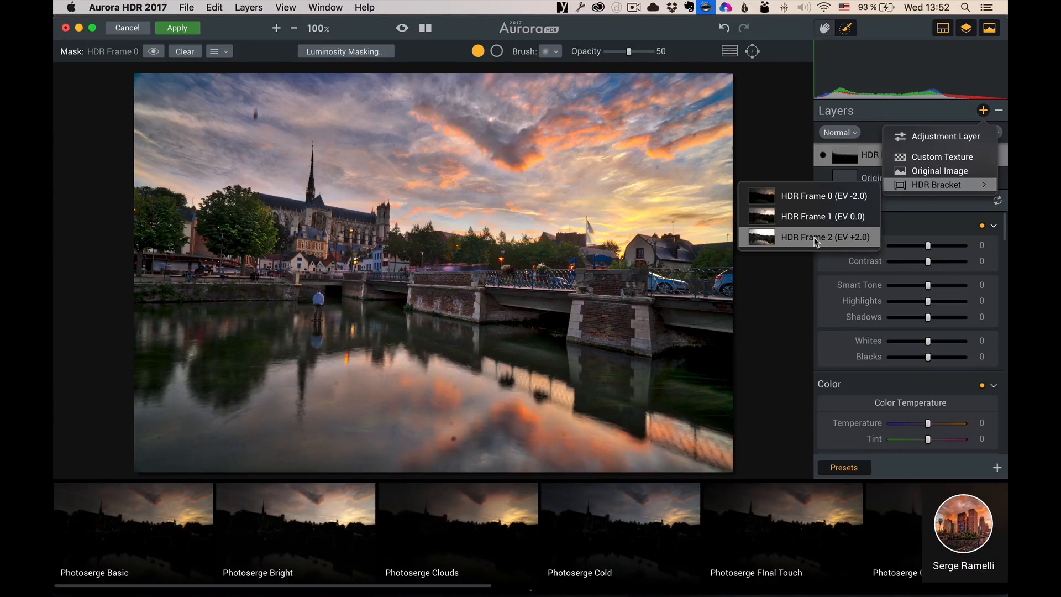
Add HDR Frame 2 (EV +2.0) from the HDR Bracket submenu as a layer.
left_click(824, 237)
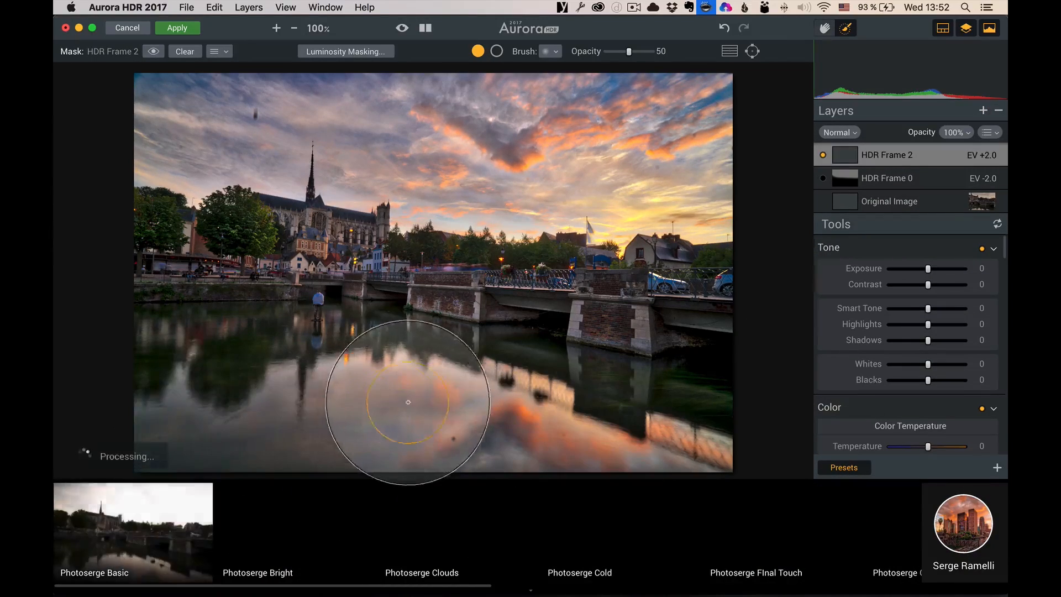
mouse_move(418, 388)
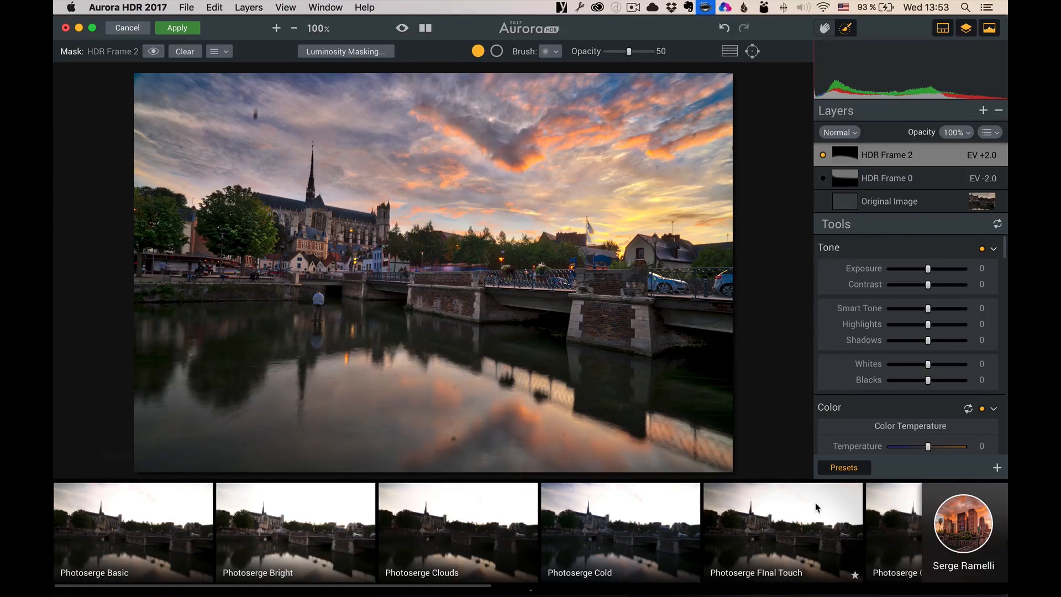
mouse_move(464, 344)
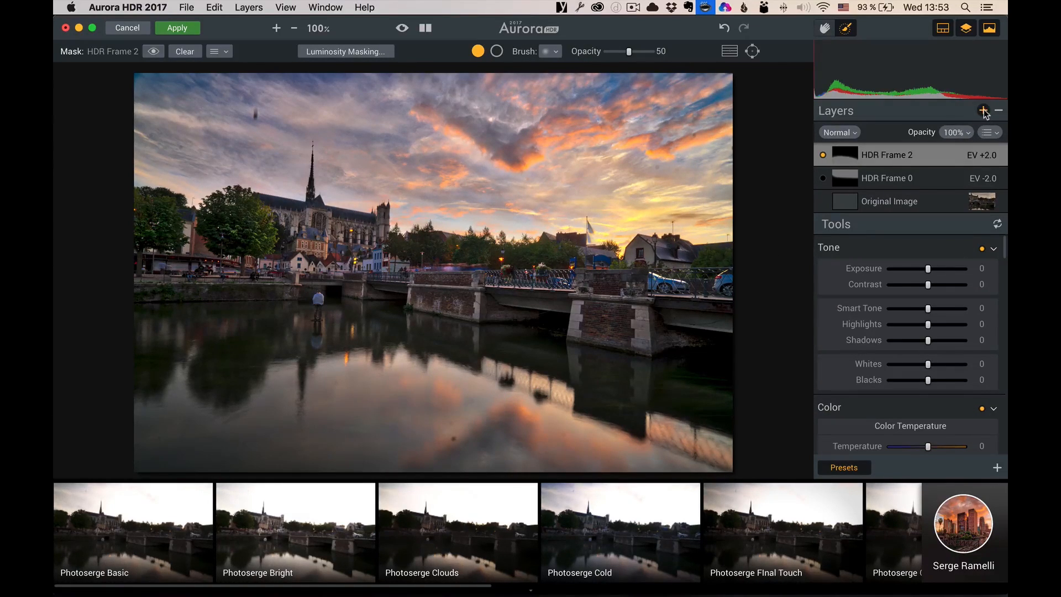
Add a new adjustment layer for the Photoserge Clouds look, masked over the sky.
left_click(985, 111)
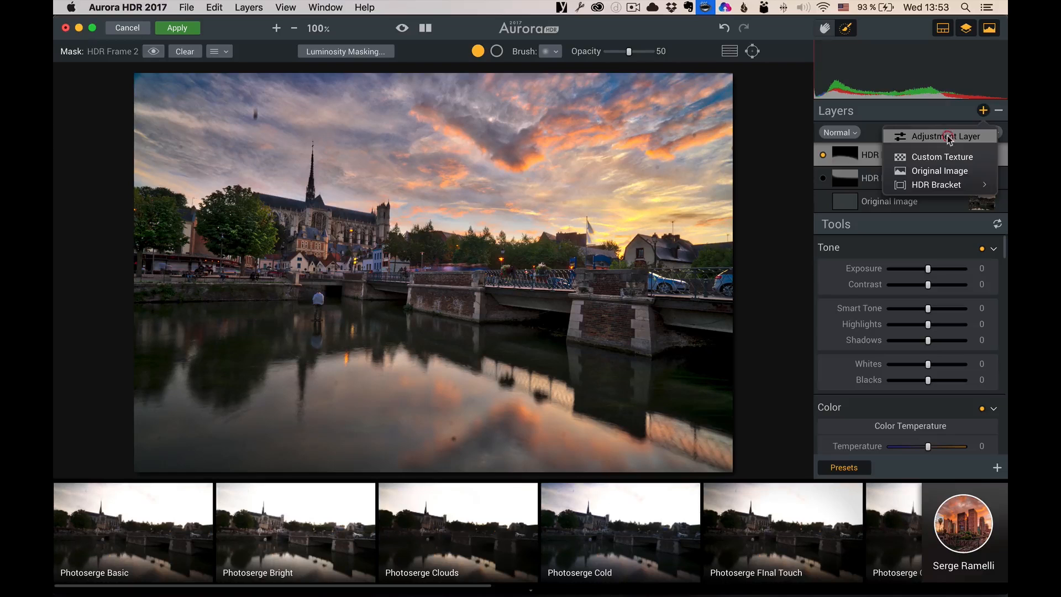
left_click(940, 135)
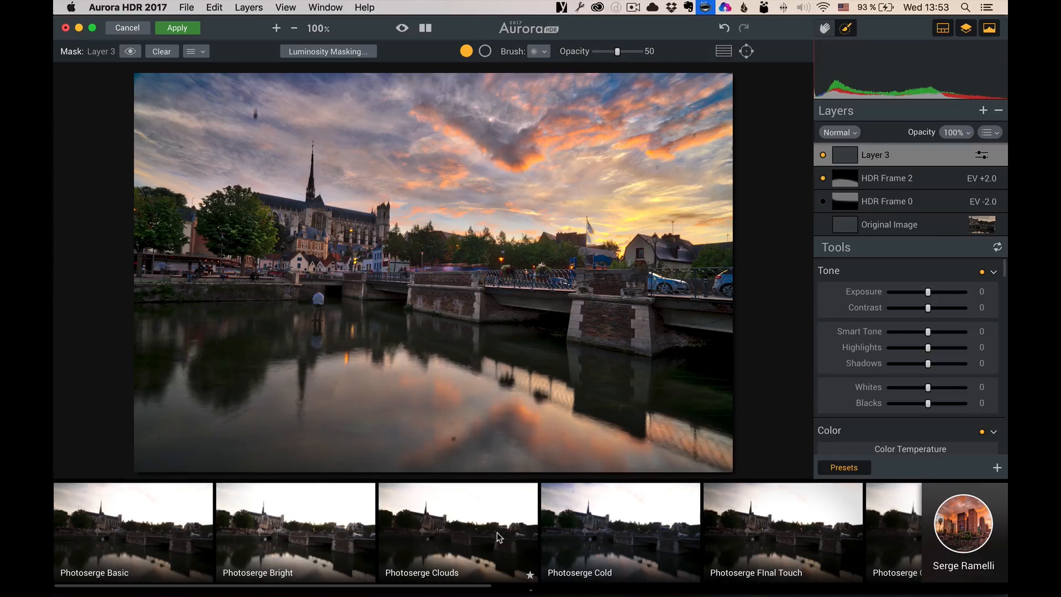
mouse_move(464, 518)
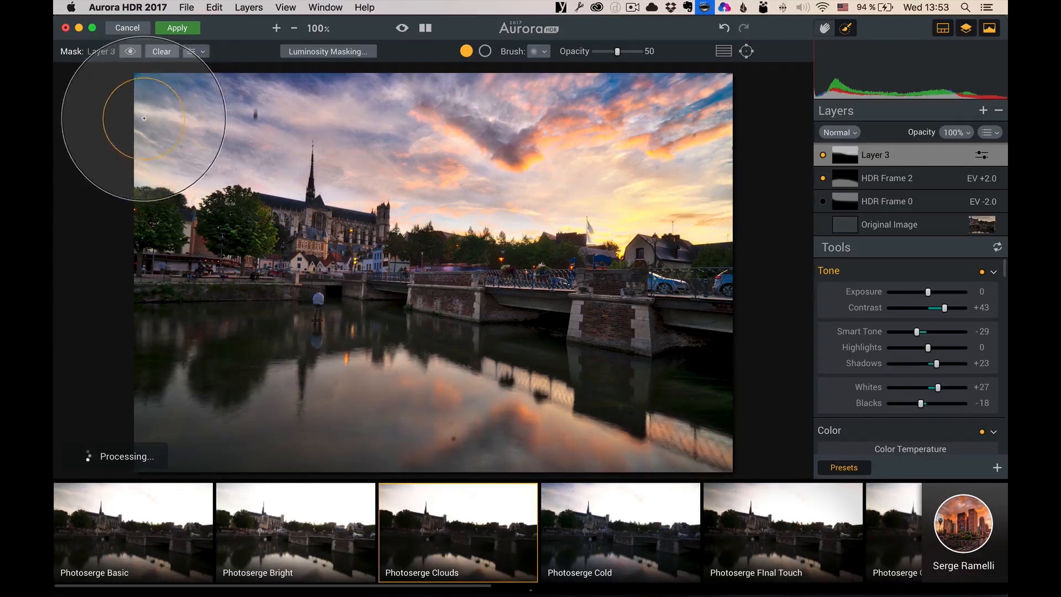
mouse_move(775, 326)
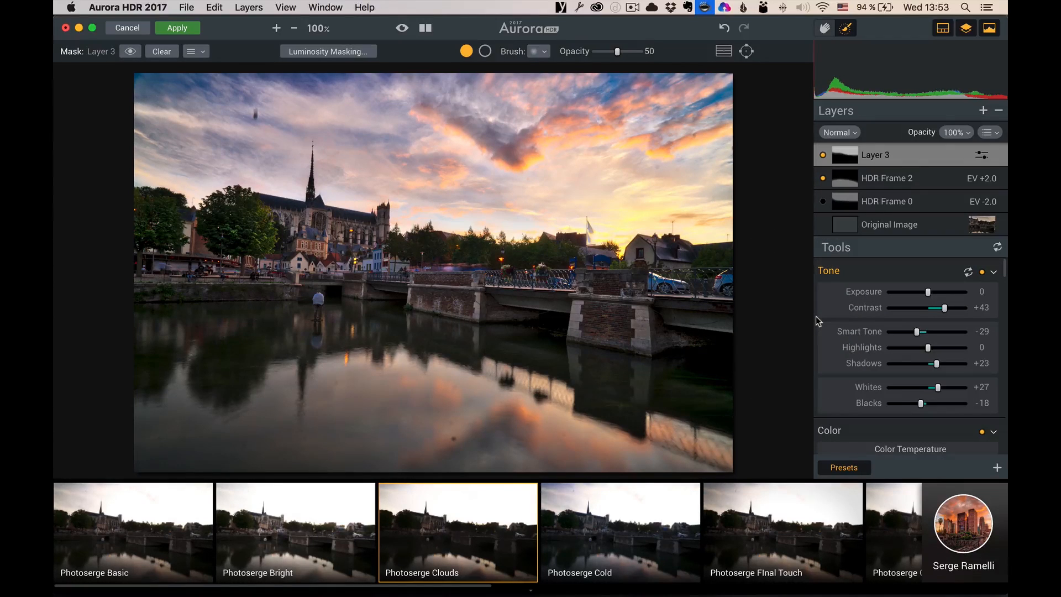
left_click(983, 110)
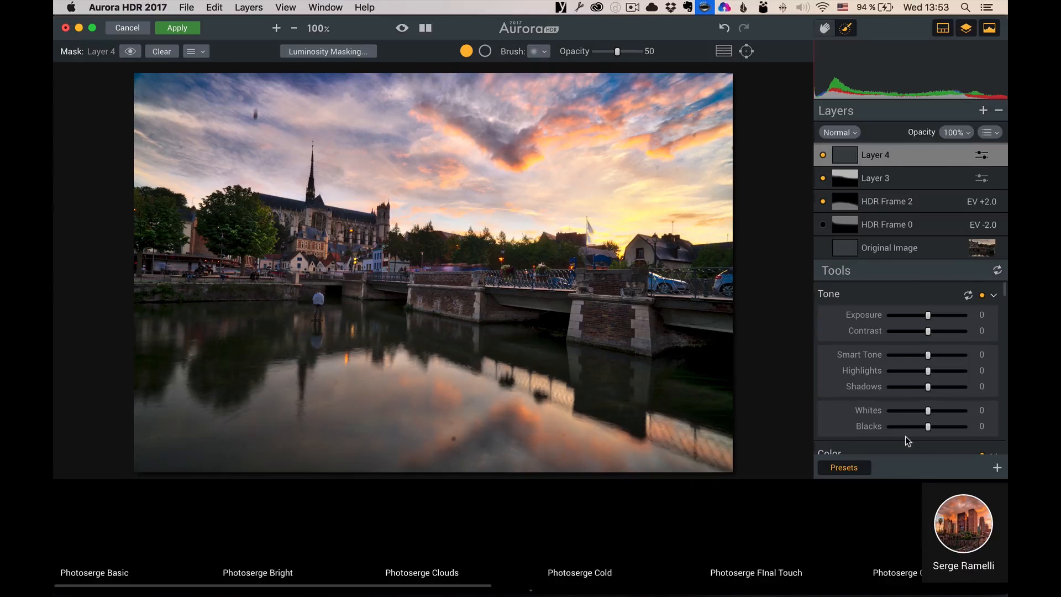
Apply Photoserge Final Touch to Layer 4 and lower its opacity to about 23%.
left_click(844, 467)
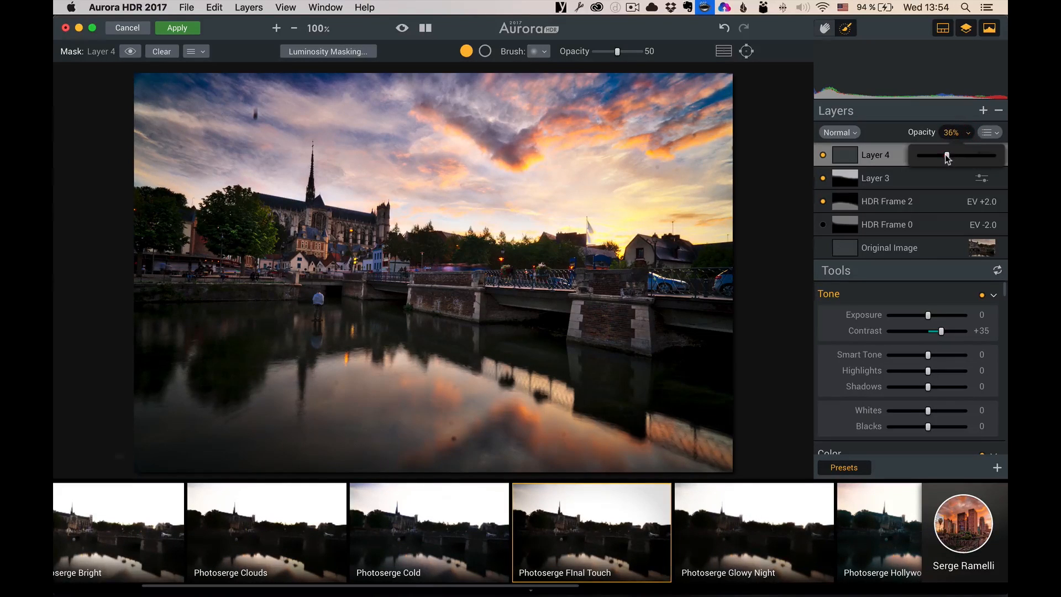
left_click_drag(946, 156, 937, 156)
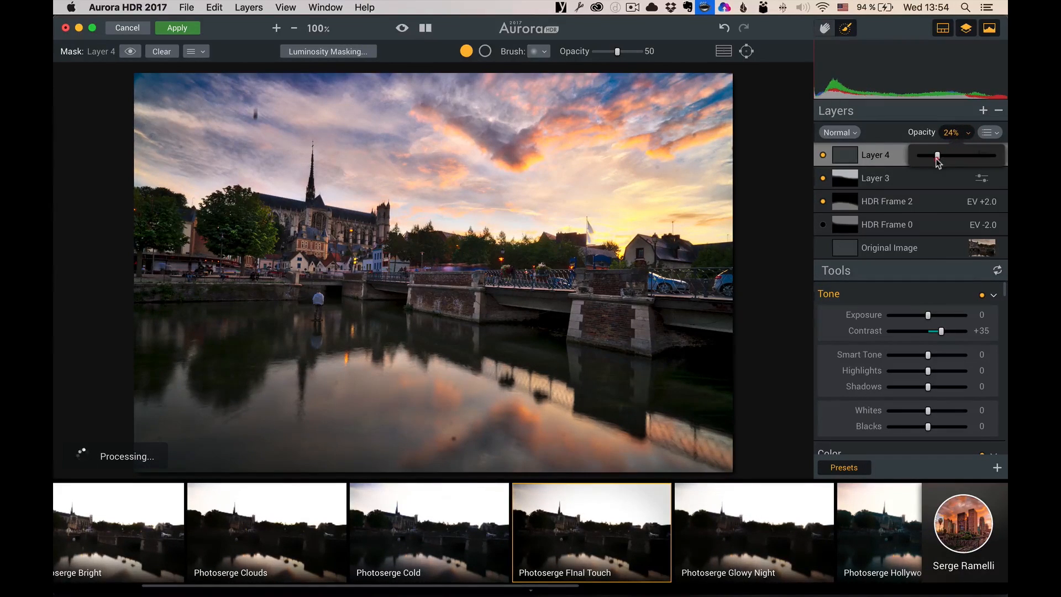
left_click_drag(941, 155, 935, 155)
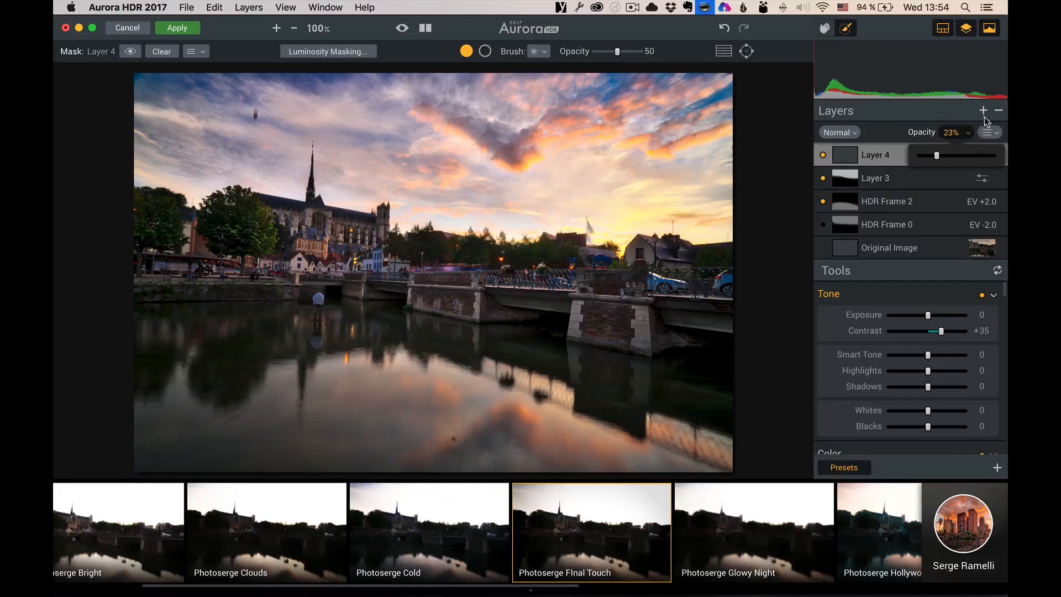
left_click(983, 110)
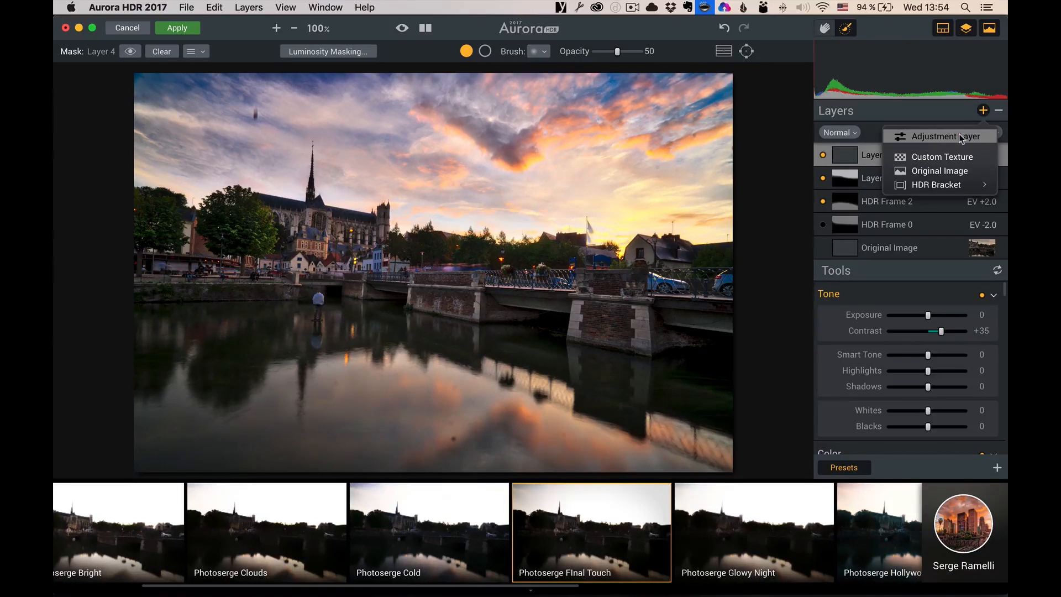
Add a fifth adjustment layer carrying the Photoserge Sunset Look.
left_click(939, 136)
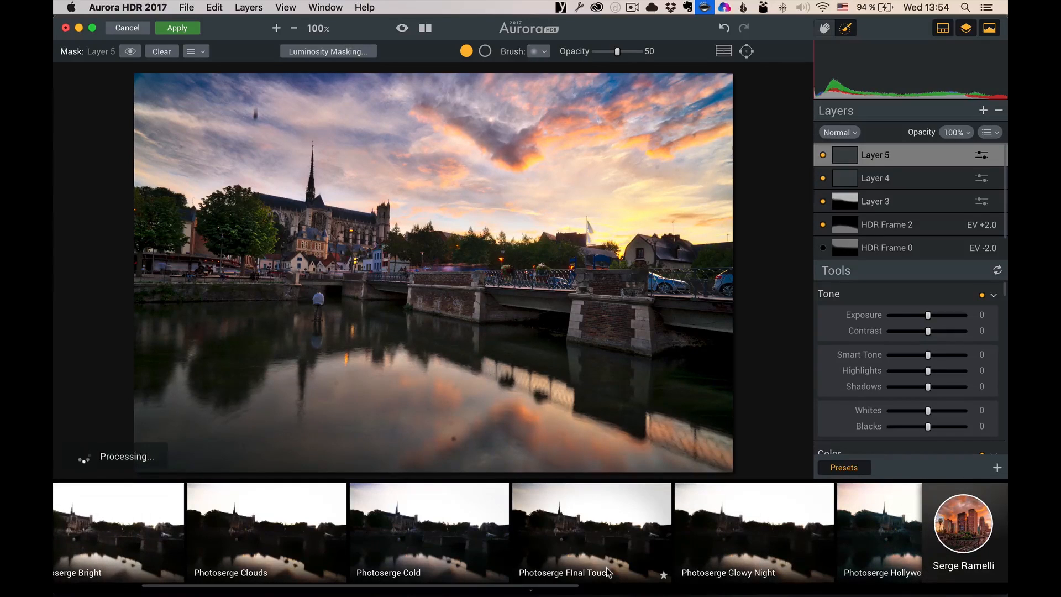
scroll("right", 3)
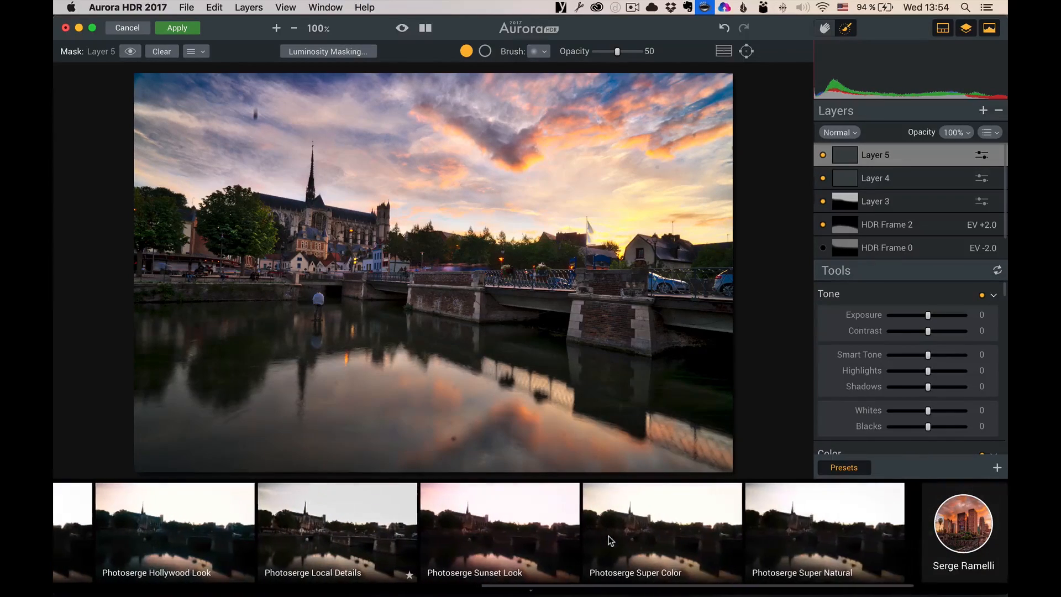
left_click(500, 532)
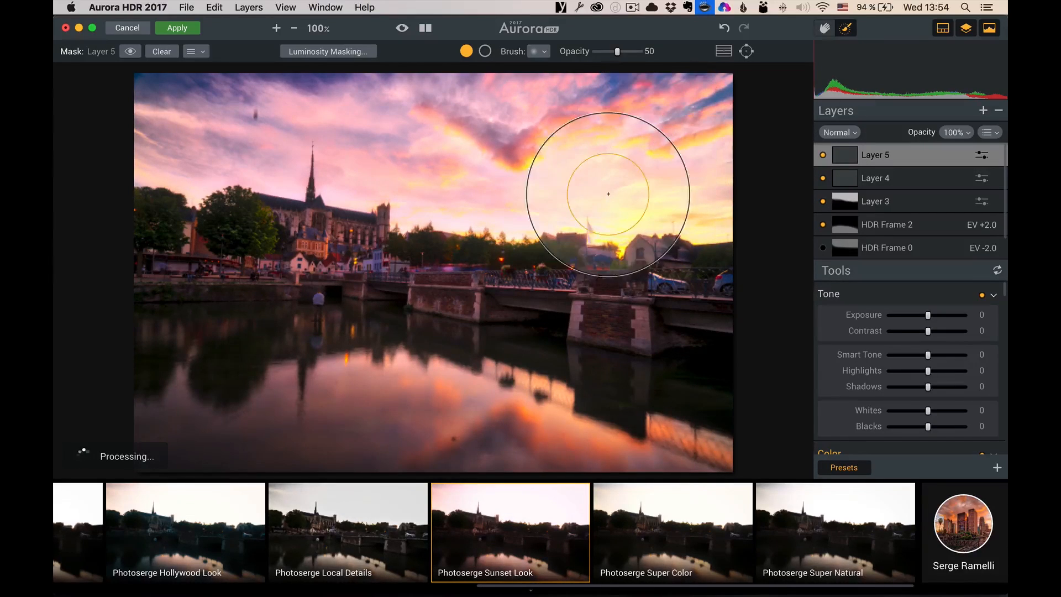
mouse_move(598, 184)
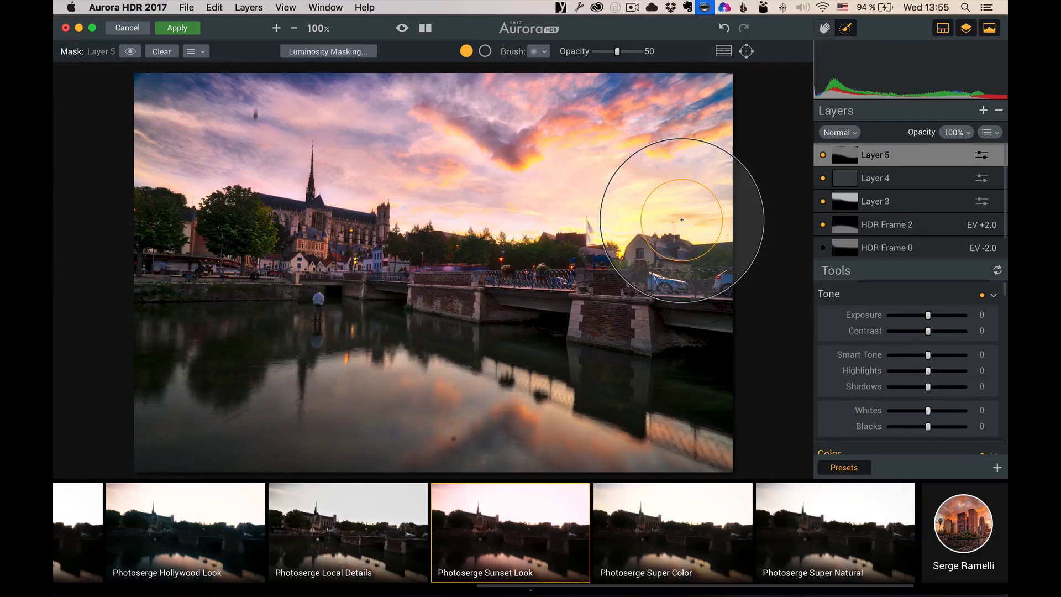
mouse_move(411, 410)
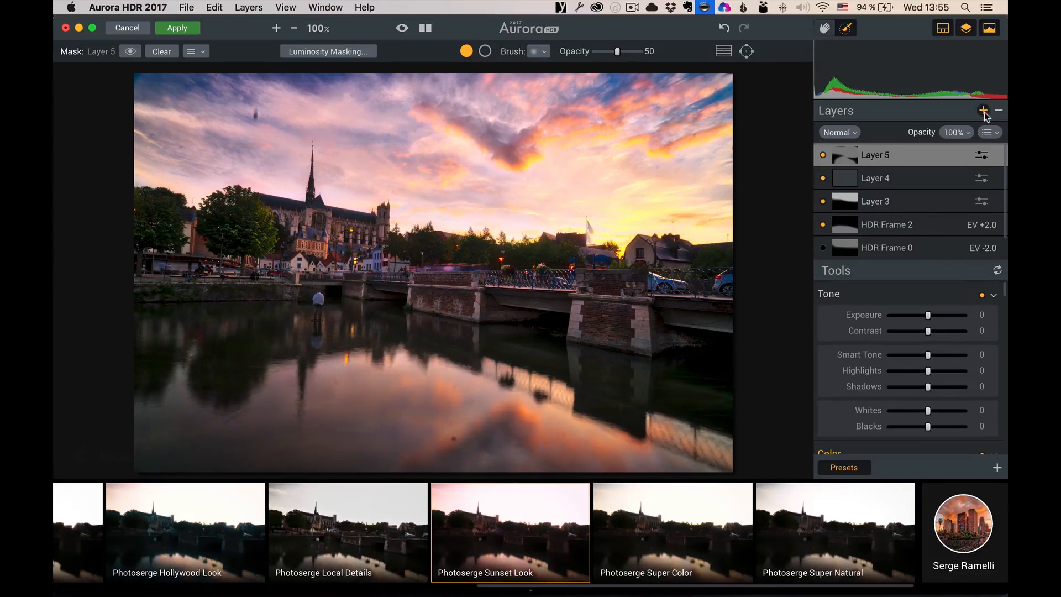
Set Layer 6 Shadows to +64 and Blacks to -24.
left_click(983, 111)
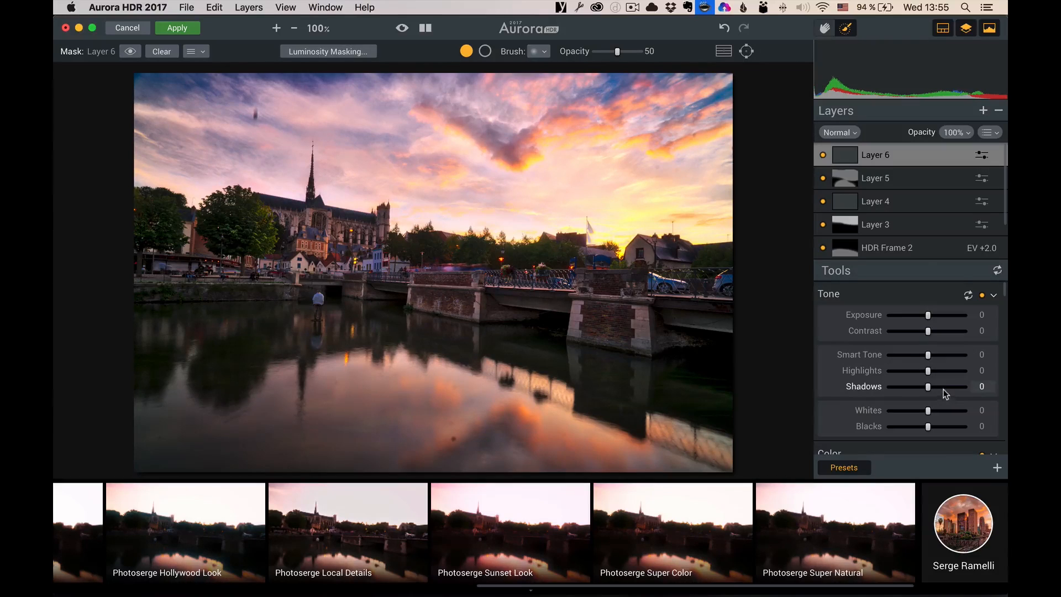
left_click_drag(928, 386, 943, 386)
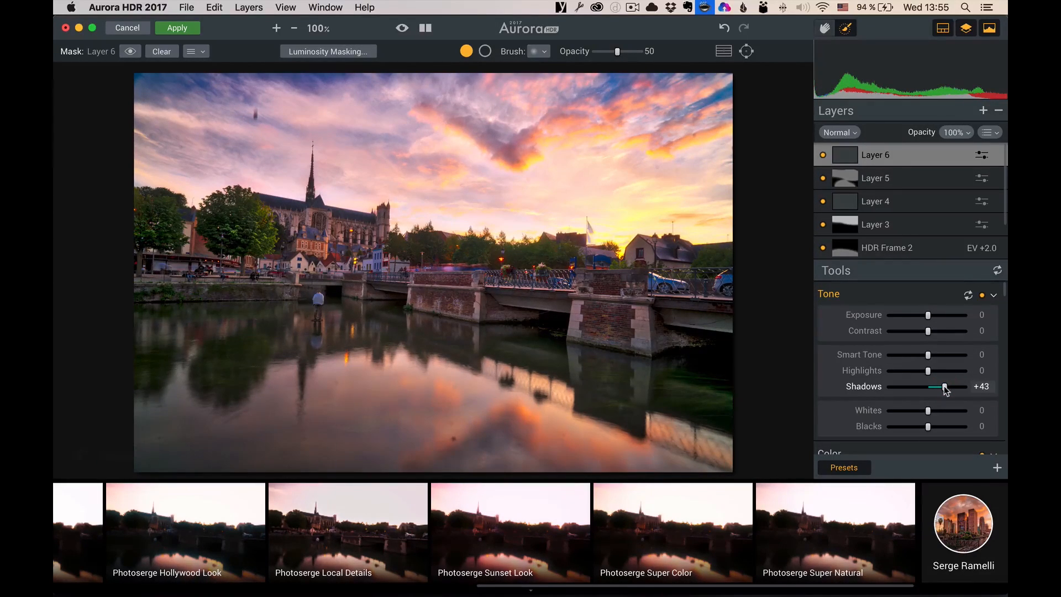
left_click_drag(928, 426, 911, 426)
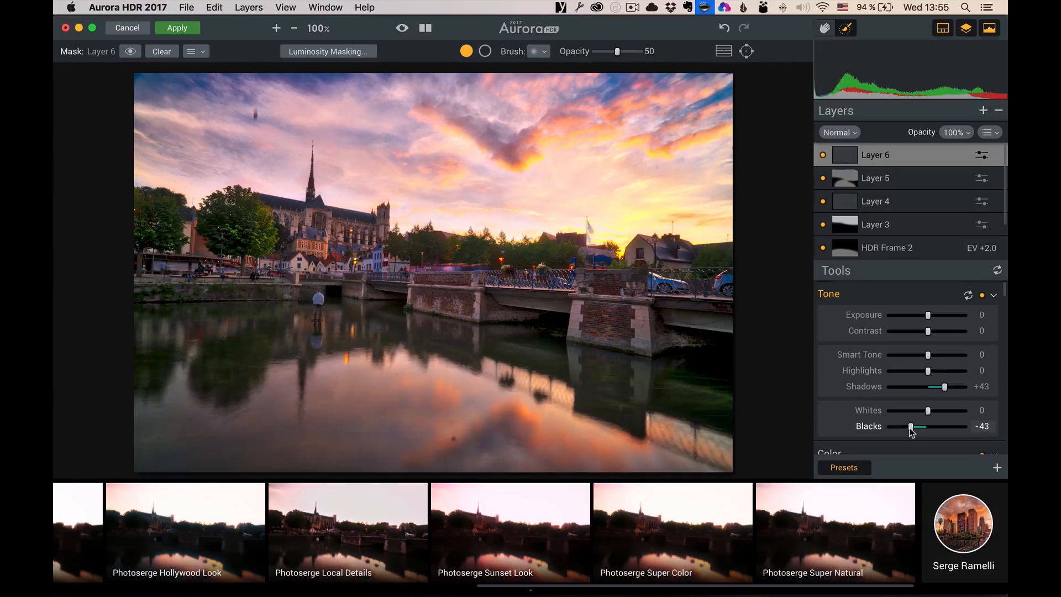
left_click_drag(930, 426, 918, 426)
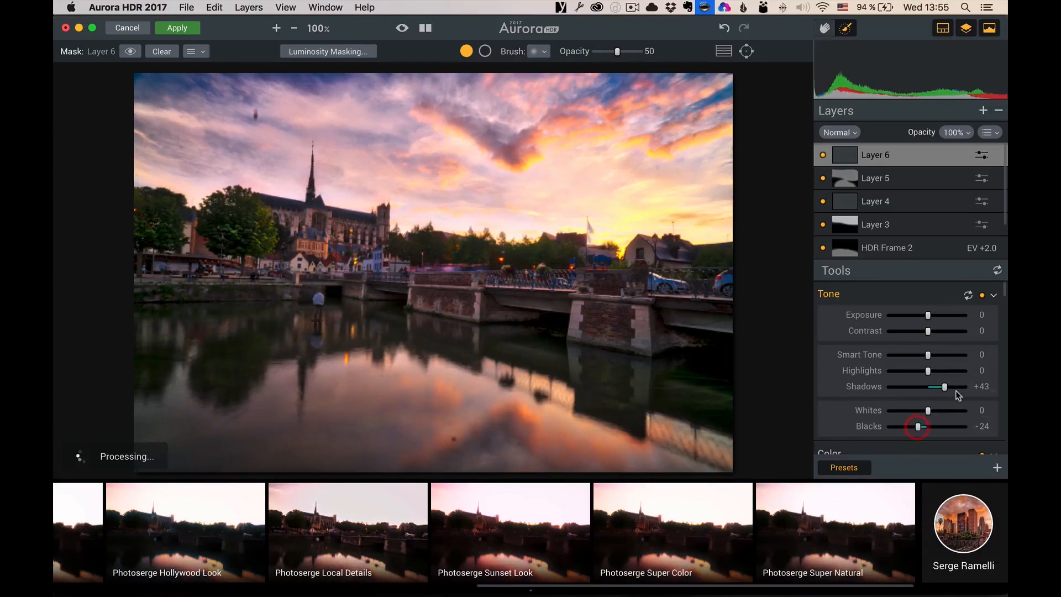
left_click_drag(944, 387, 954, 386)
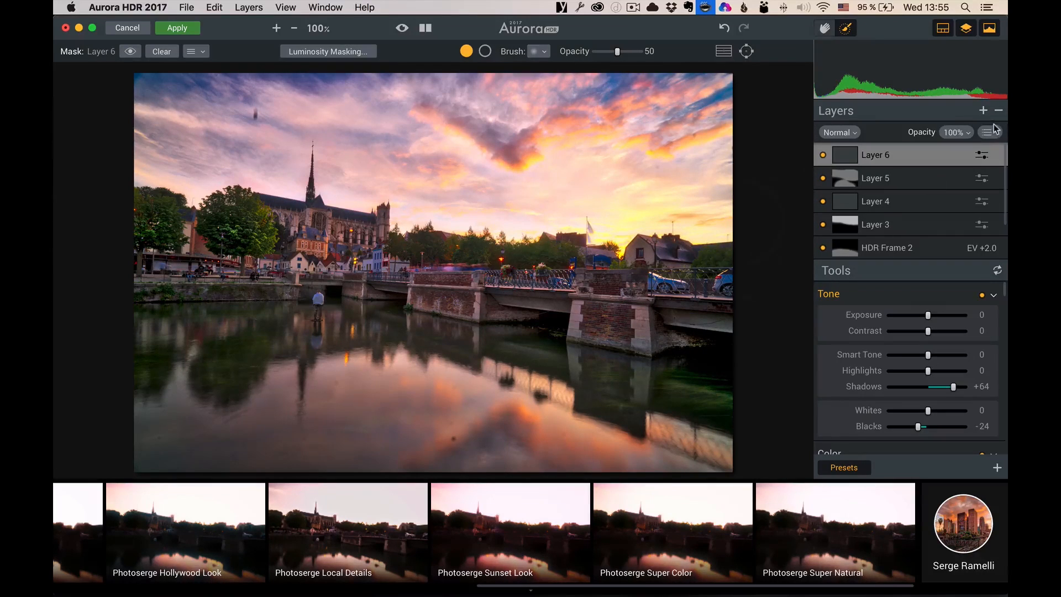
left_click(983, 110)
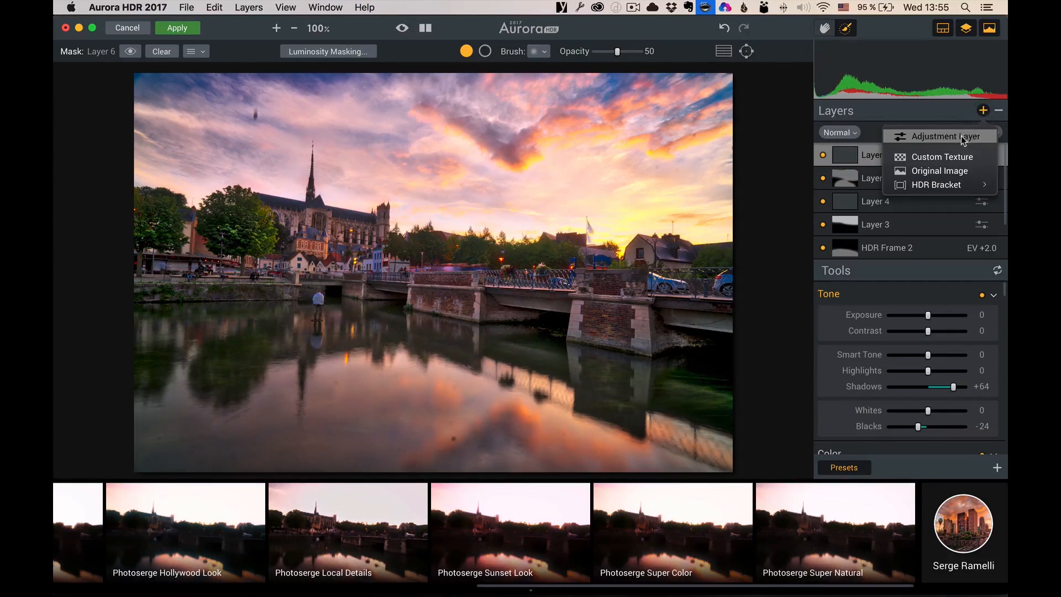
Add a seventh adjustment layer with Highlights −95 and Exposure −39 painted over the sky, and apply it.
left_click(940, 136)
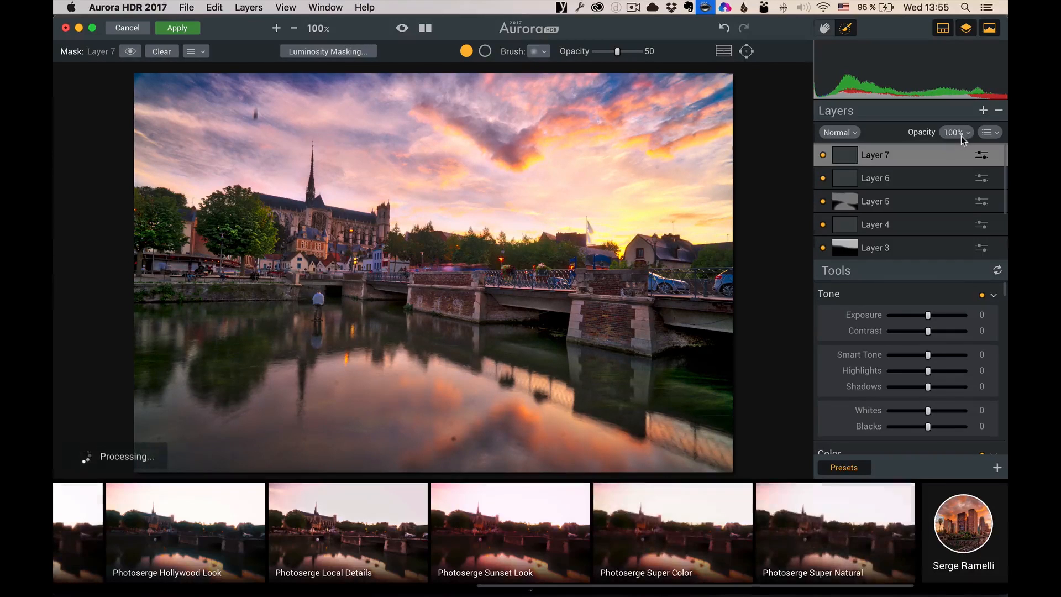
scroll("right", 3)
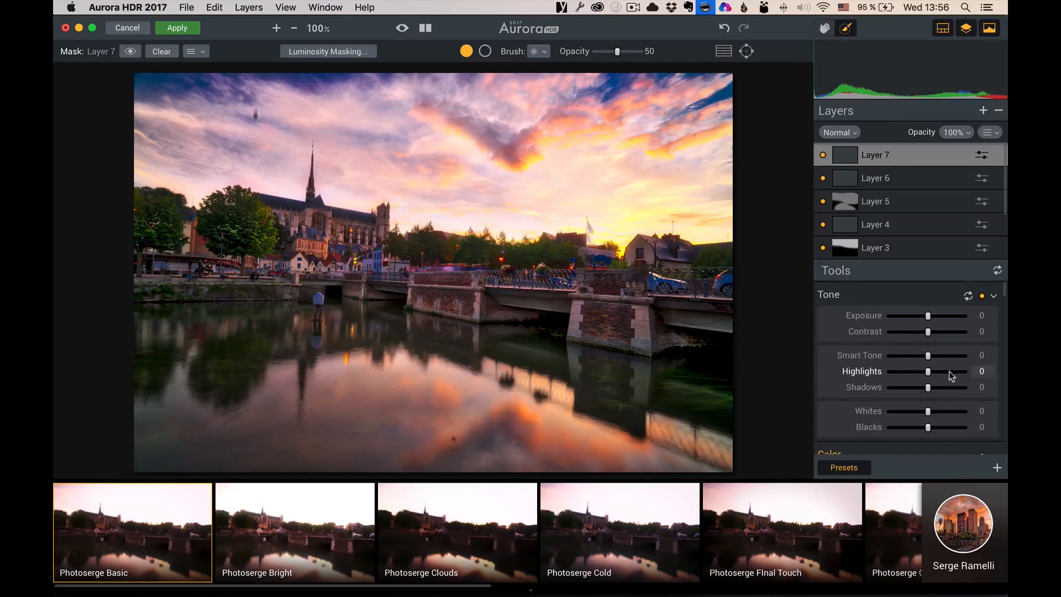
left_click_drag(928, 371, 889, 371)
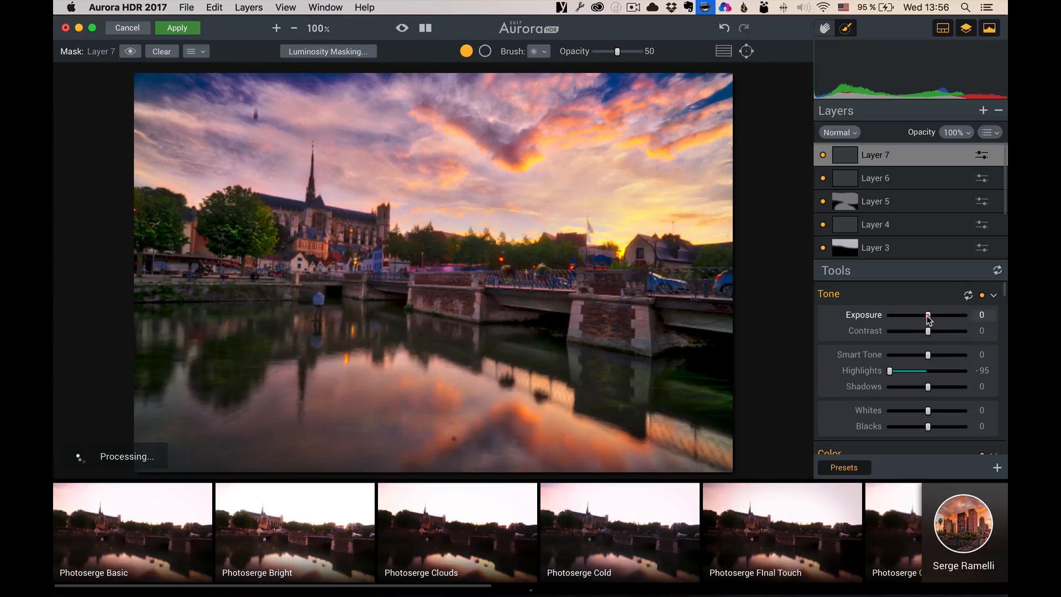
left_click_drag(927, 315, 912, 314)
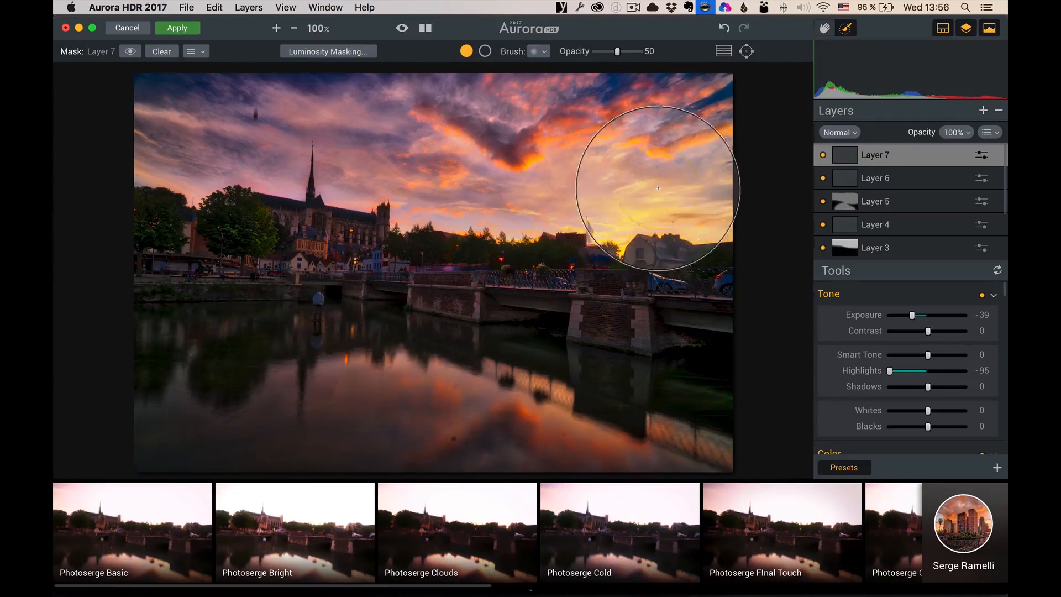
left_click_drag(656, 187, 283, 127)
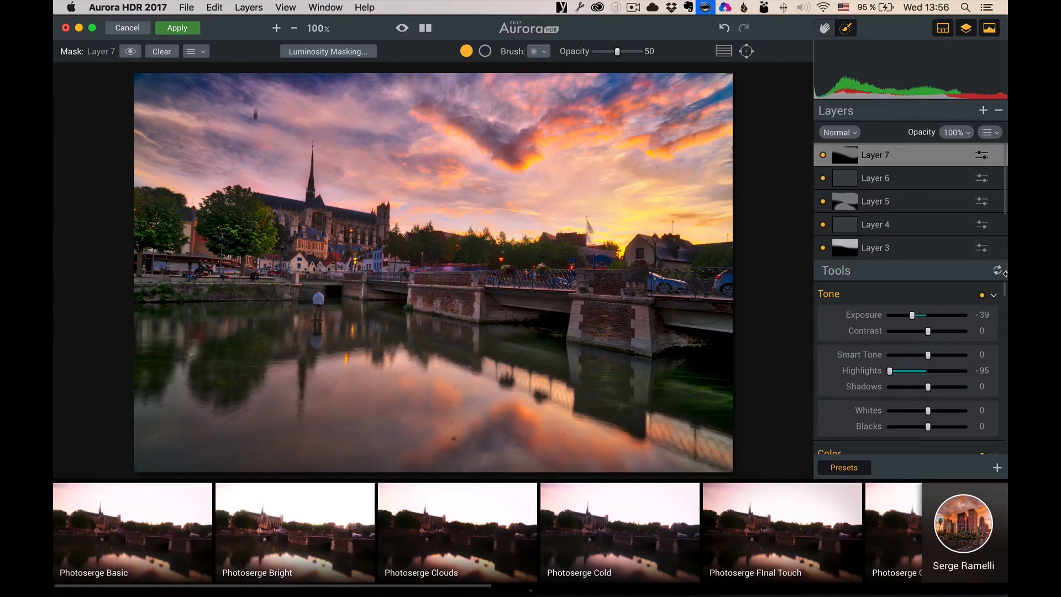
mouse_move(869, 303)
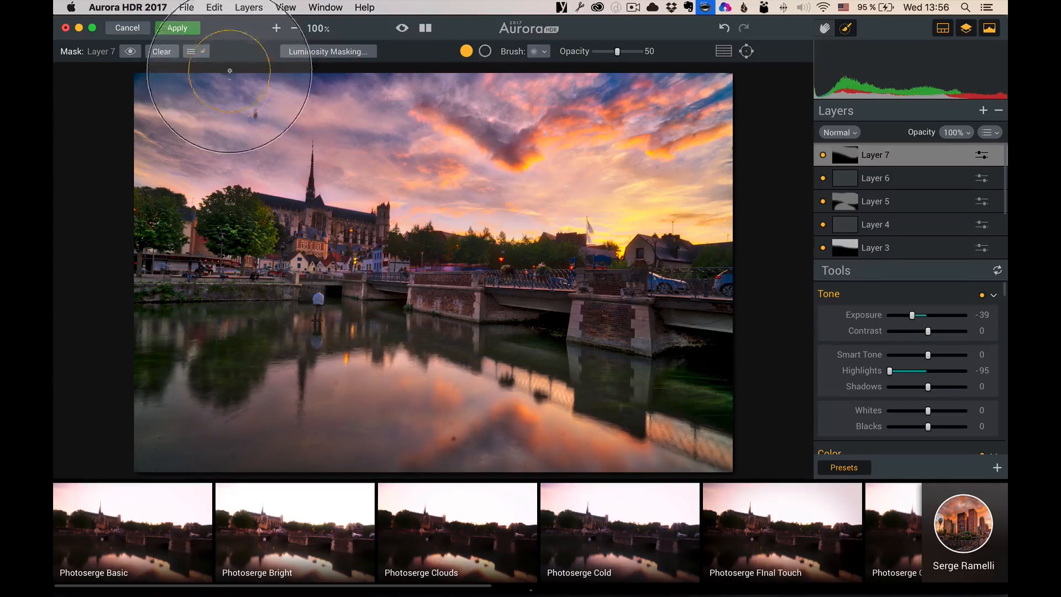
left_click(178, 28)
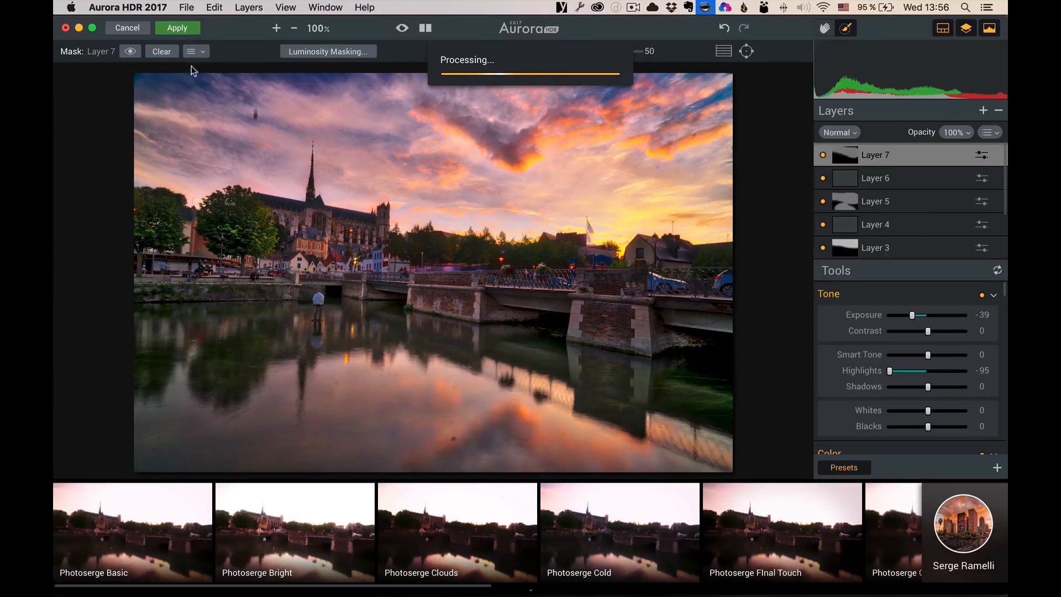
Select the returned Aurora HDR TIFF in the filmstrip and lower Clarity to −9.
left_click(176, 28)
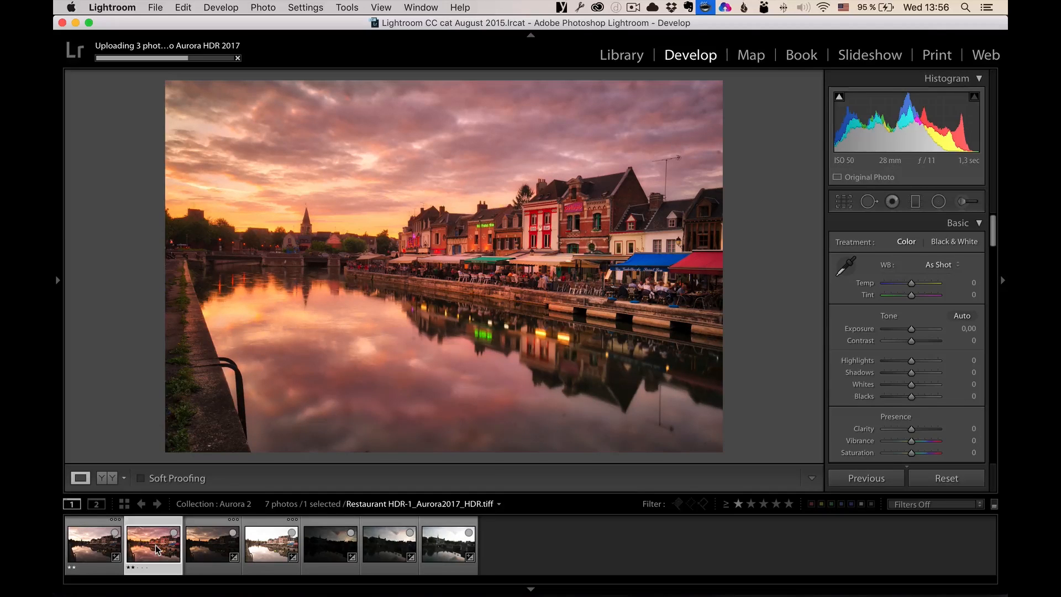
left_click(349, 538)
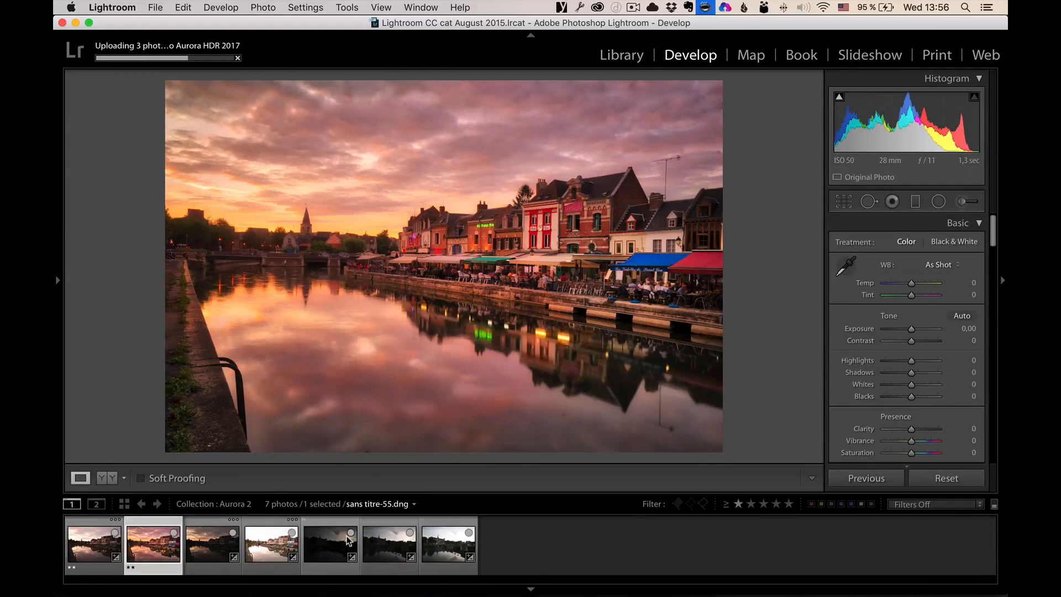
left_click(448, 544)
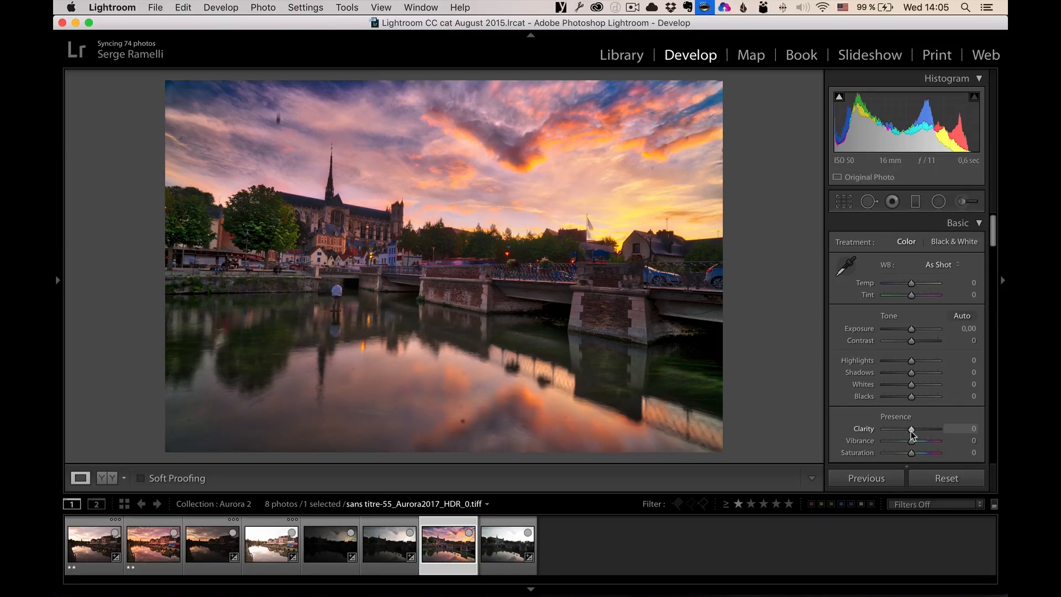
left_click_drag(915, 428, 908, 428)
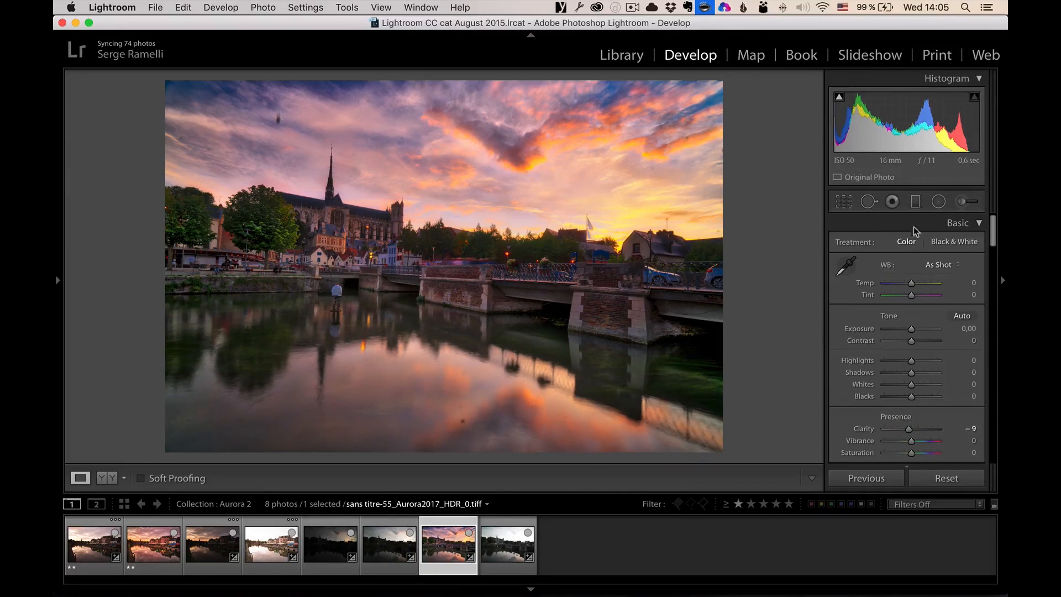
Remove several small spots in the water reflection with Spot Removal.
left_click(868, 201)
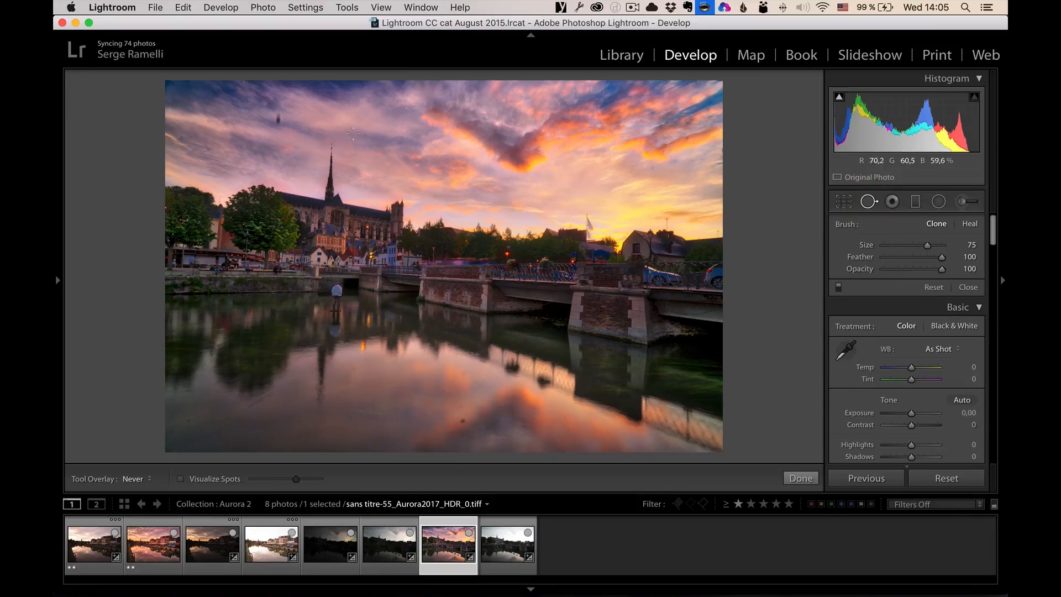
left_click(277, 121)
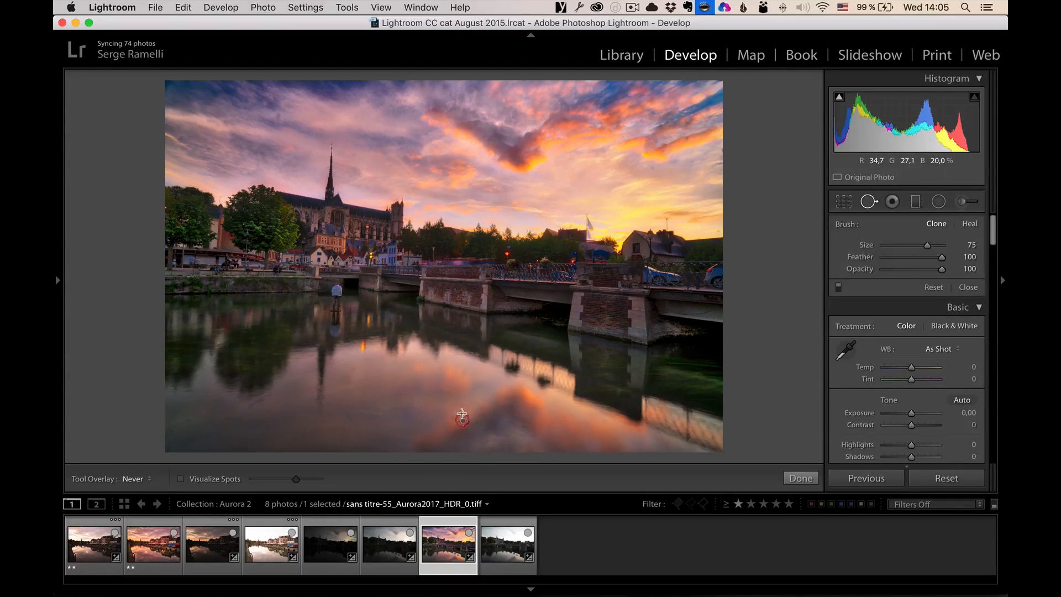
left_click(444, 401)
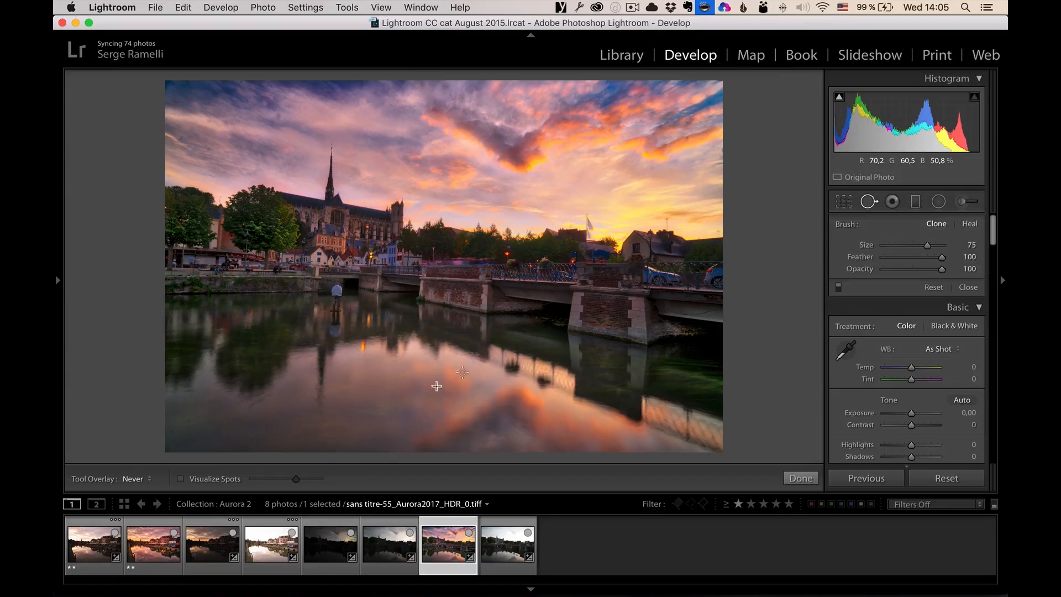
left_click(463, 372)
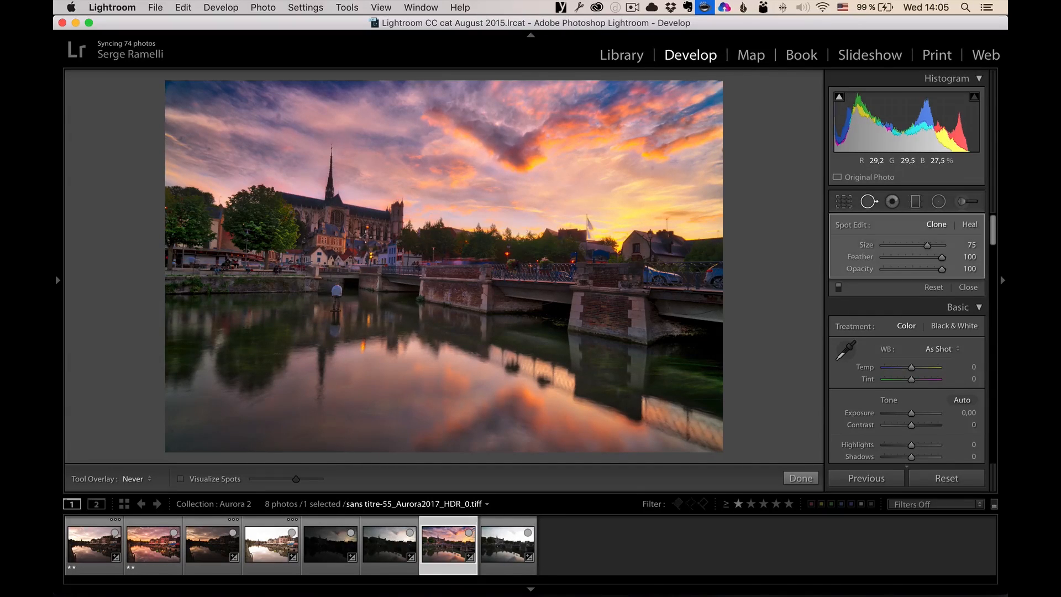
left_click(277, 116)
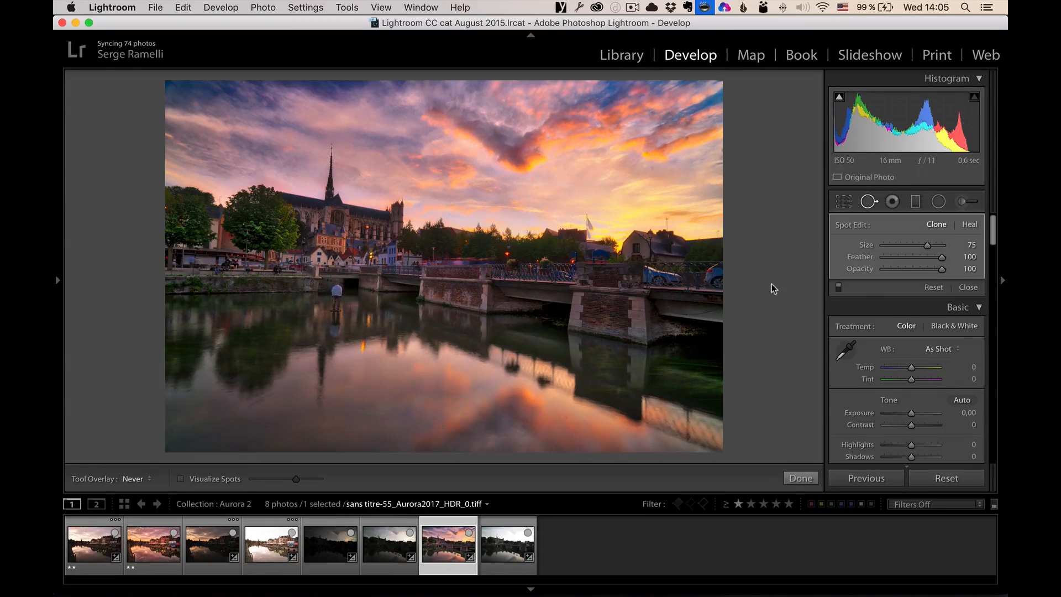
mouse_move(968, 287)
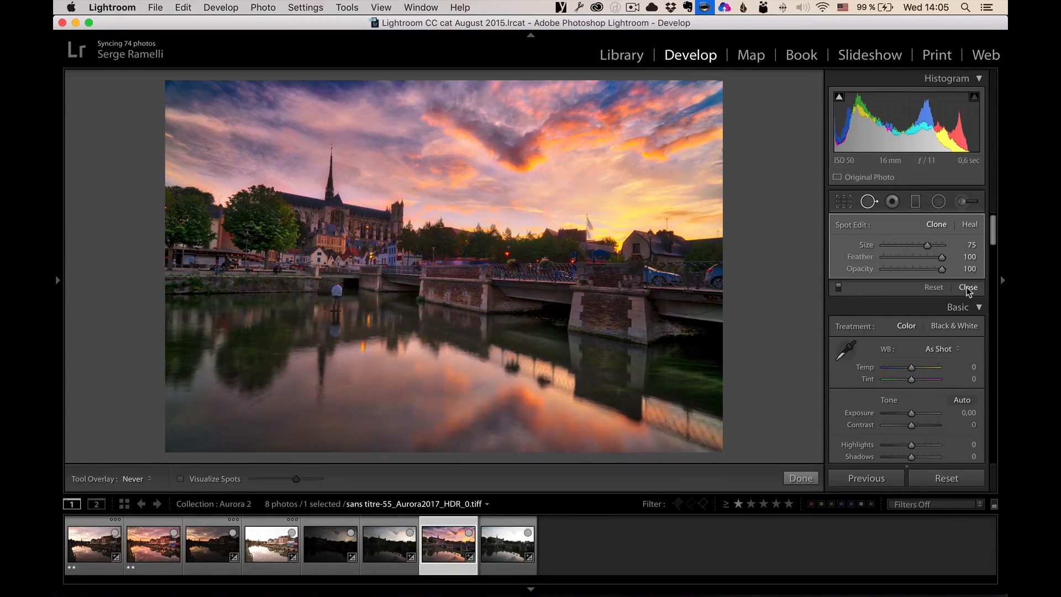
left_click(967, 287)
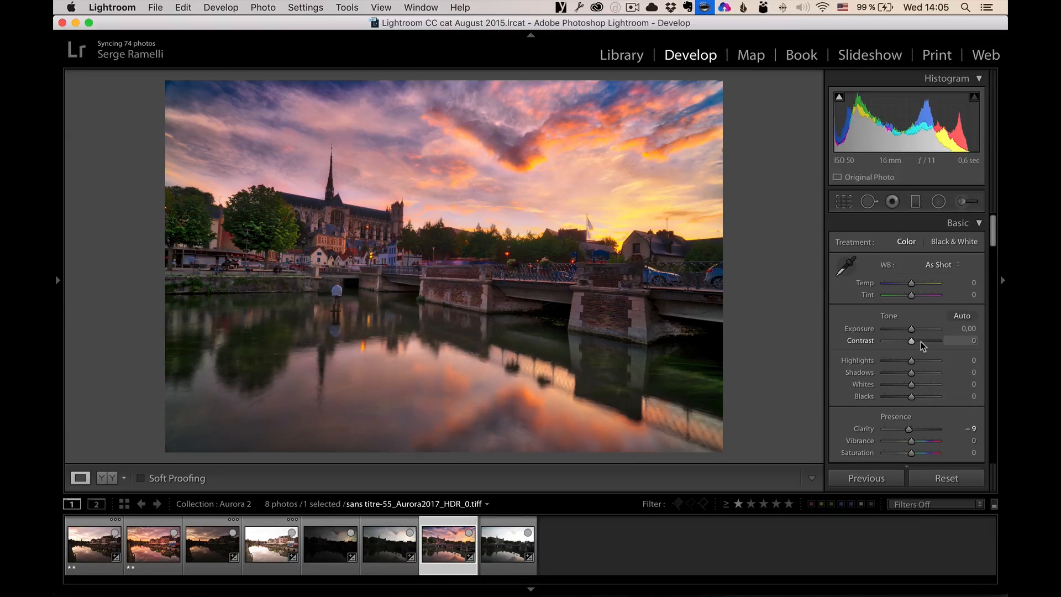
Raise contrast, brighten the shadows and deepen Blacks to −18.
left_click_drag(911, 340, 927, 340)
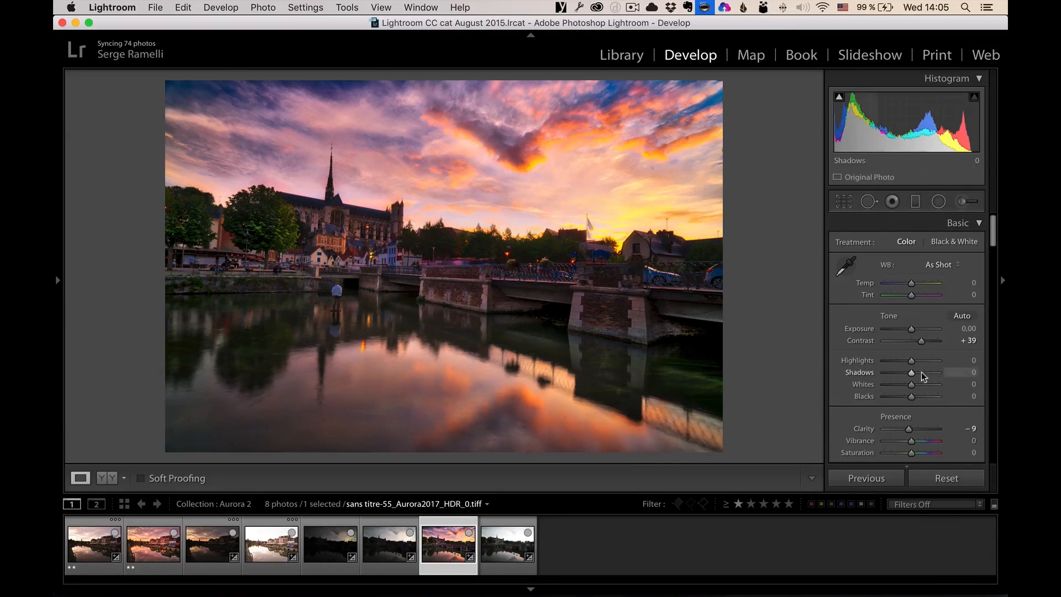
left_click_drag(911, 372, 931, 372)
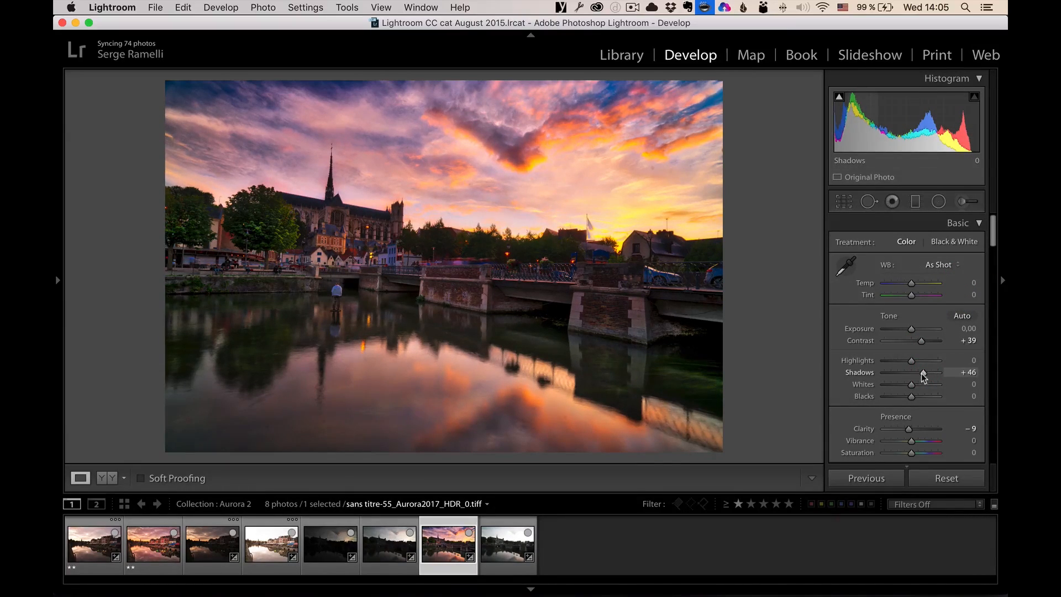
left_click_drag(920, 372, 927, 372)
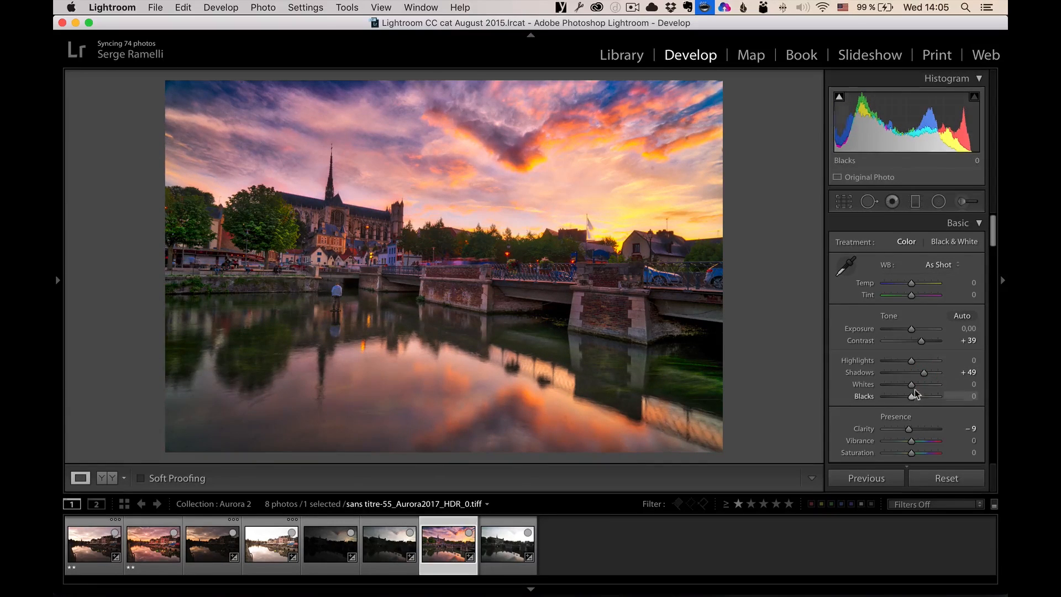
scroll("down", 3)
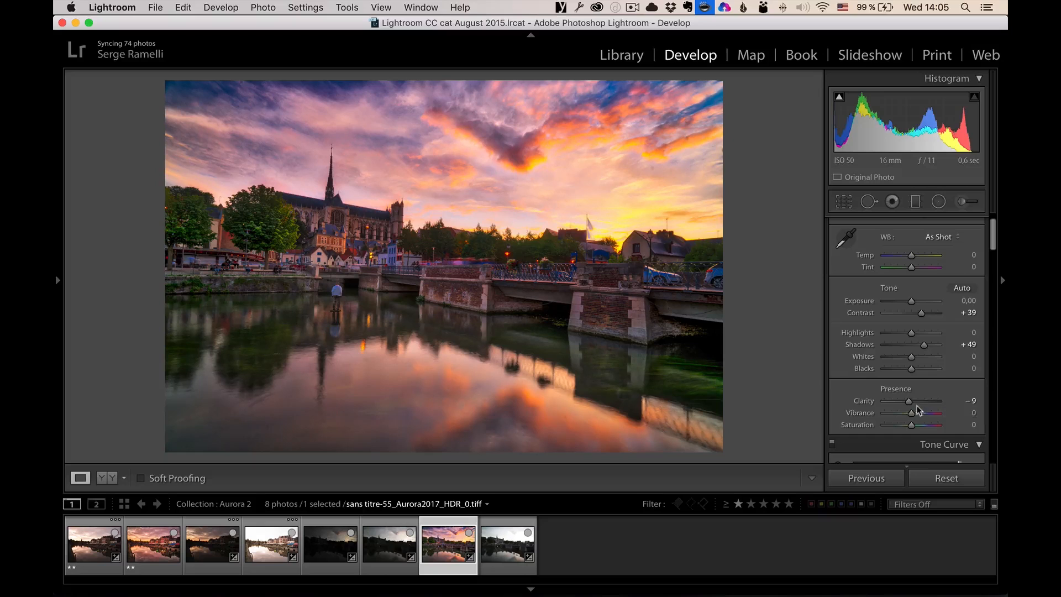
left_click_drag(911, 367, 907, 367)
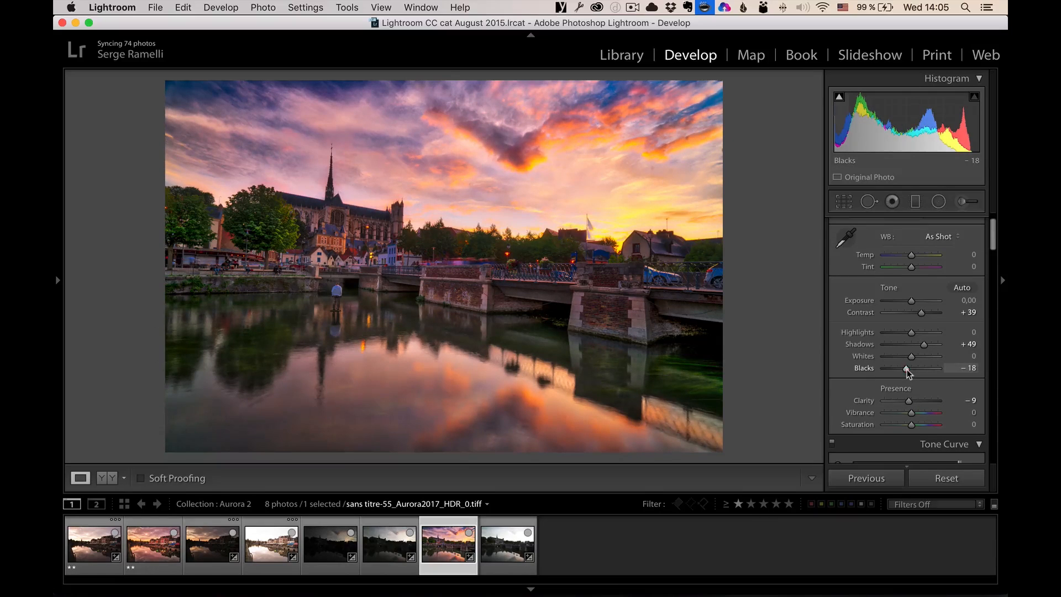
Set sharpening Amount to 78 and luminance noise reduction to 14.
scroll("down", 3)
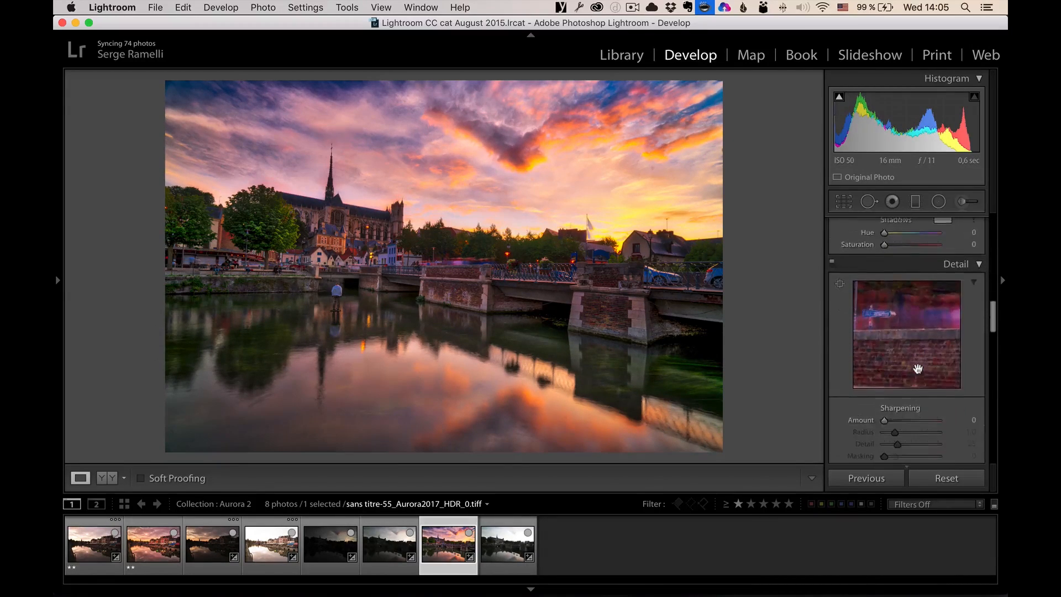
left_click_drag(884, 419, 907, 419)
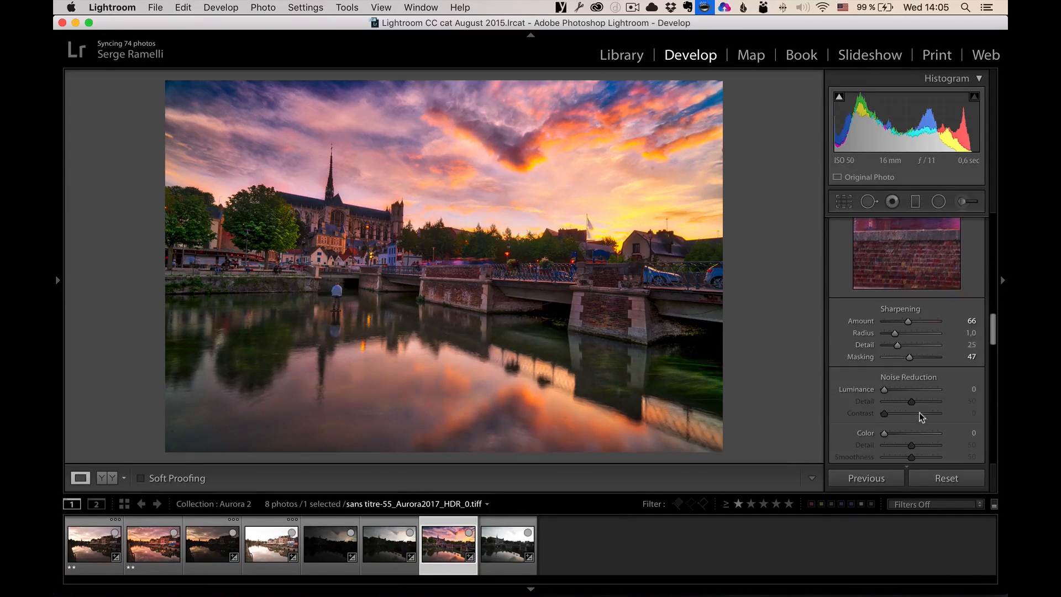
left_click_drag(884, 389, 891, 389)
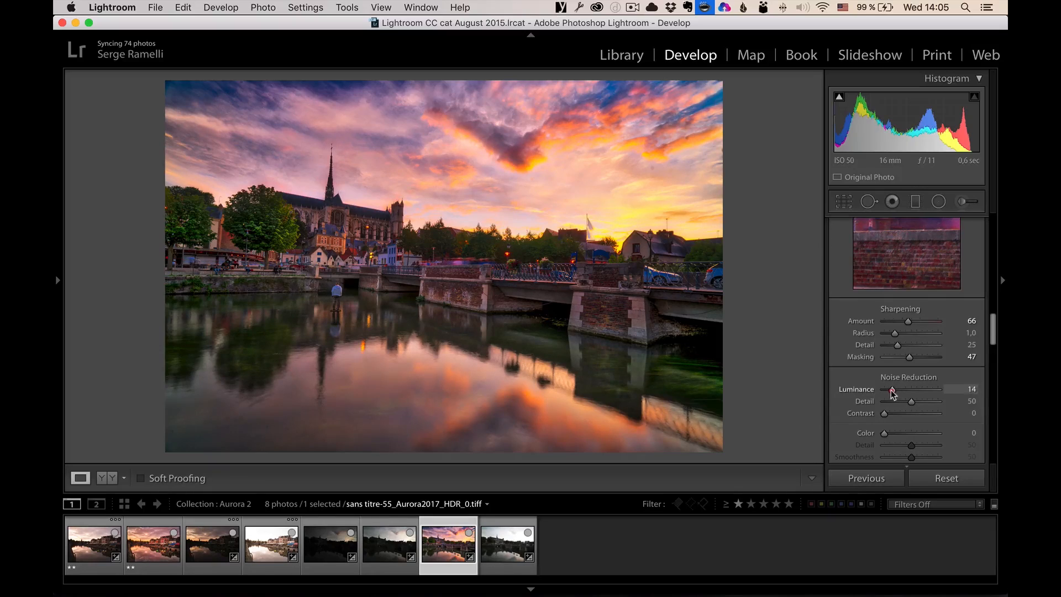
left_click_drag(908, 321, 922, 321)
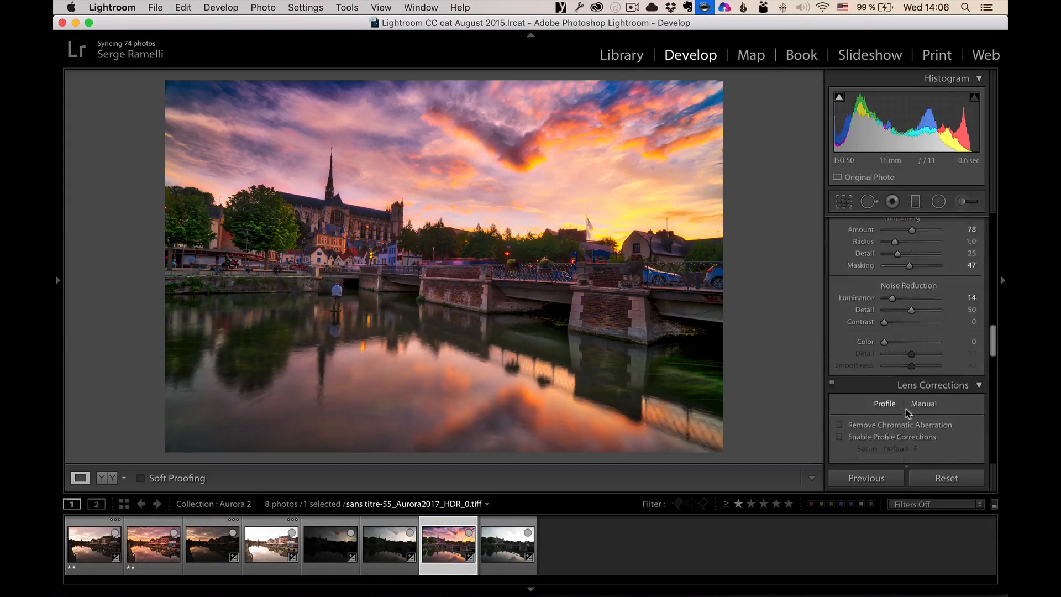
scroll("down", 3)
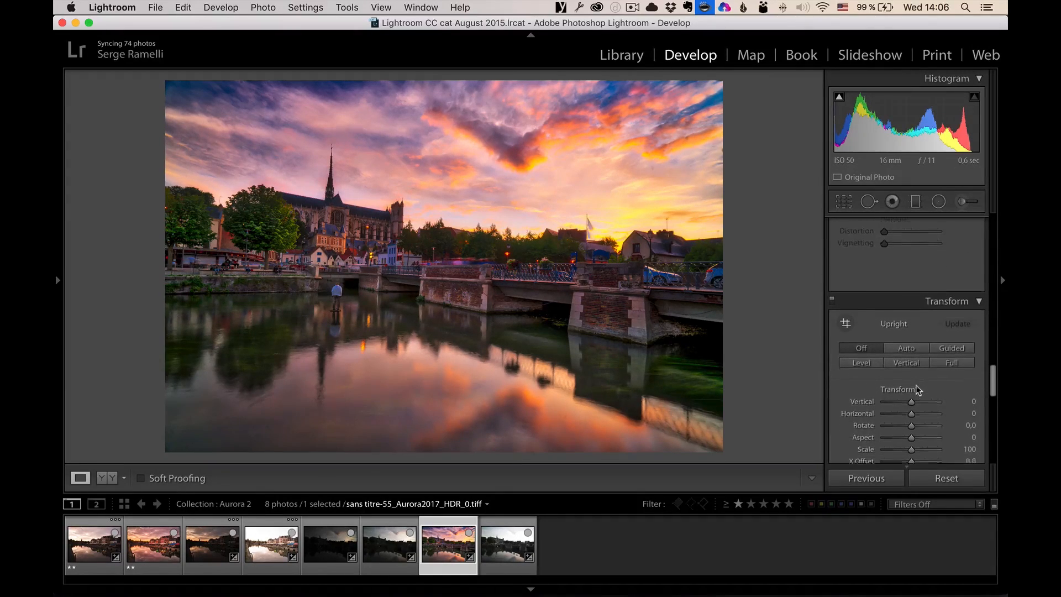
Straighten the cathedral's perspective with Upright Auto and launch Aurora HDR 2017.
left_click(905, 347)
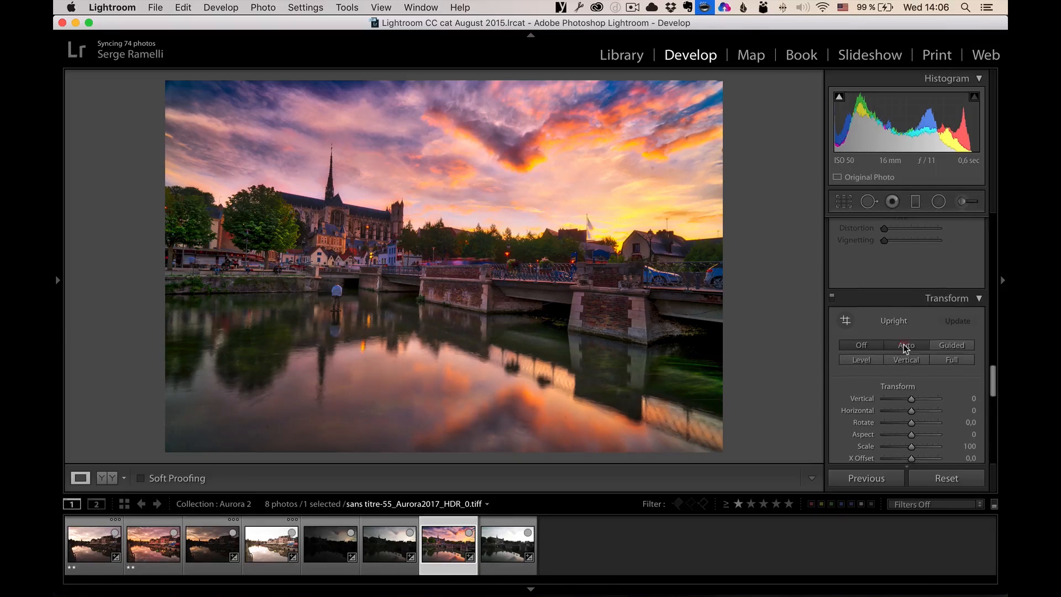
left_click(861, 345)
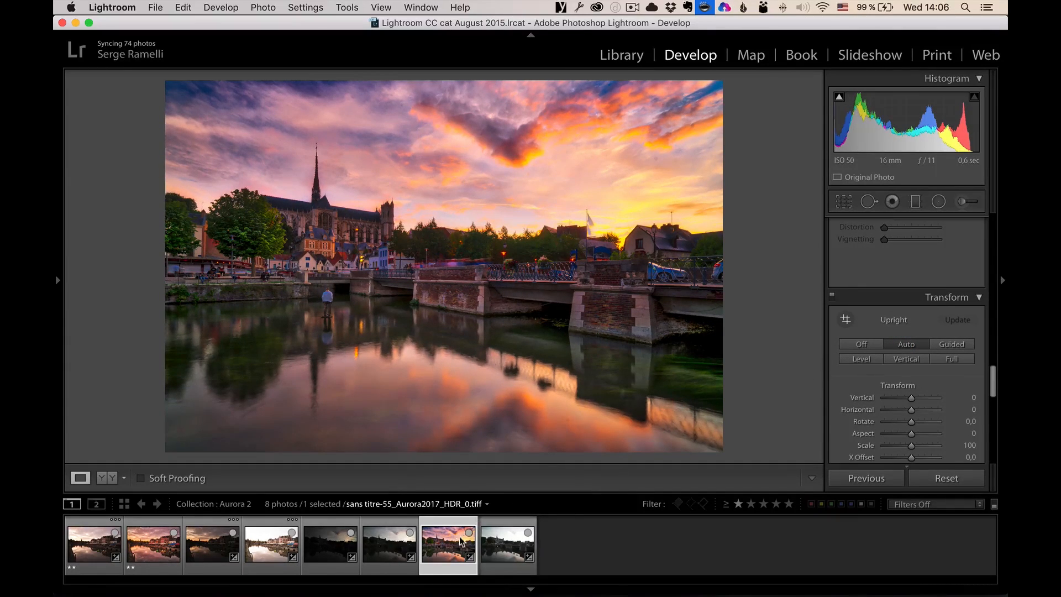
mouse_move(457, 543)
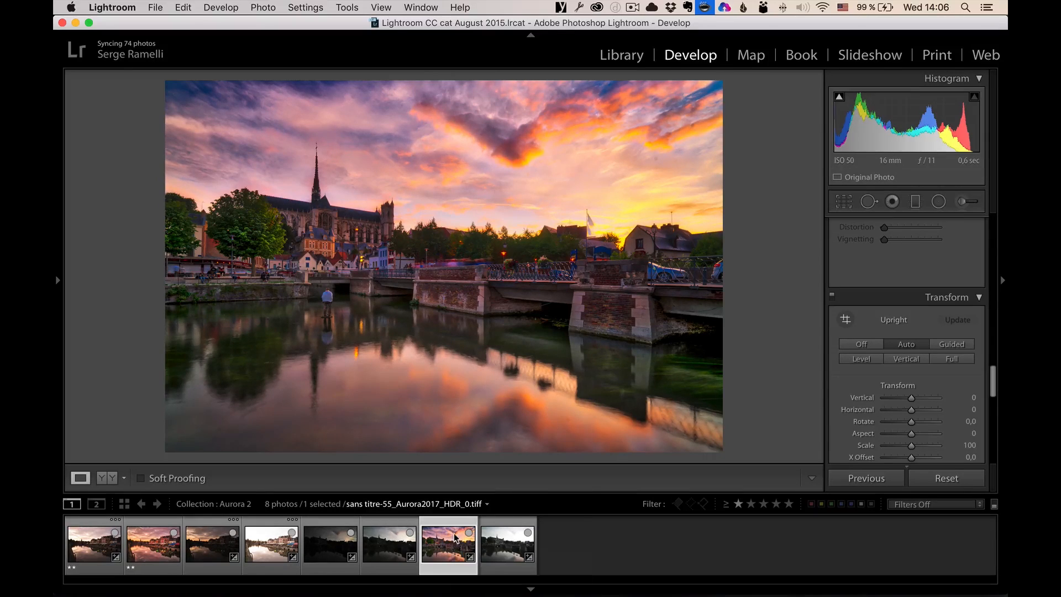
left_click(153, 542)
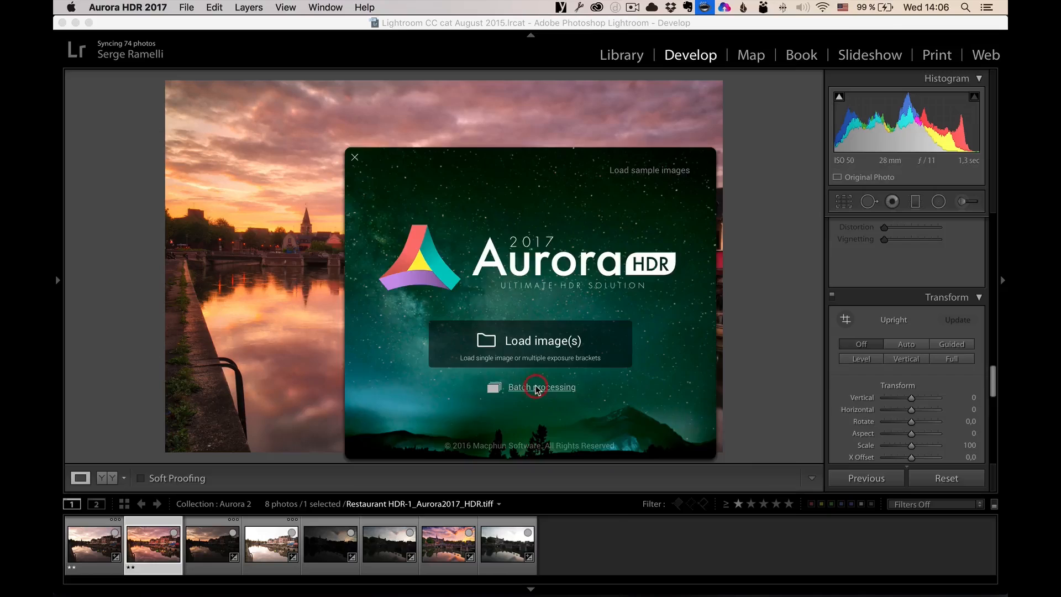
Start a batch job loading the Desktop's Aurora Batch folder of Lausanne Forch brackets.
left_click(541, 387)
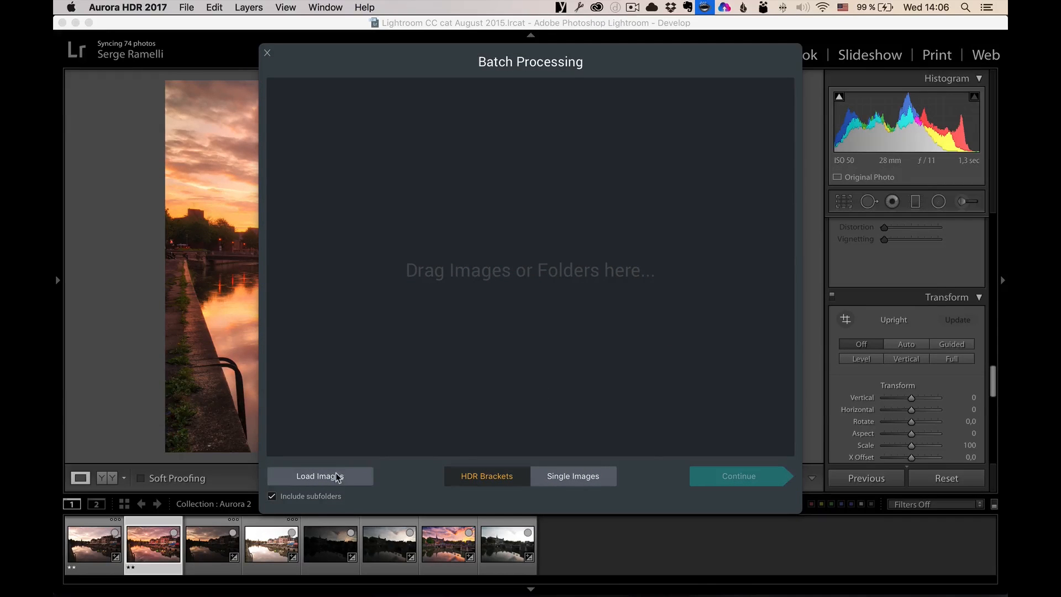
left_click(319, 476)
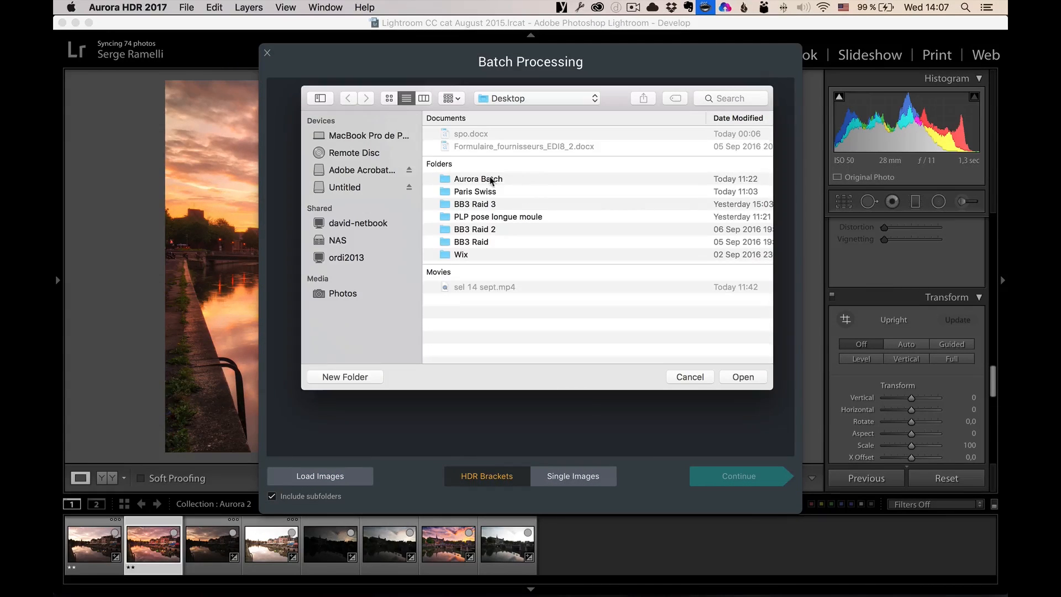
double_click(478, 178)
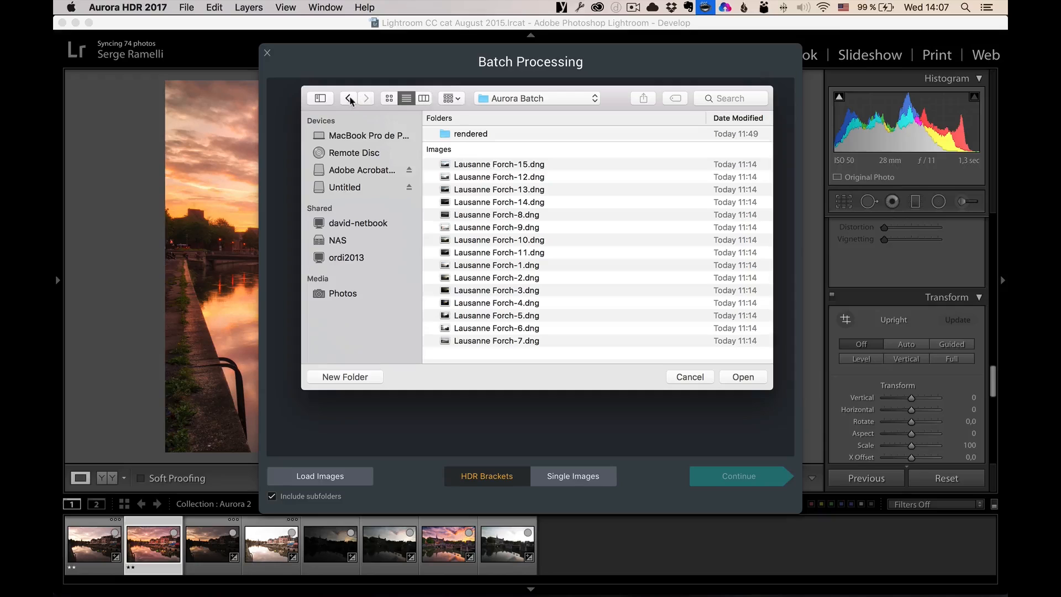
left_click(349, 99)
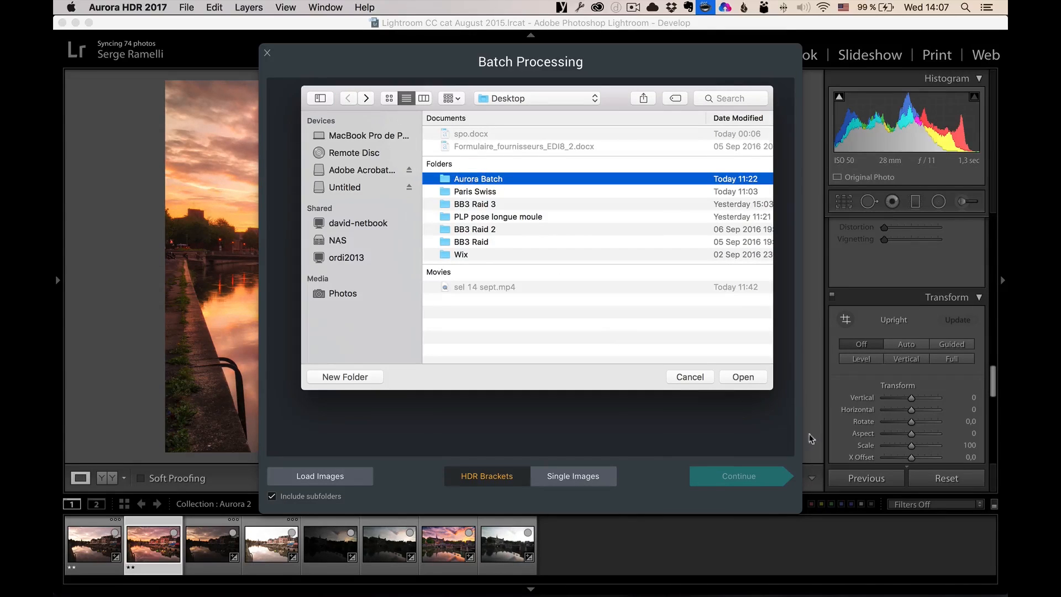
left_click(742, 377)
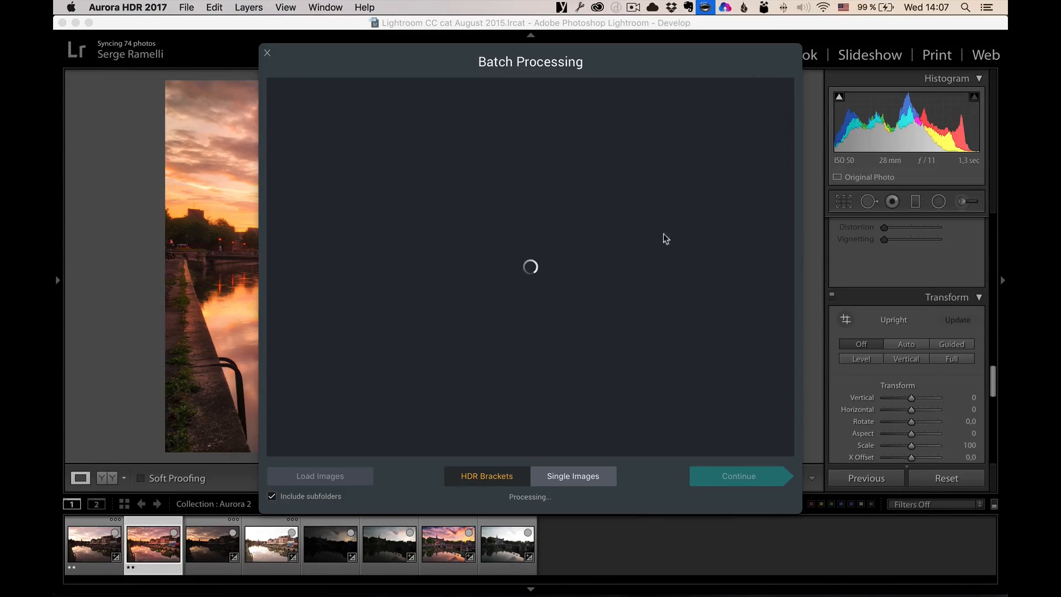
mouse_move(492, 390)
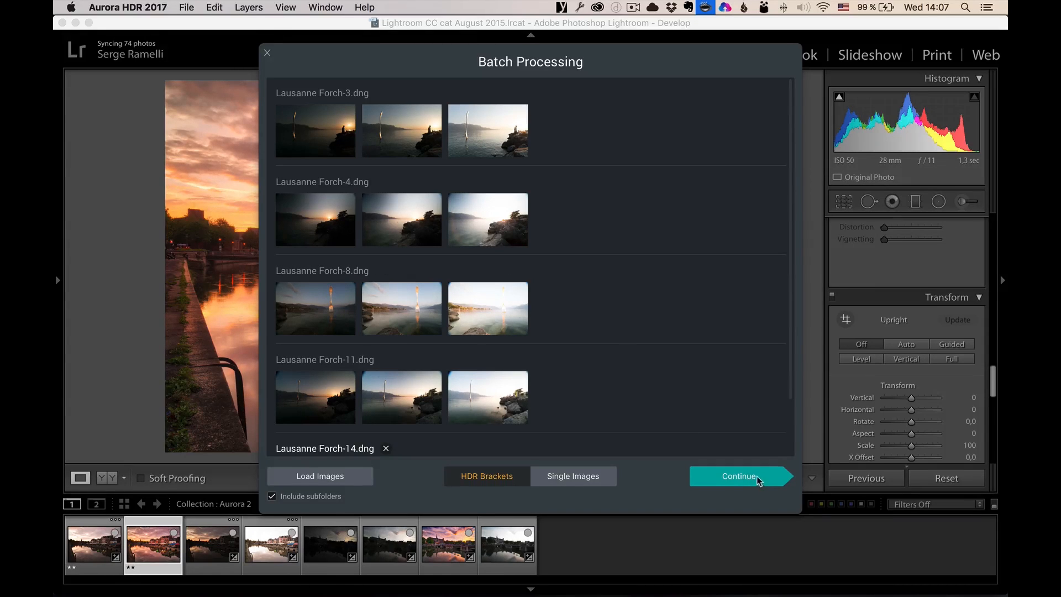
left_click(739, 476)
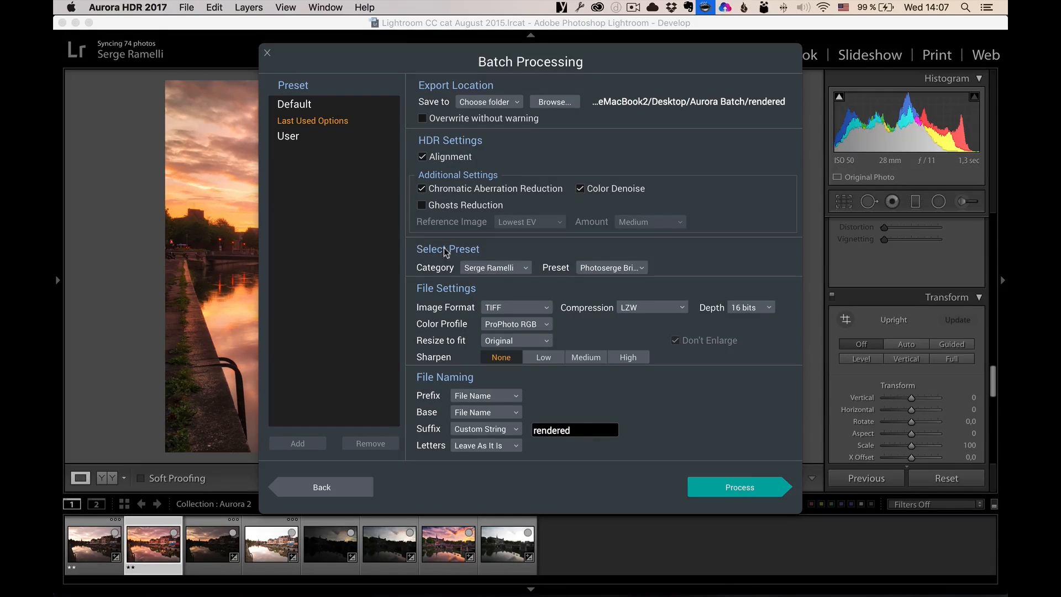
Browse the preset categories and presets, keeping Serge Ramelli's Photoserge Bright preset.
left_click(494, 267)
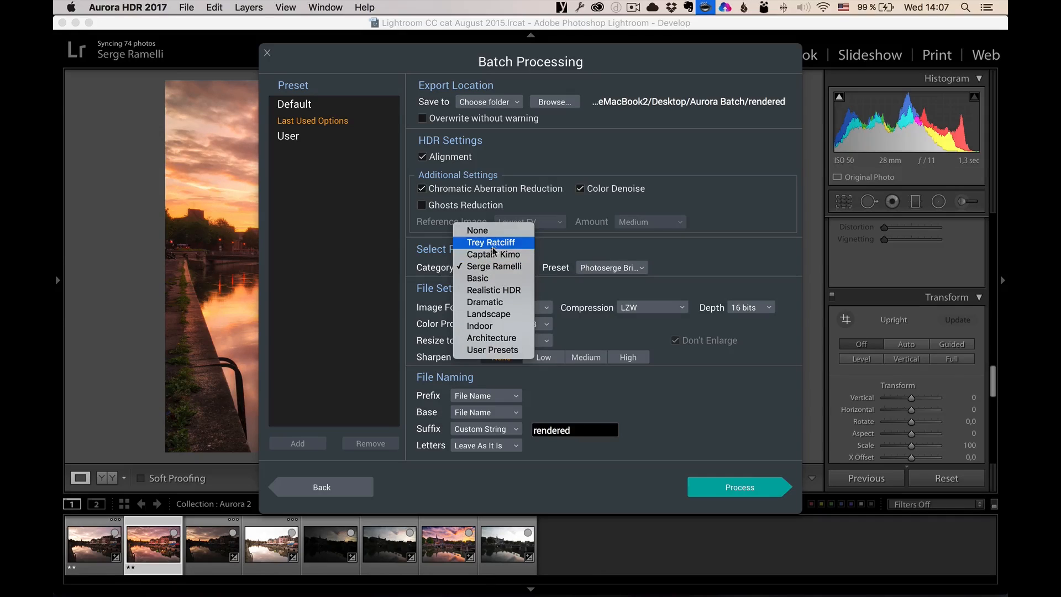
mouse_move(495, 278)
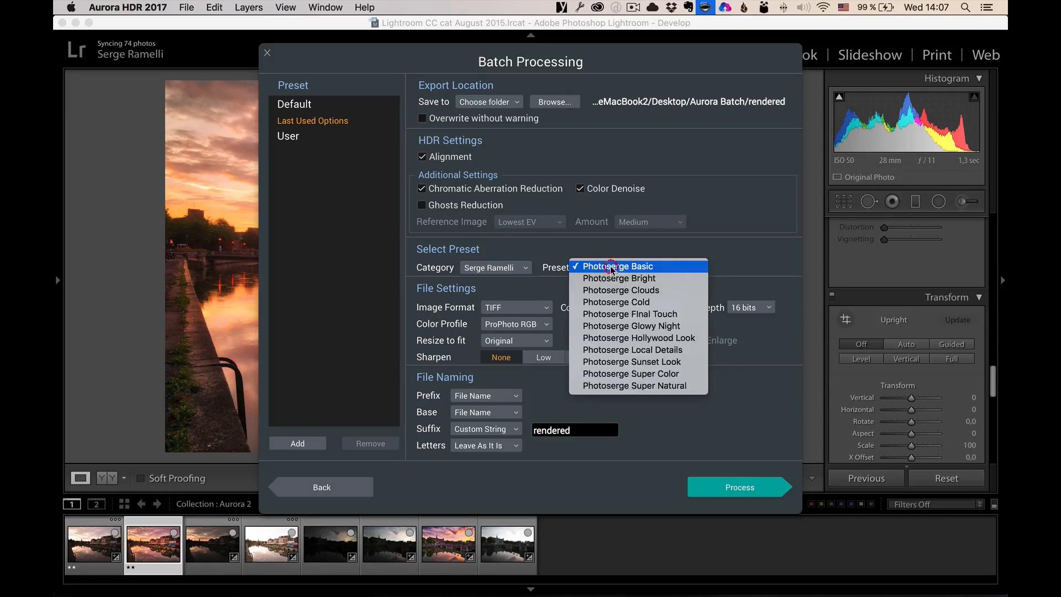
left_click(618, 278)
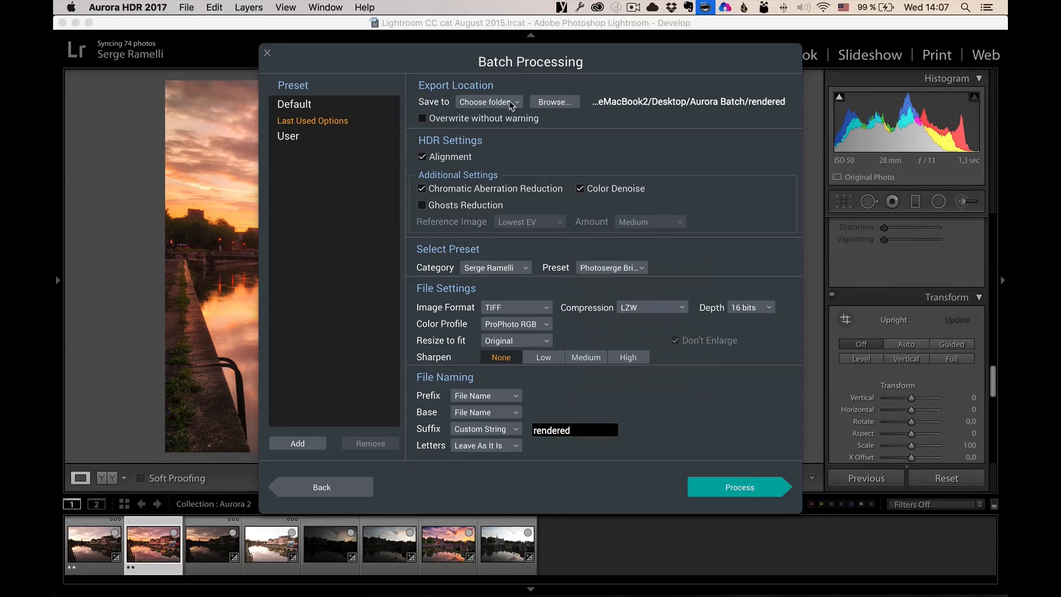
mouse_move(495, 308)
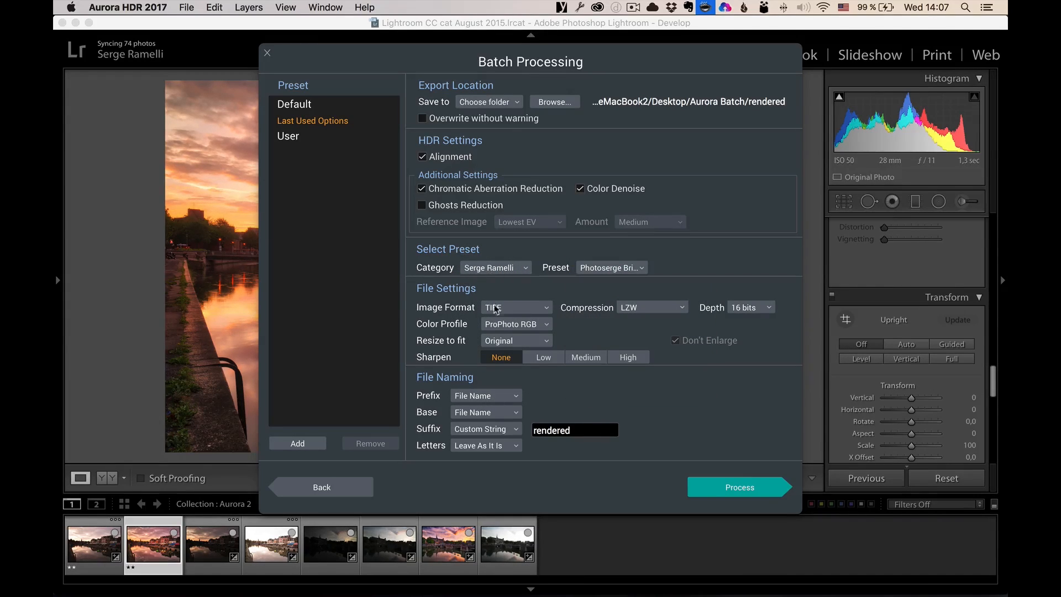
mouse_move(469, 313)
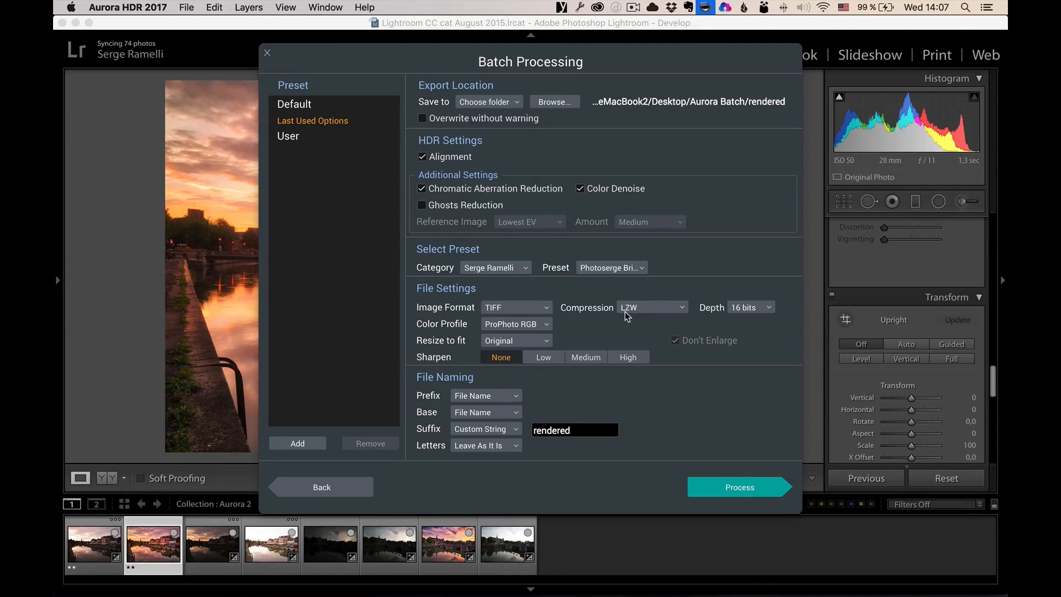
mouse_move(764, 314)
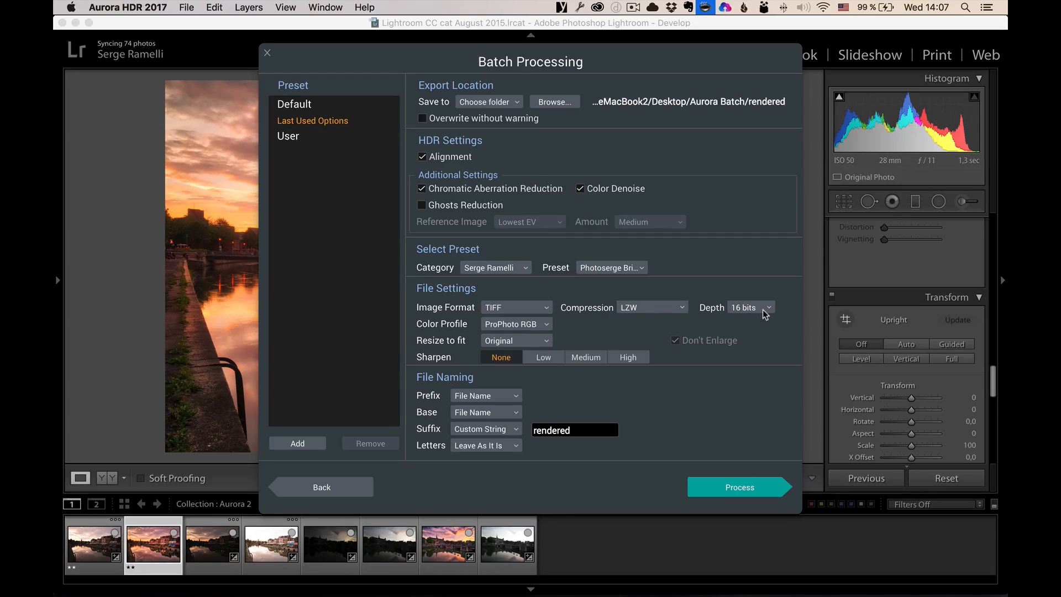
mouse_move(437, 329)
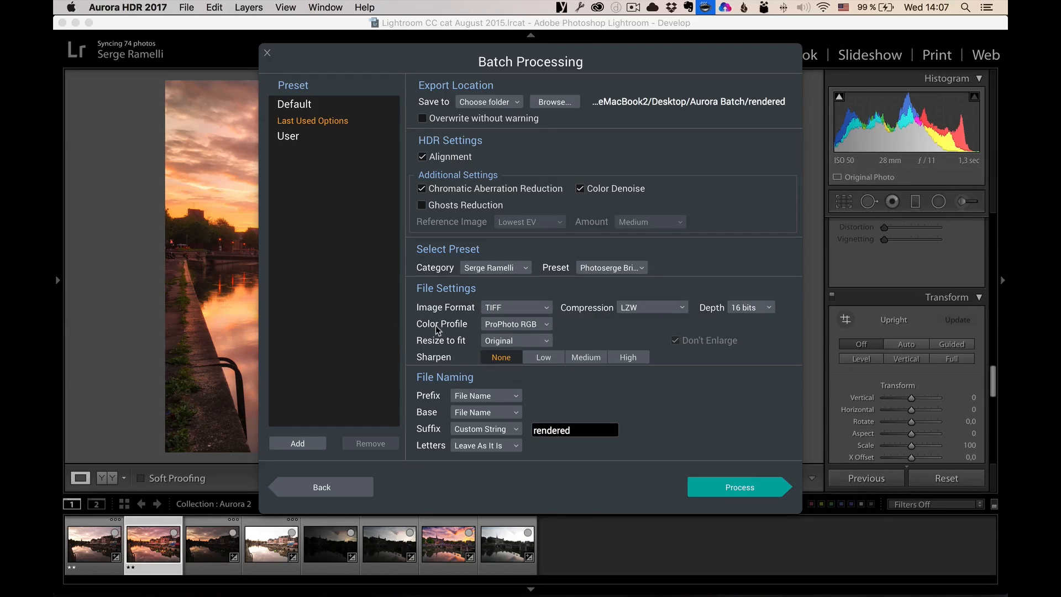
mouse_move(548, 331)
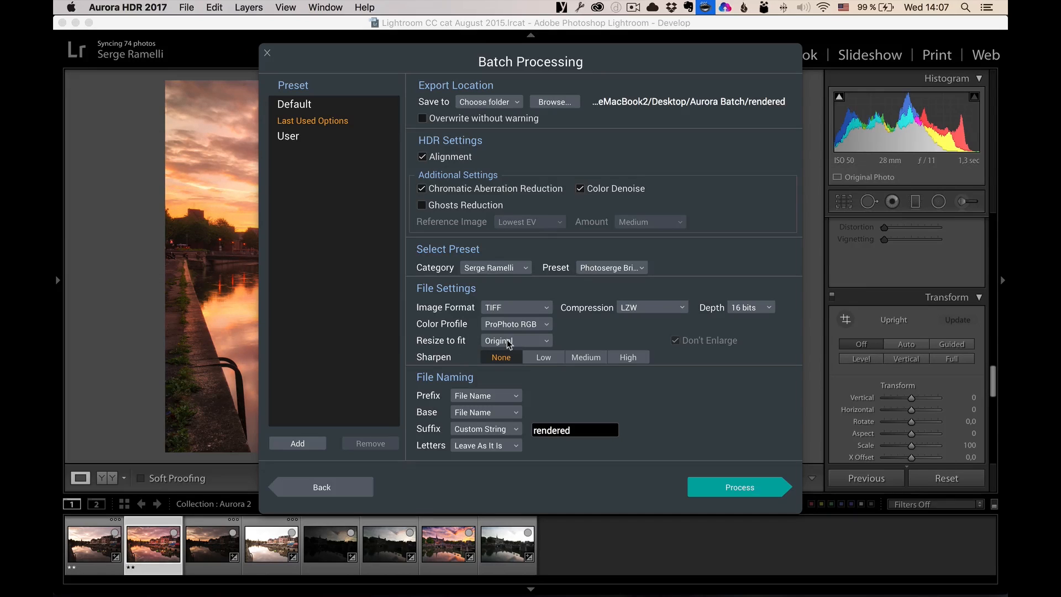
mouse_move(504, 392)
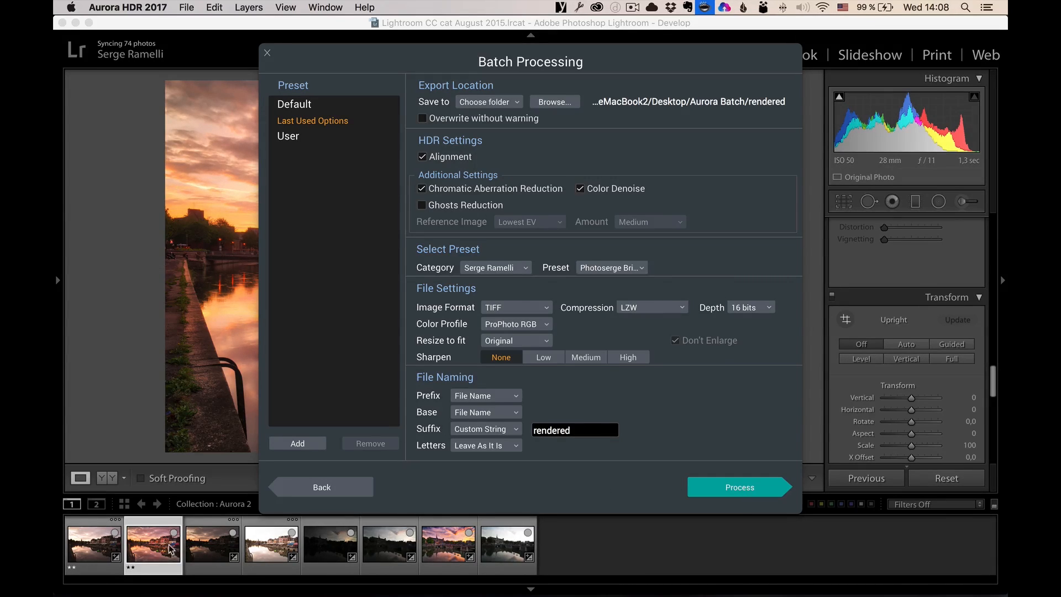
Select the Restaurant HDR-1 thumbnail in Lightroom's filmstrip.
left_click(739, 487)
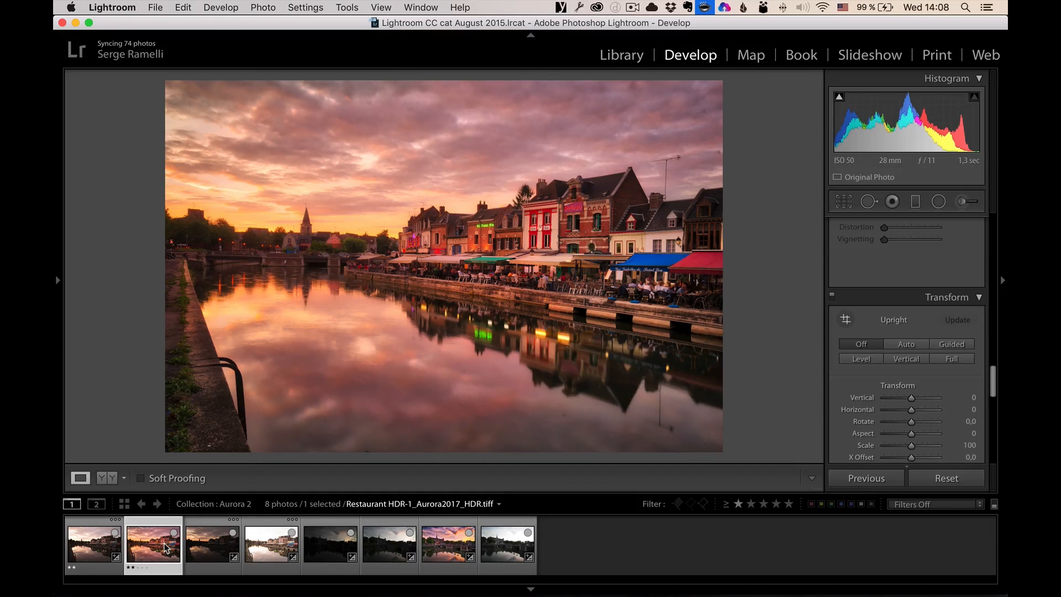
mouse_move(166, 546)
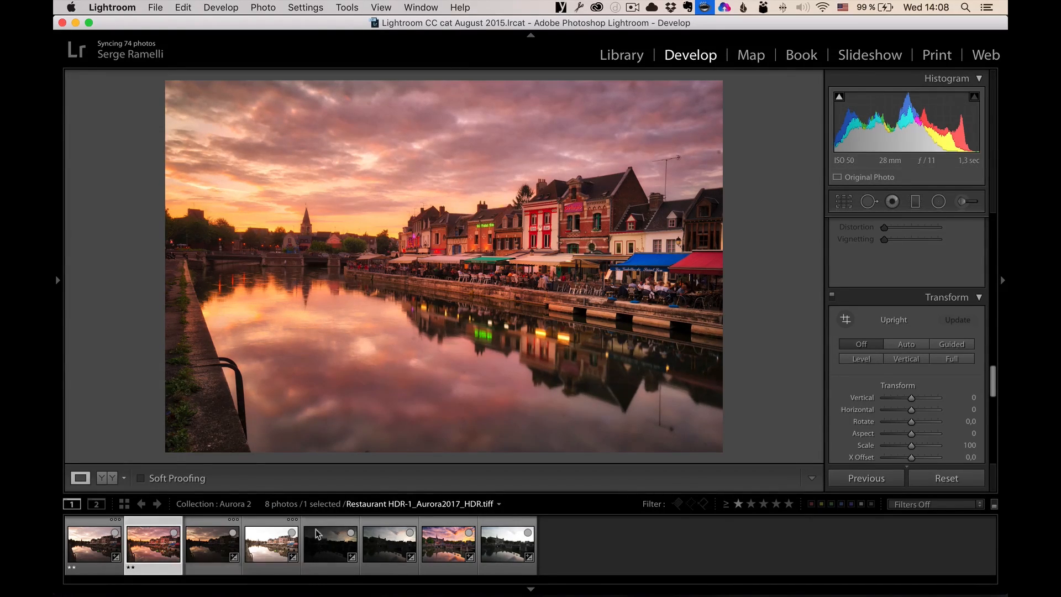
mouse_move(449, 541)
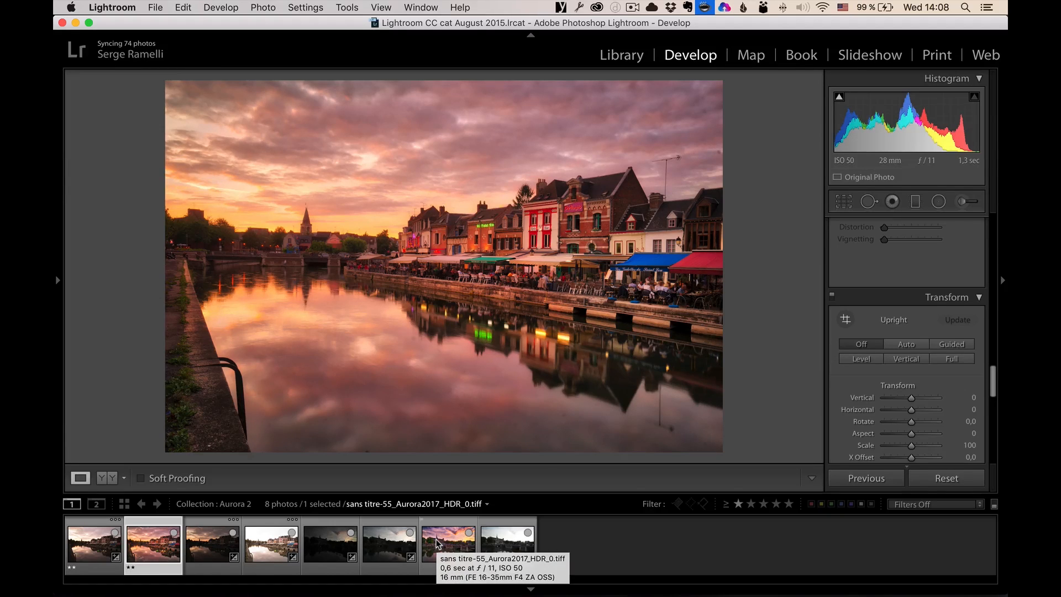